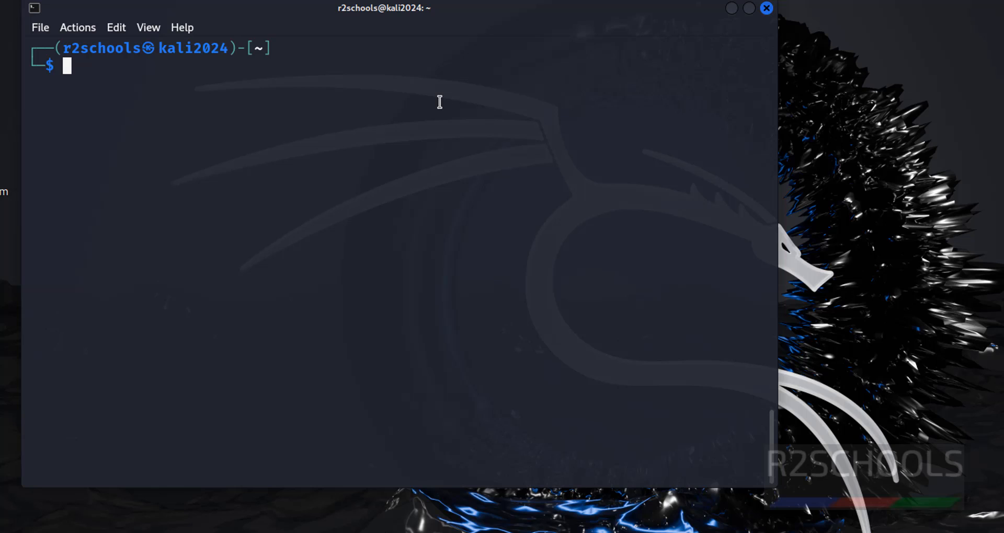
- Check the PostgreSQL service status with systemctl, finding it inactive (dead)
type("sudo systemctl status postgresql")
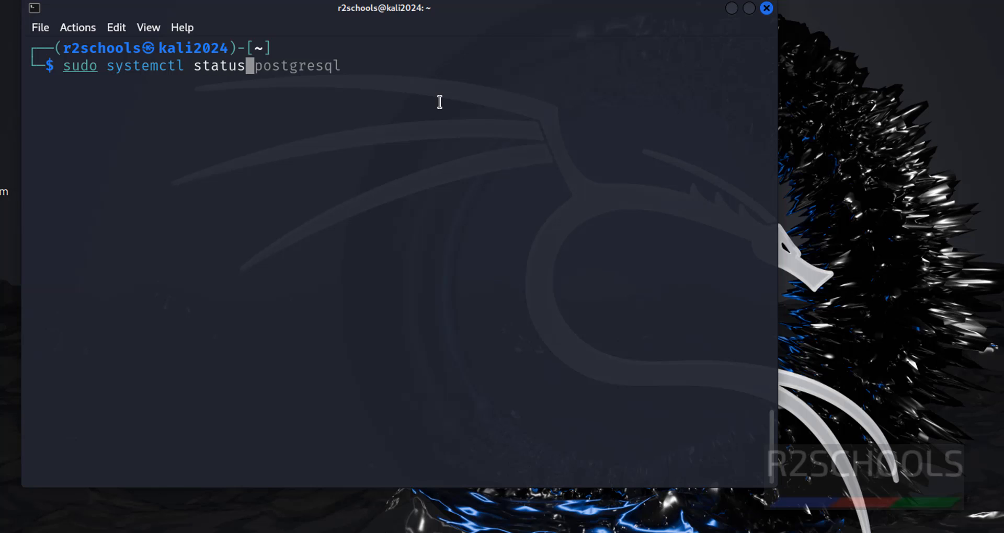
key("Return")
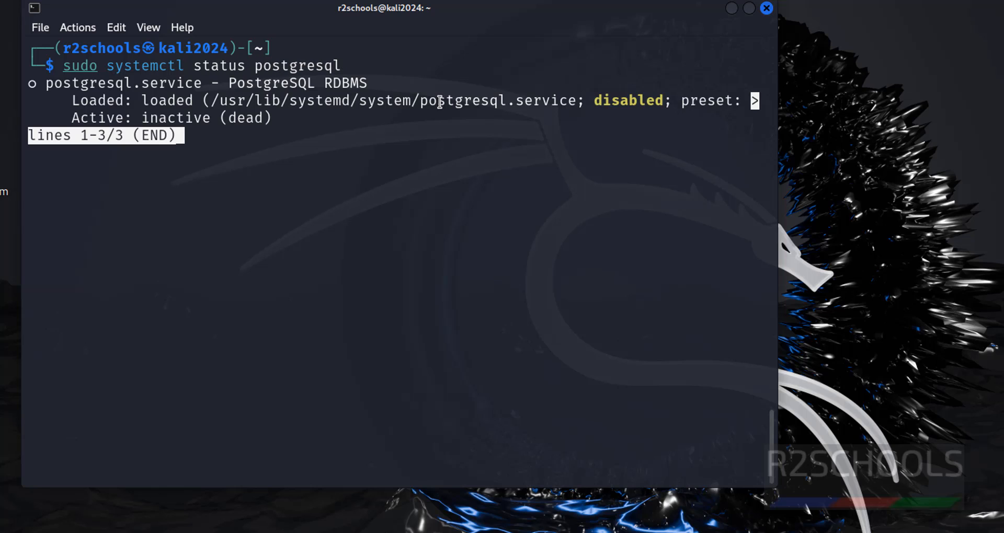
mouse_move(369, 125)
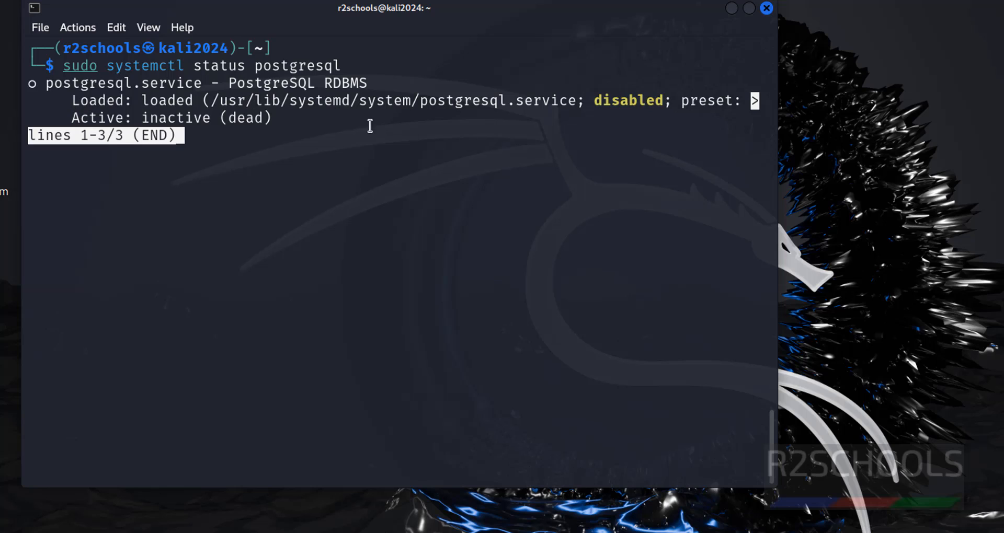
mouse_move(399, 114)
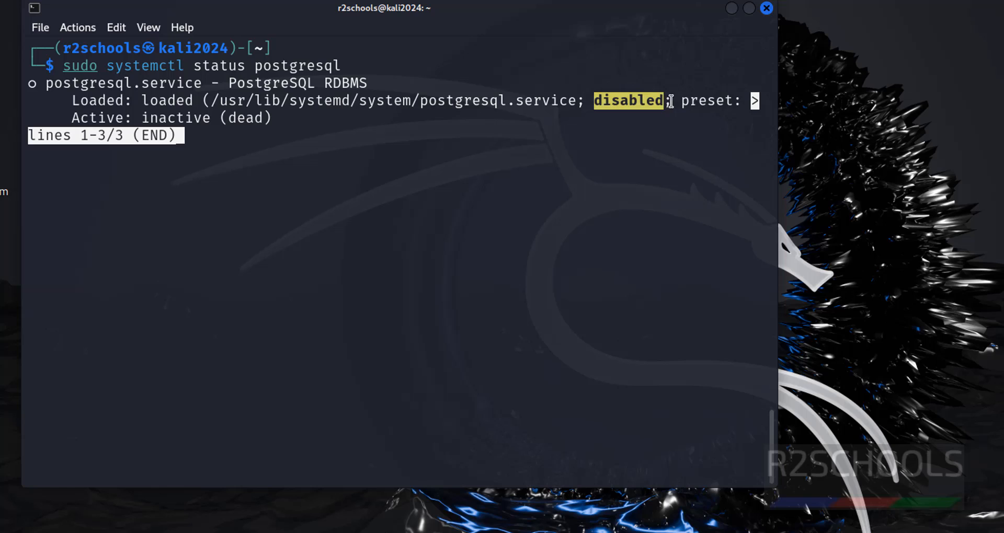
key("q")
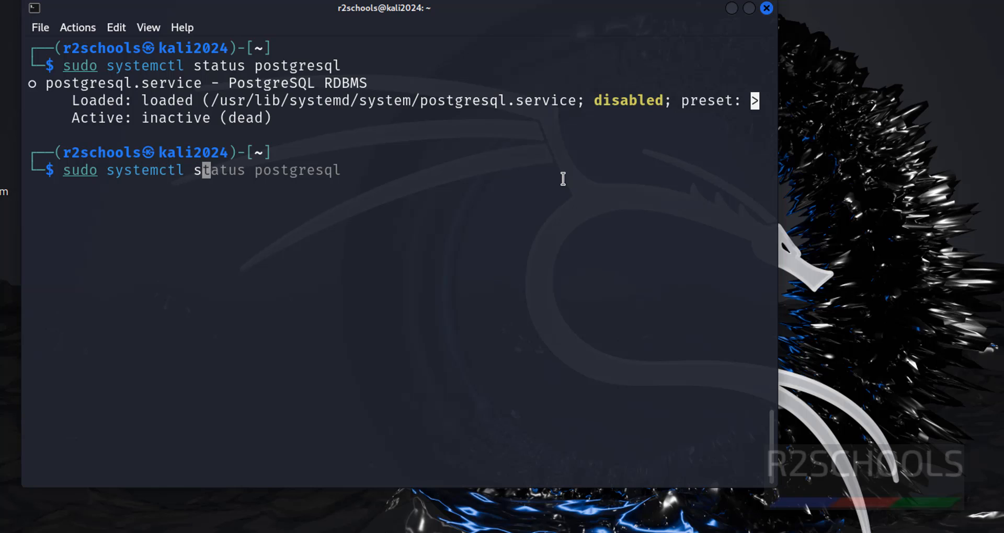
- Start the PostgreSQL service and confirm its status now reads active (exited)
type("start pos")
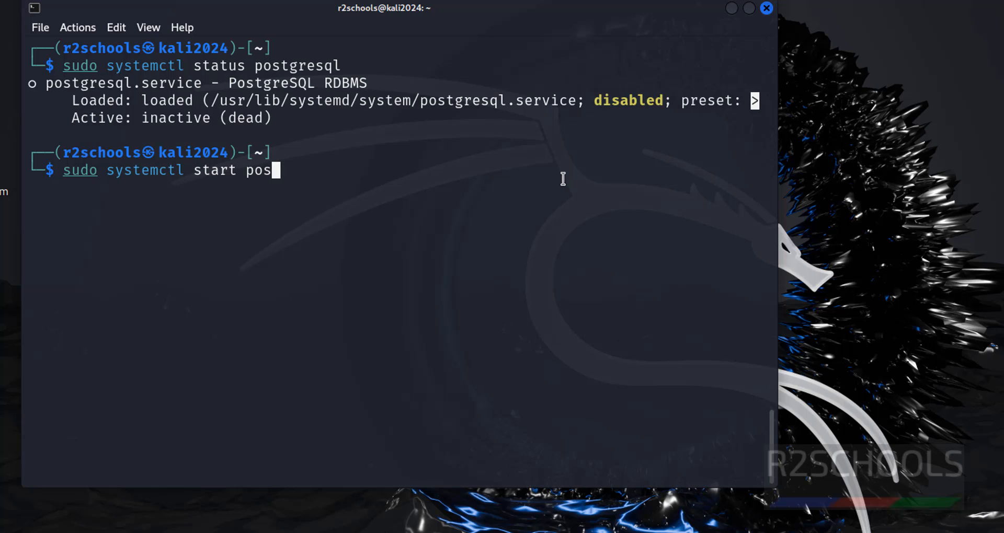
key("Return")
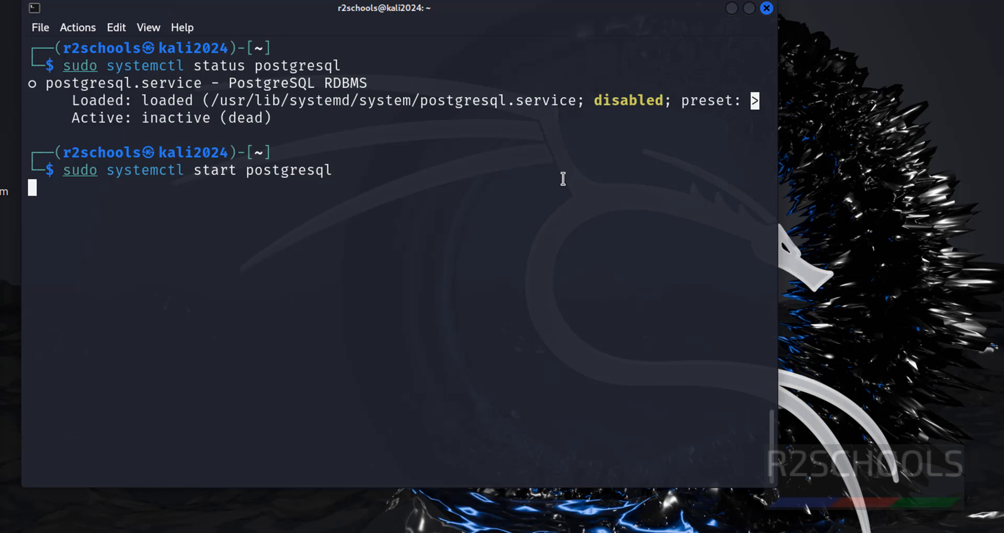
key("Return")
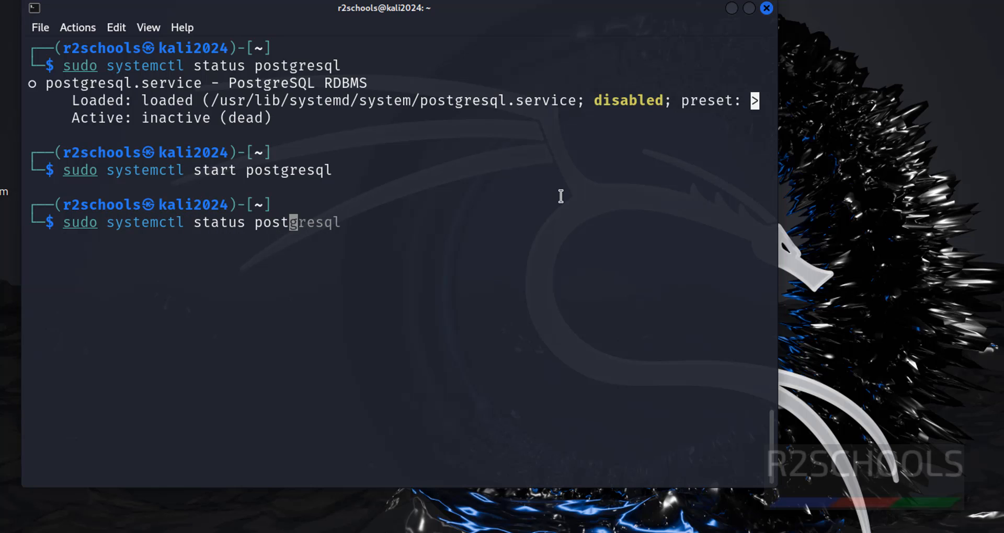
key("Return")
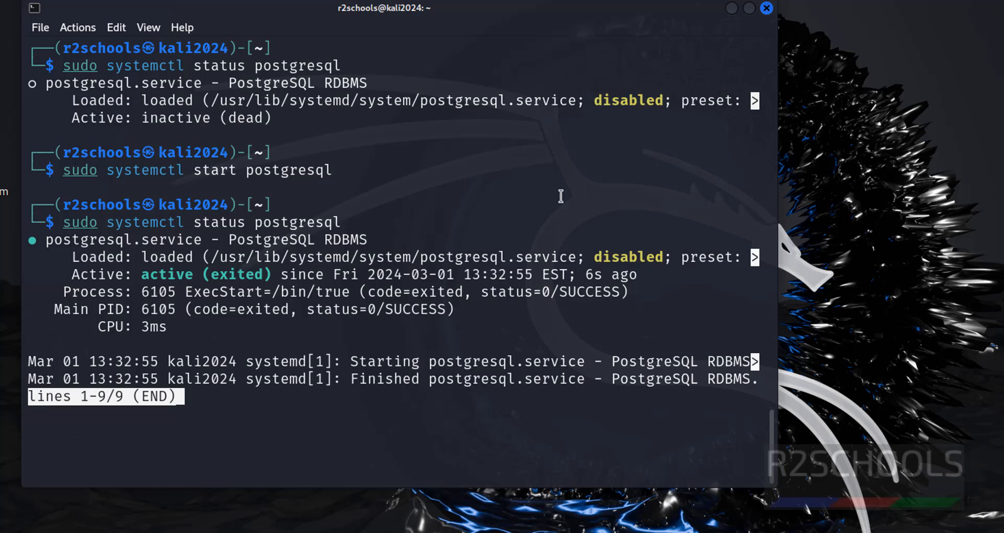
mouse_move(149, 314)
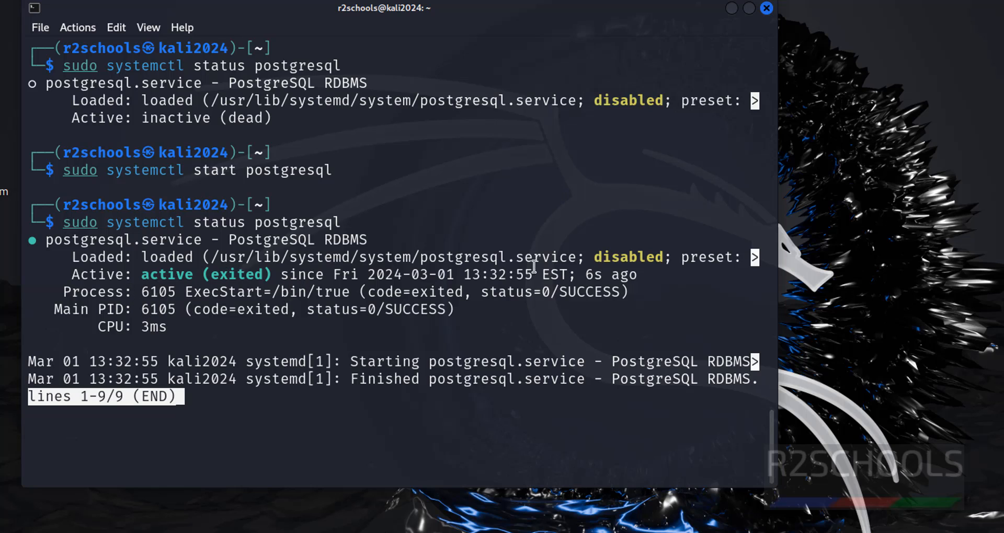
key("q")
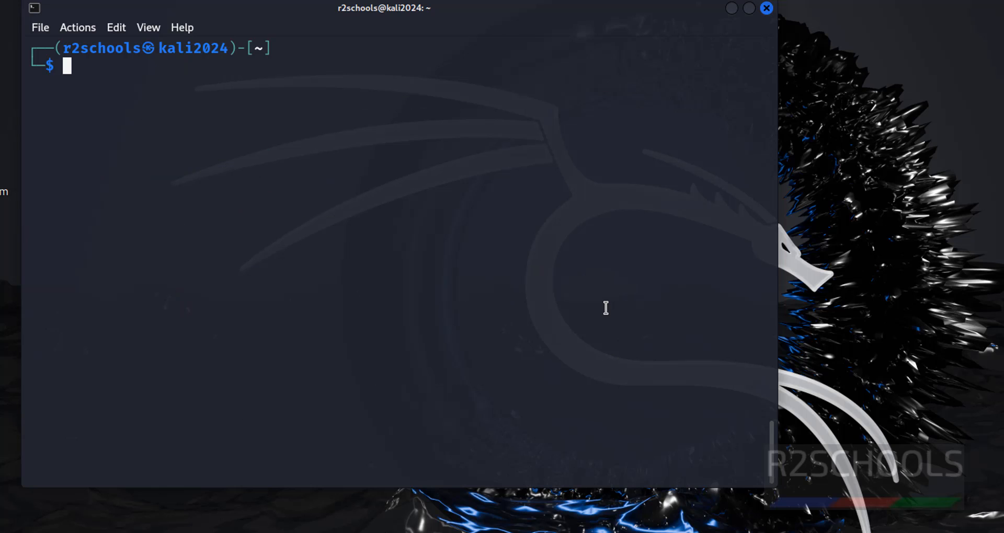
- Enable the PostgreSQL service to start at boot with systemctl enable
type("sudo systemctl status postgresql")
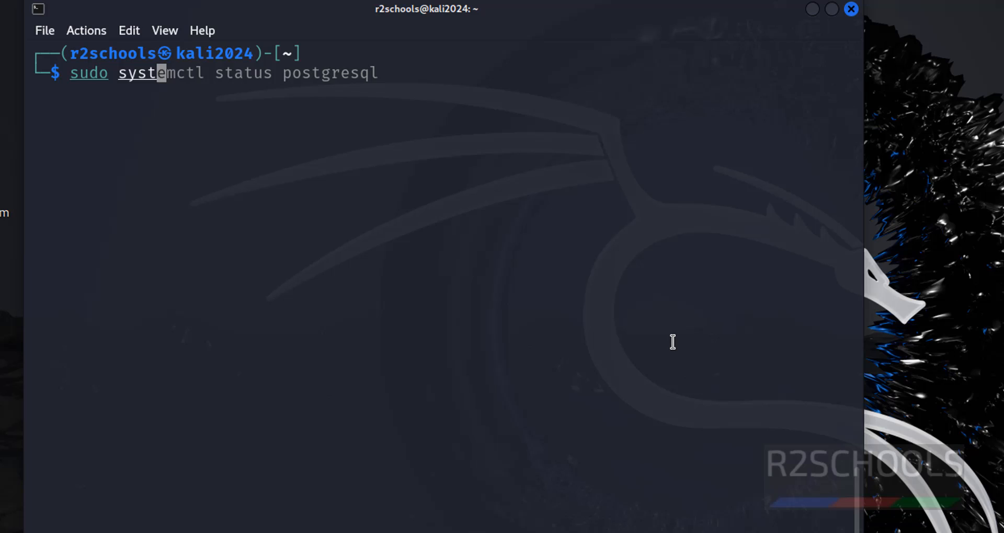
type("ena")
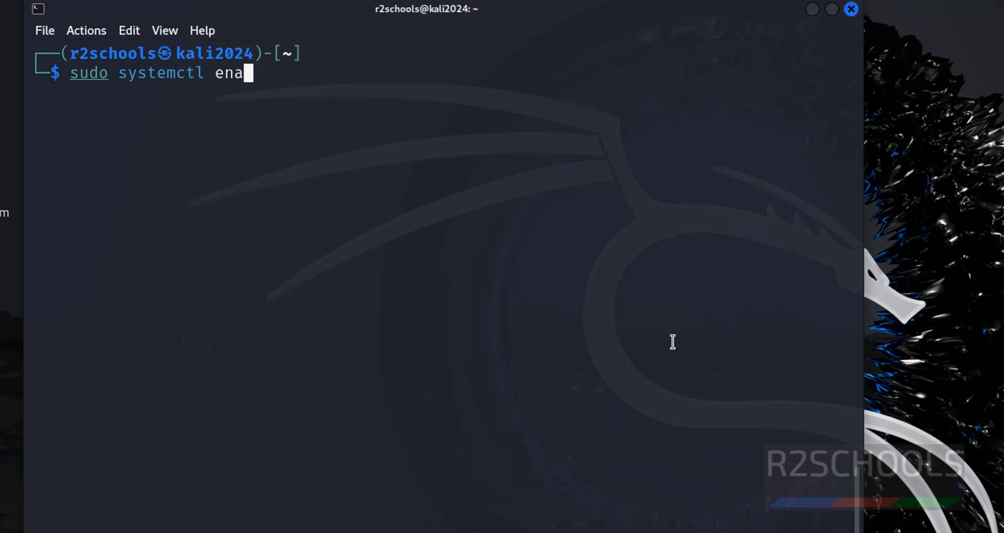
type("ble postgre")
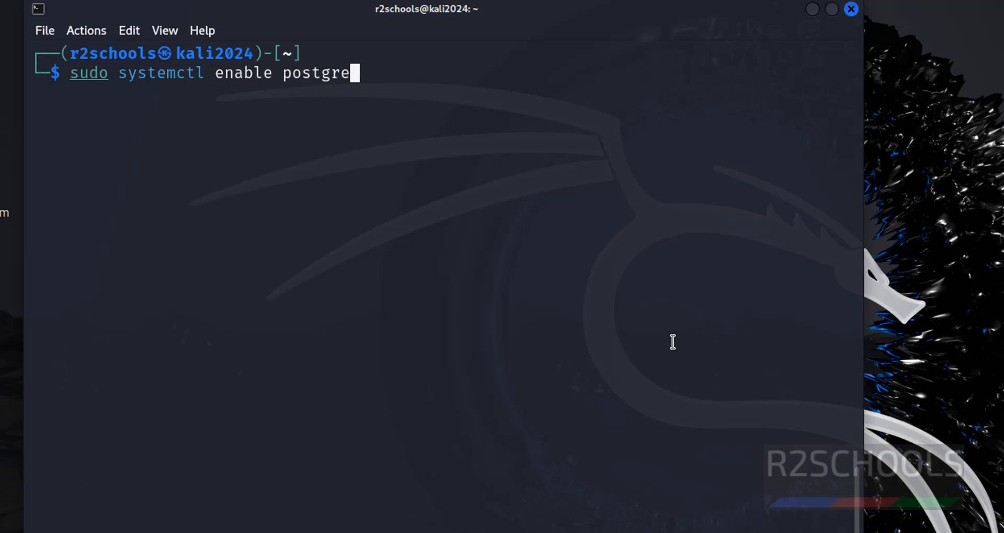
key("Return")
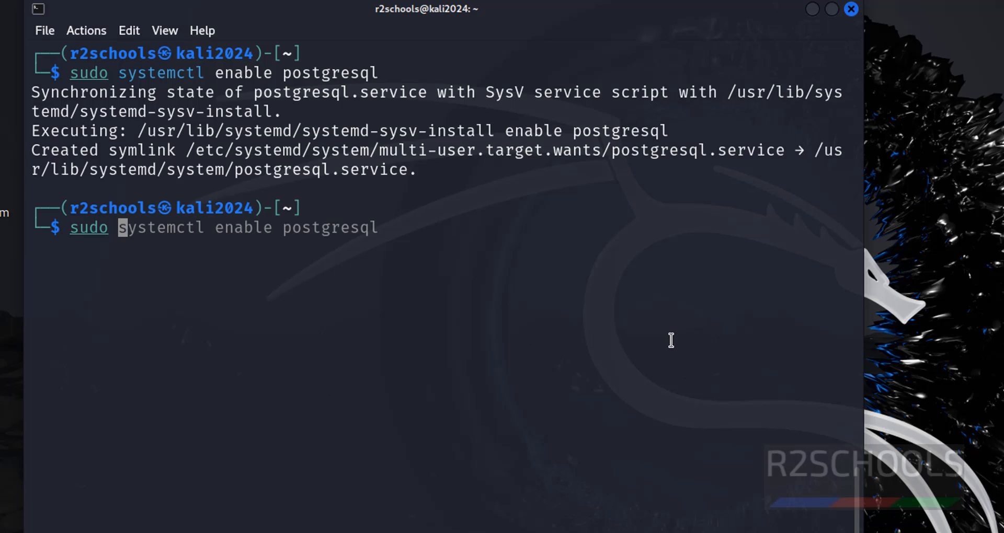
- Switch to the postgres account, enter psql and query the server version (16.1)
type("su - postgres")
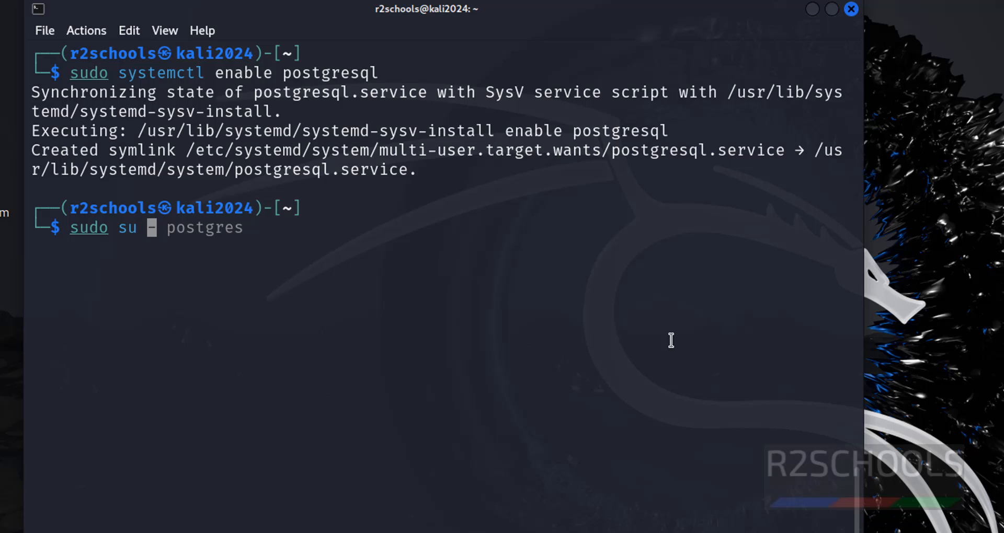
key("Return")
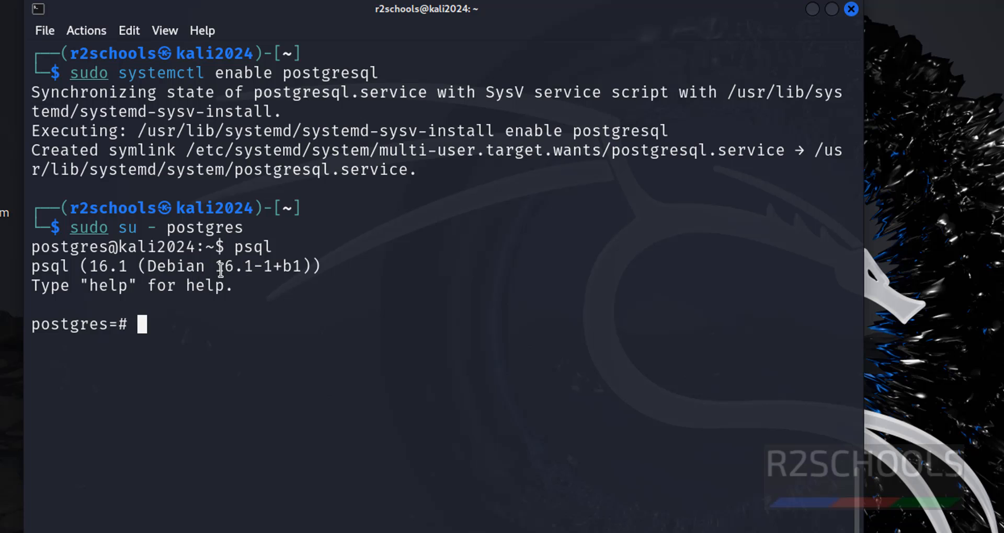
type("sele")
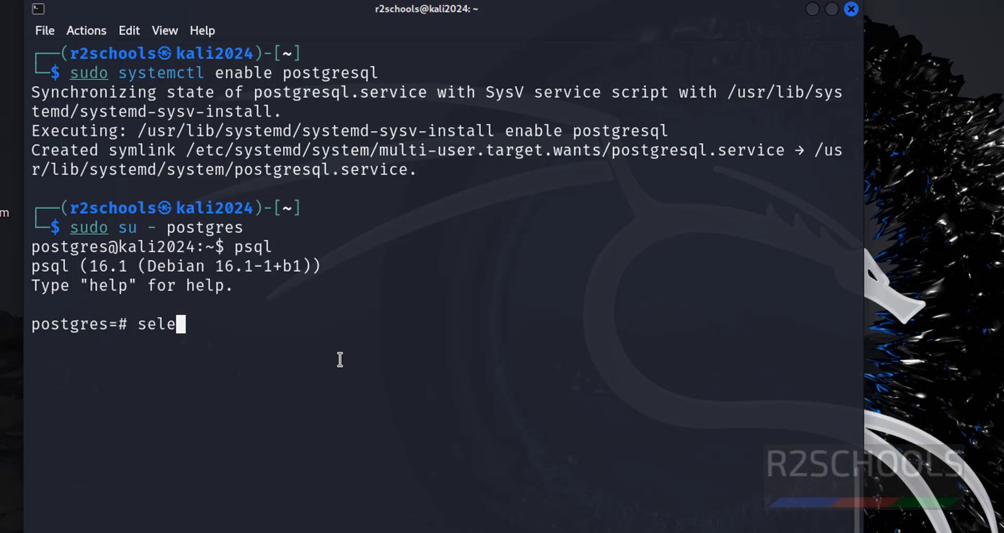
type("ct version")
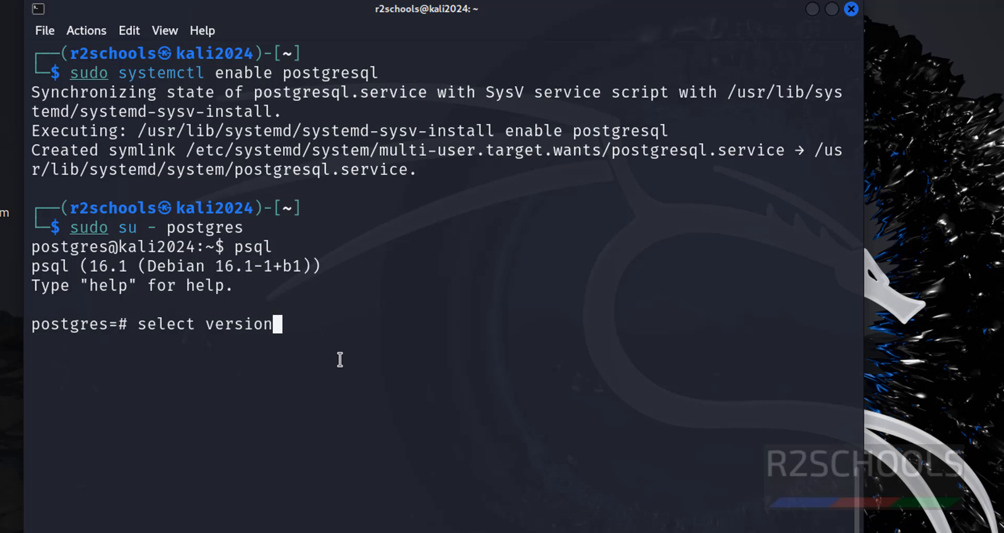
key("Return")
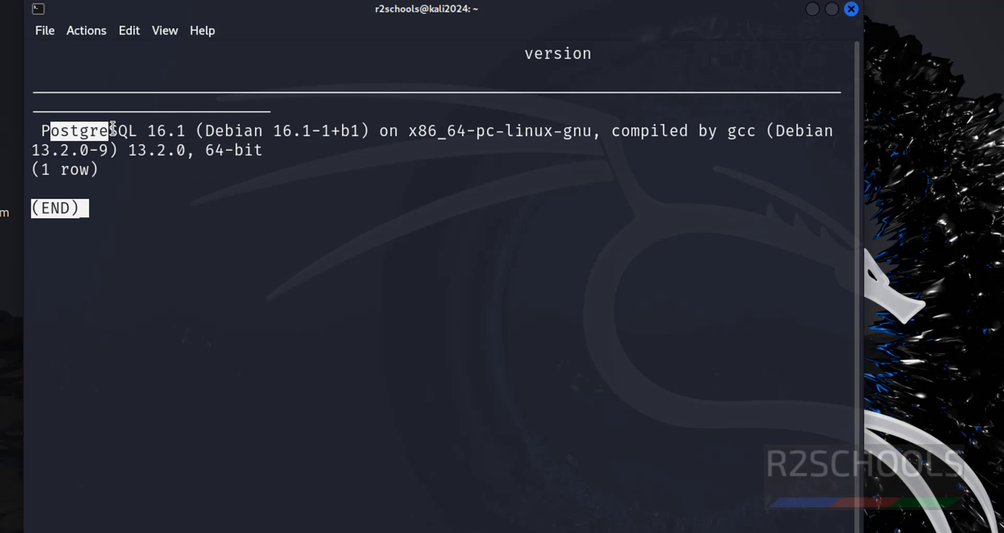
key("q")
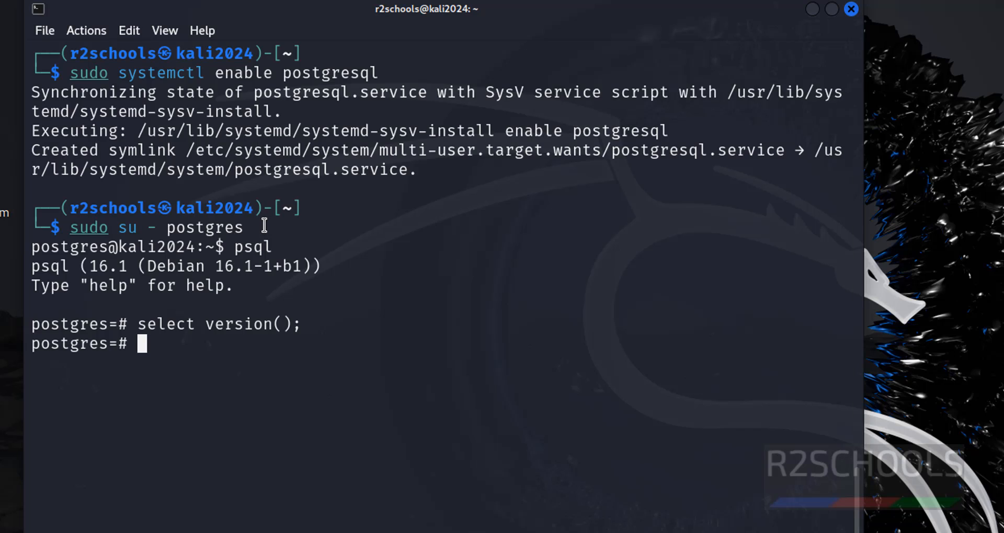
- List the three databases with \l, then list the roles with \du showing postgres as Superuser
type("\\")
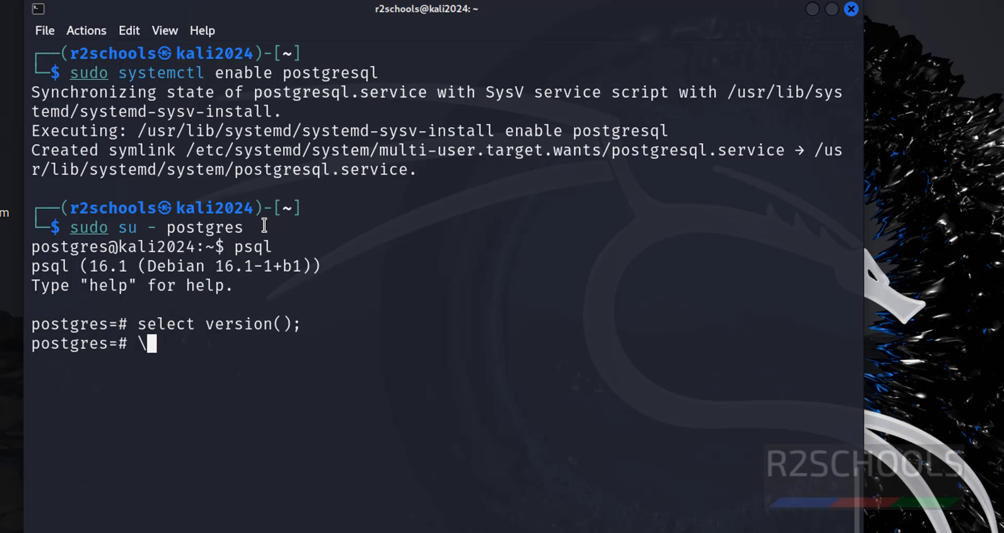
type("l")
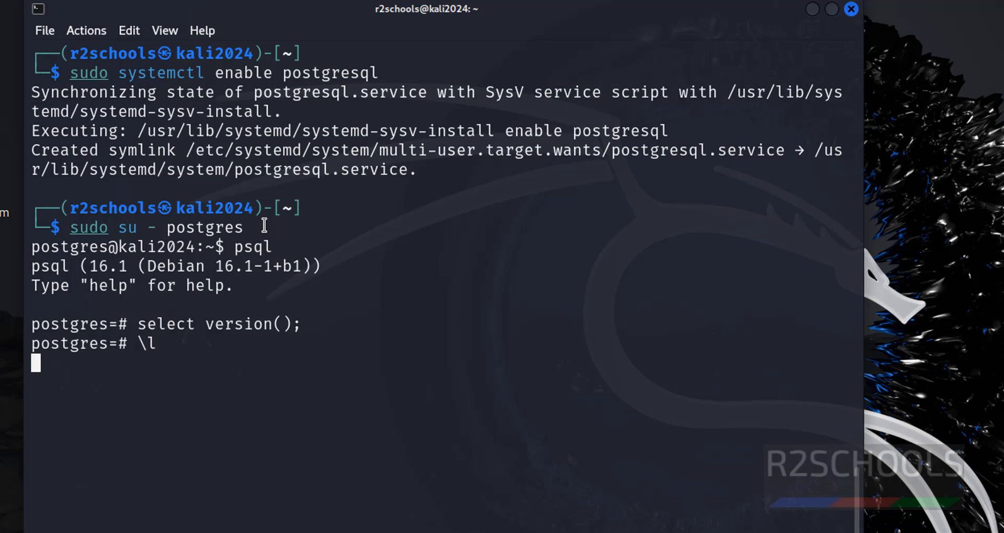
key("Return")
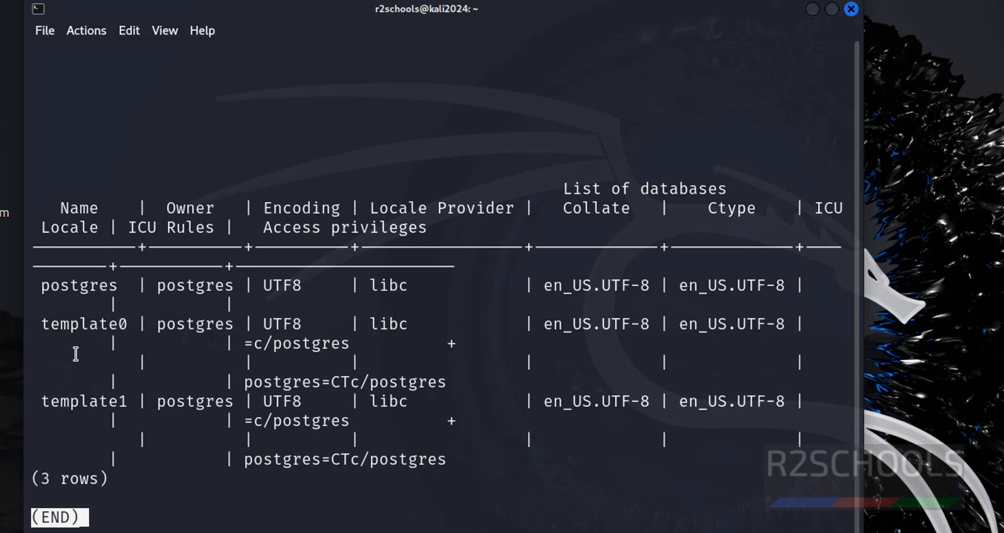
key("q")
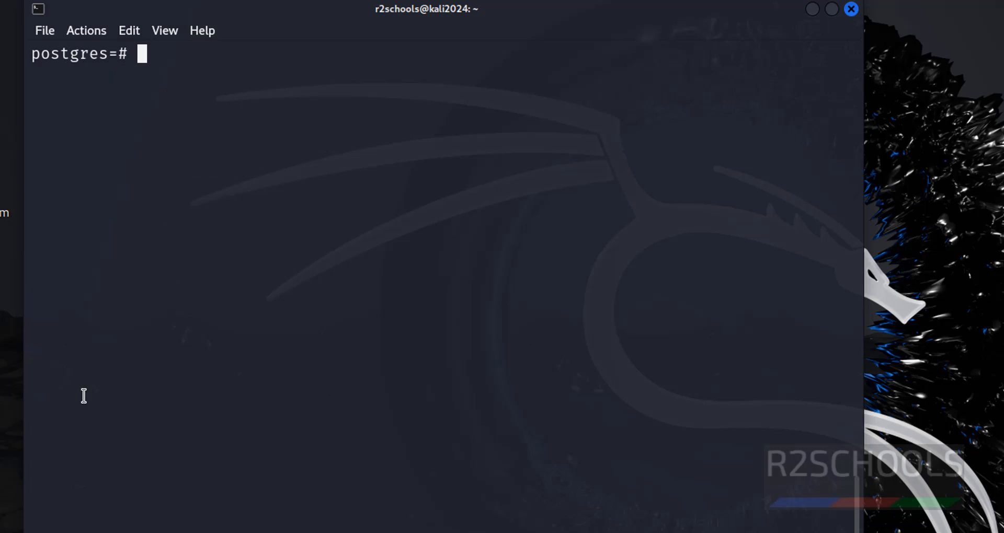
type("\\du")
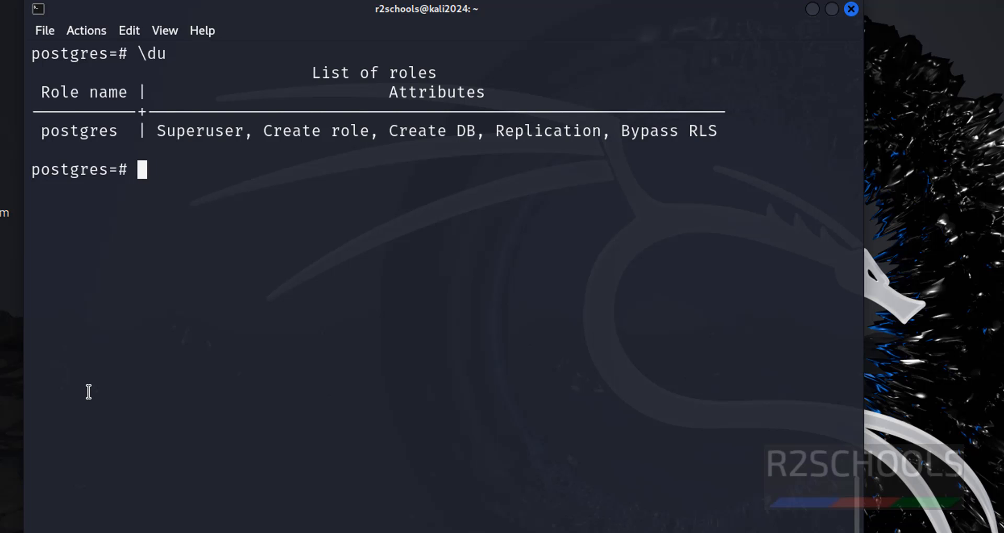
type("alt")
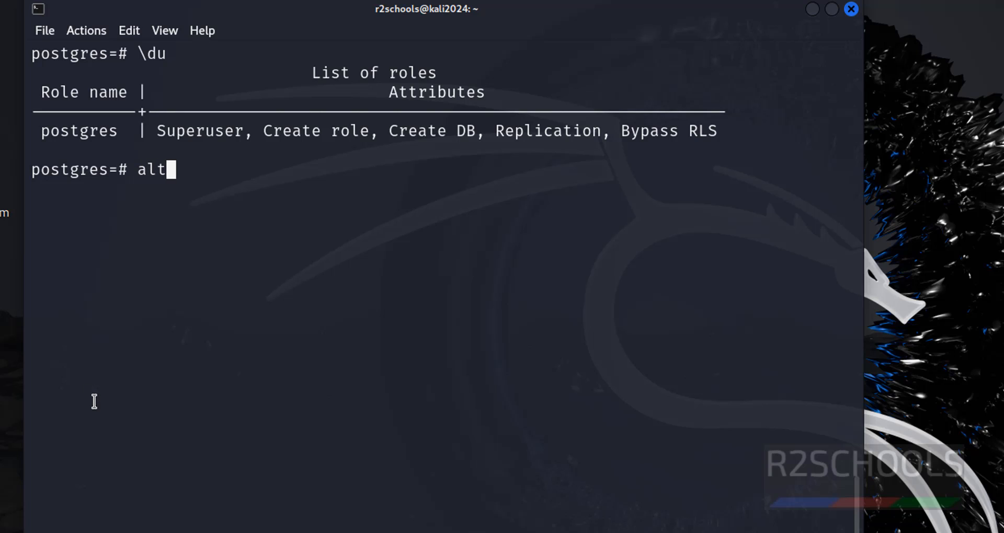
type("er user postgr")
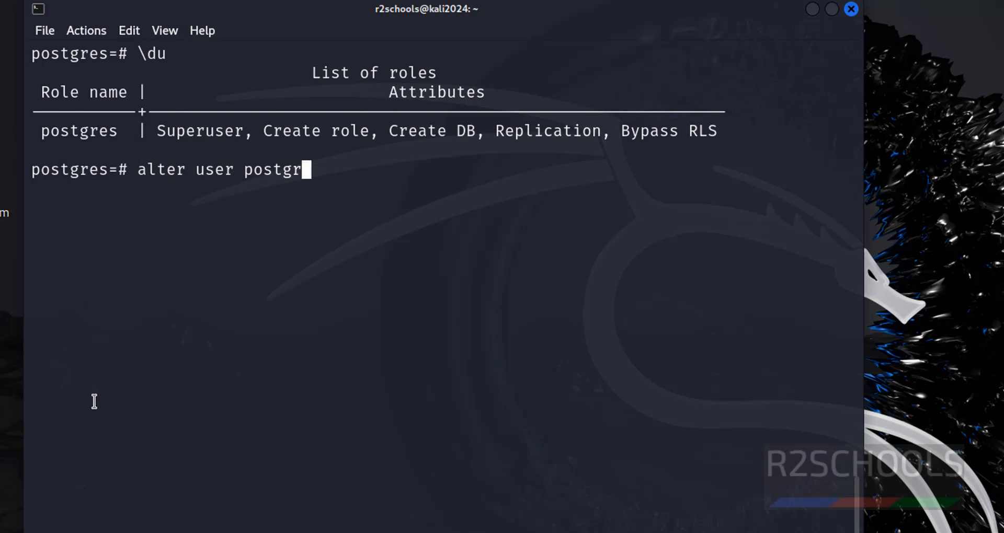
type("es with pa")
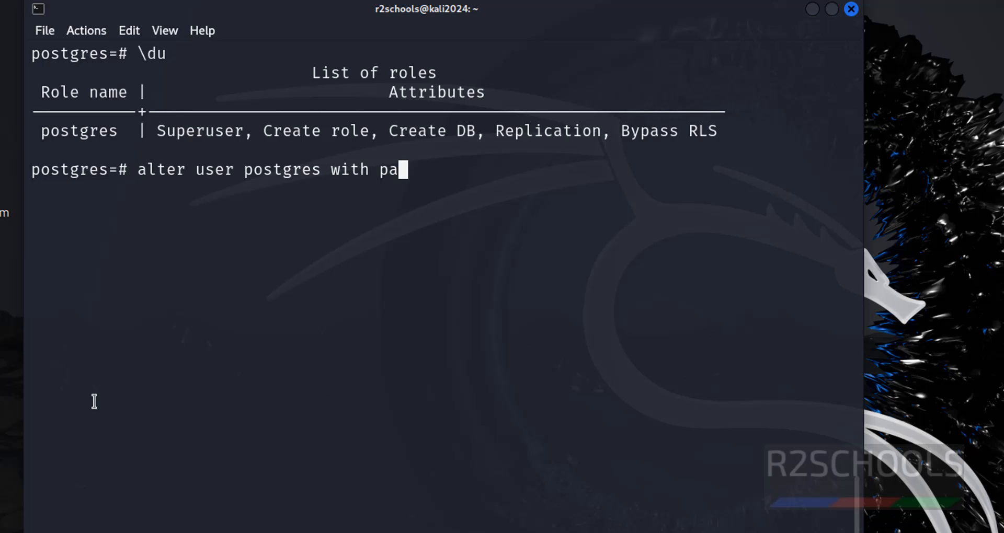
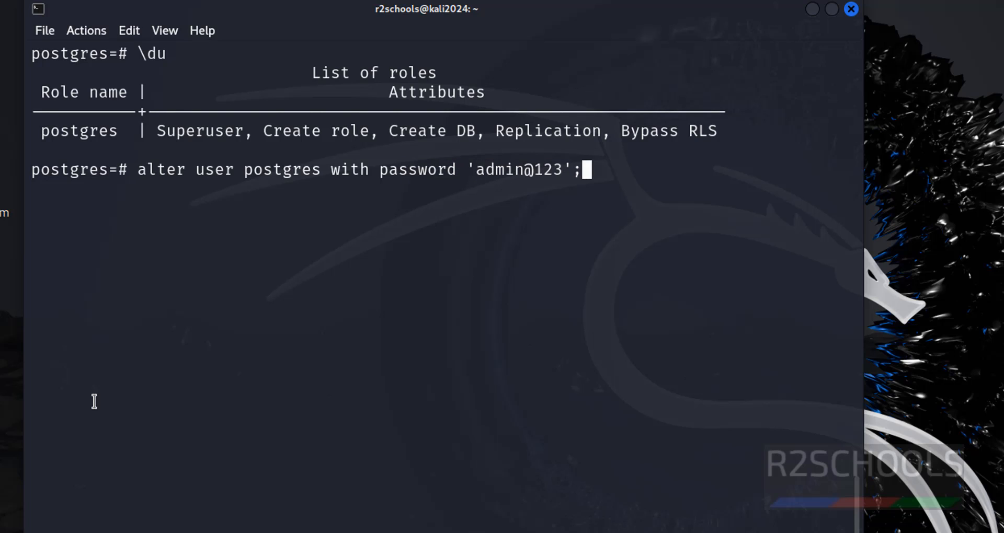
key("Return")
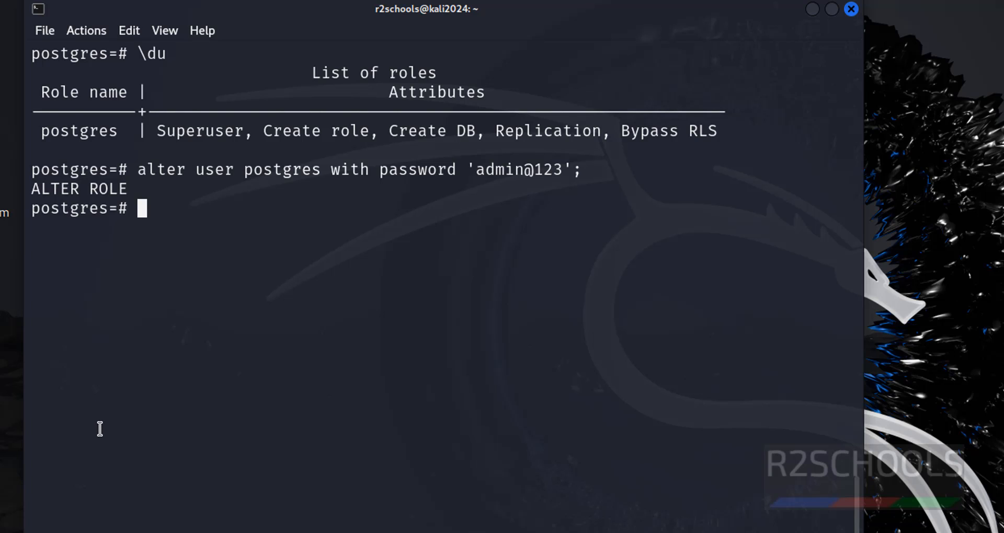
type("\\")
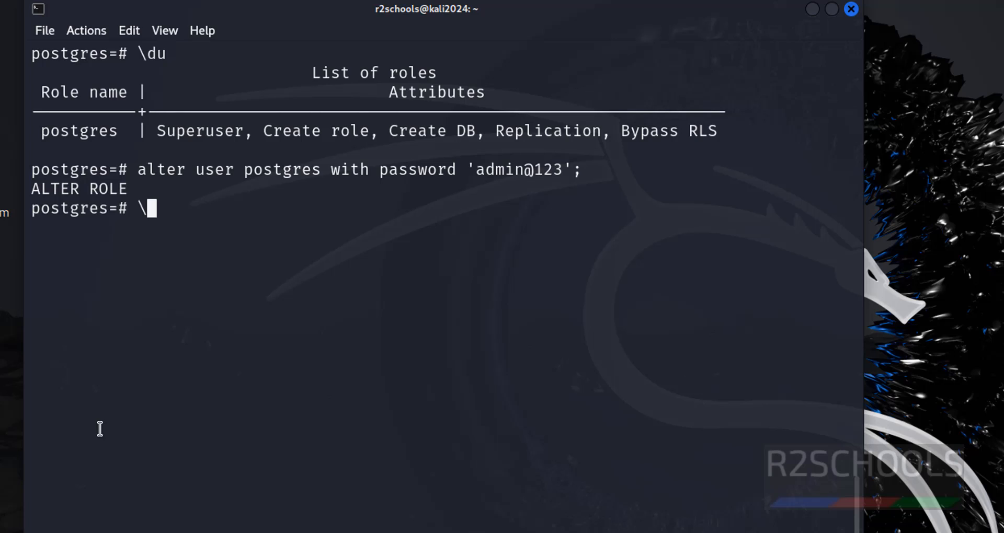
key("BackSpace")
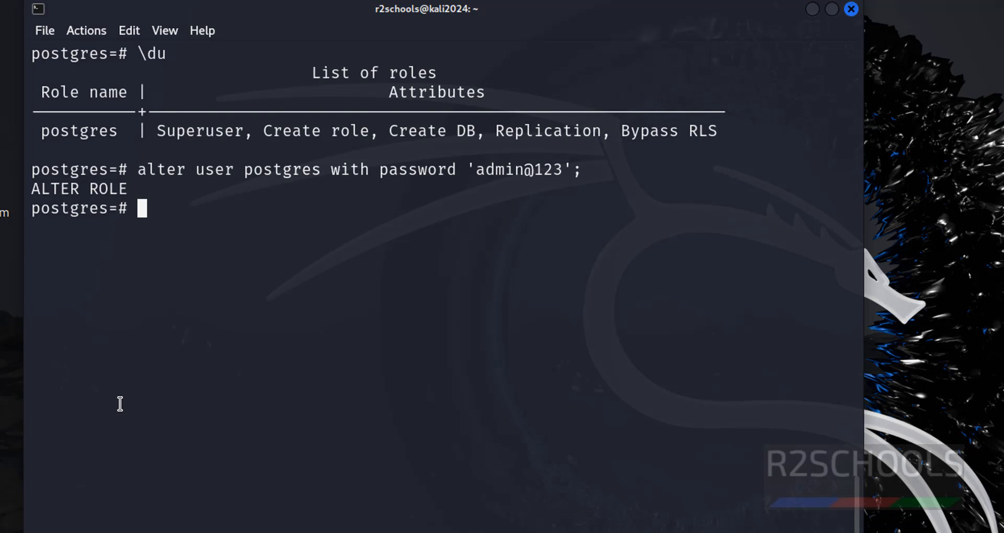
type("cre")
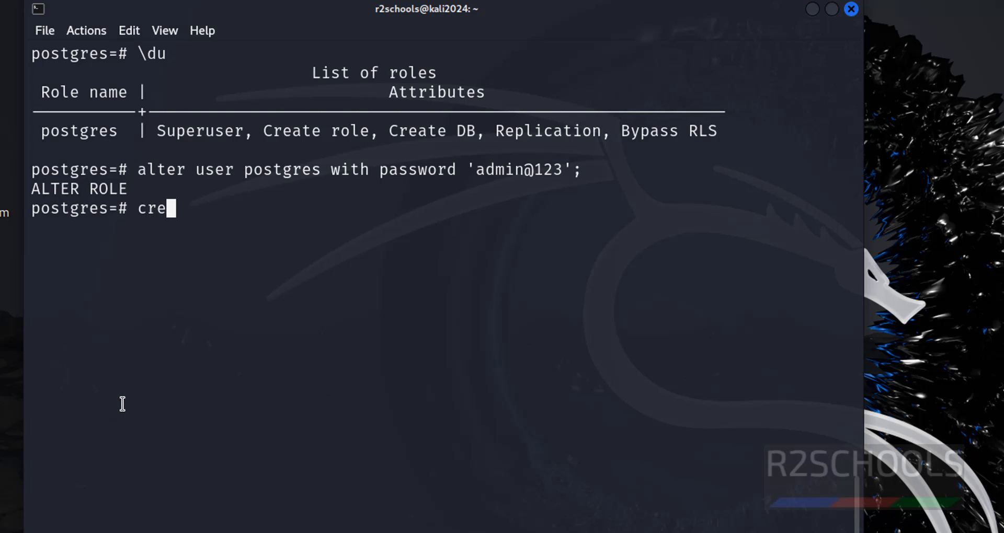
type("ate user")
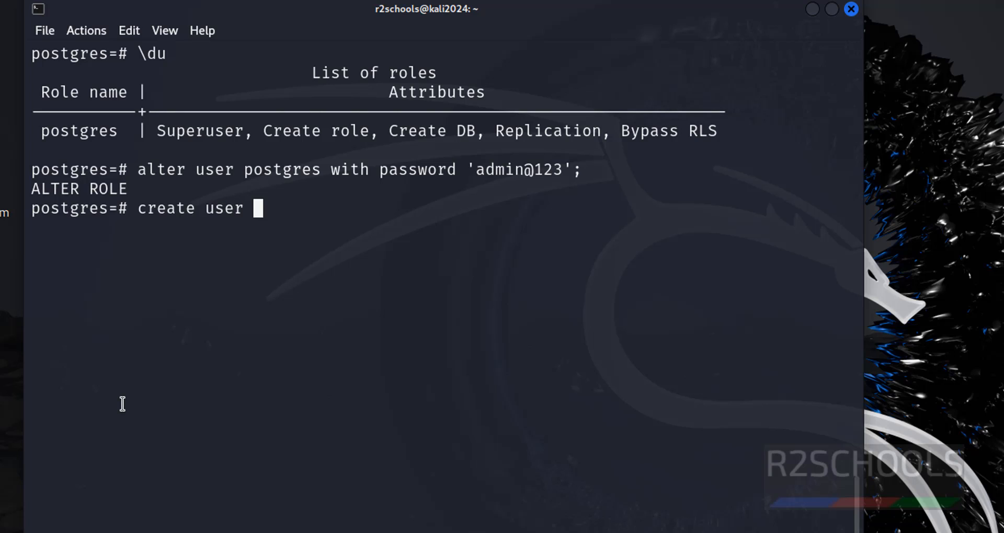
type("r2a")
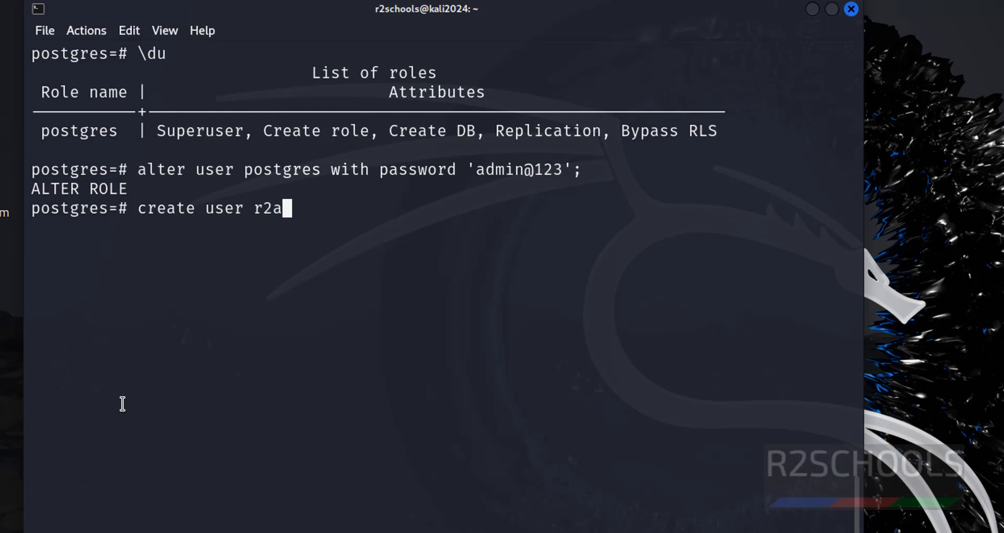
type("dmin with pa")
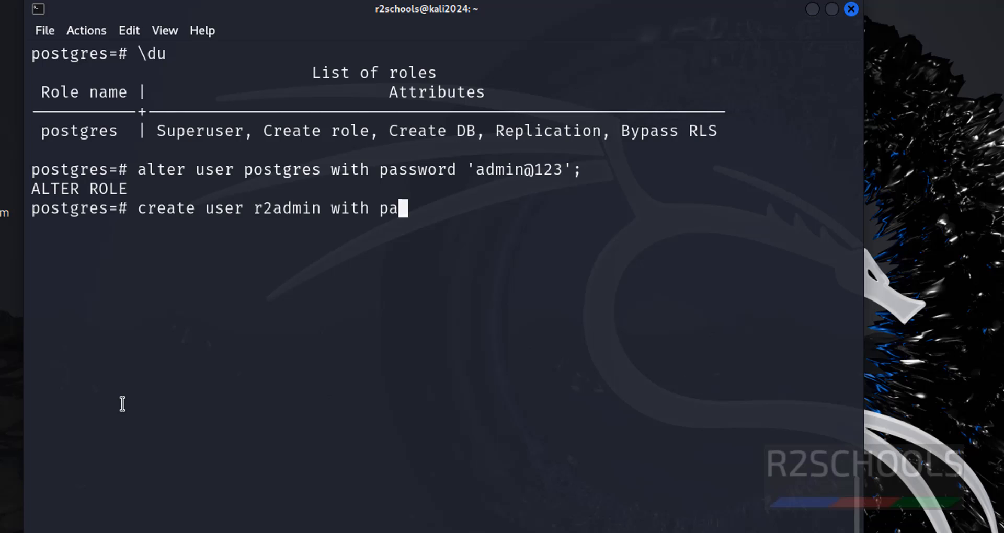
type("ssword")
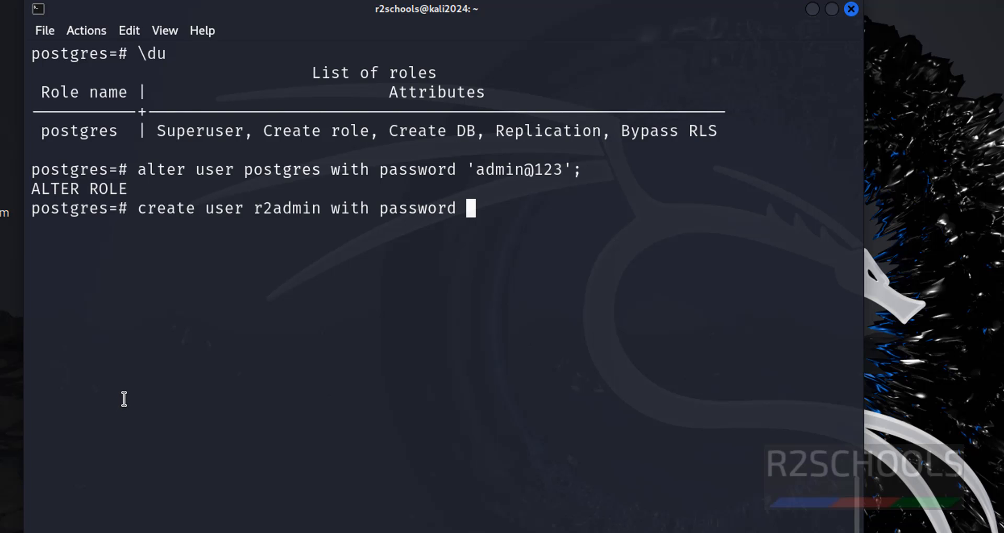
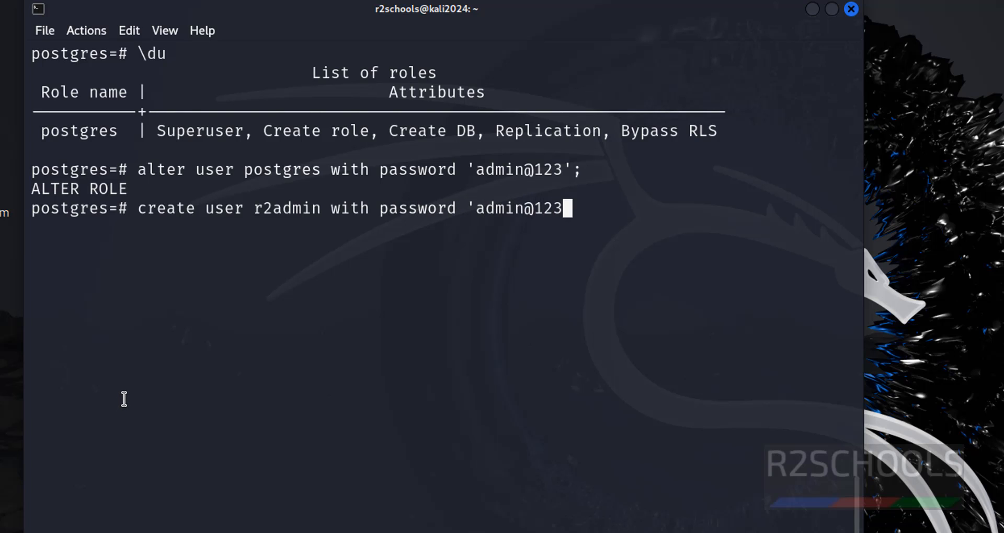
key("Return")
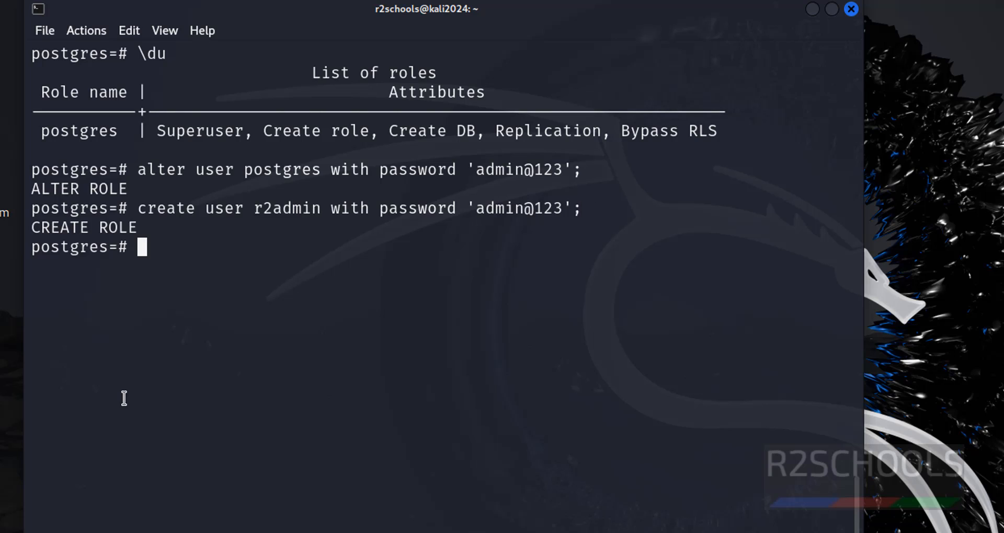
type("\\du")
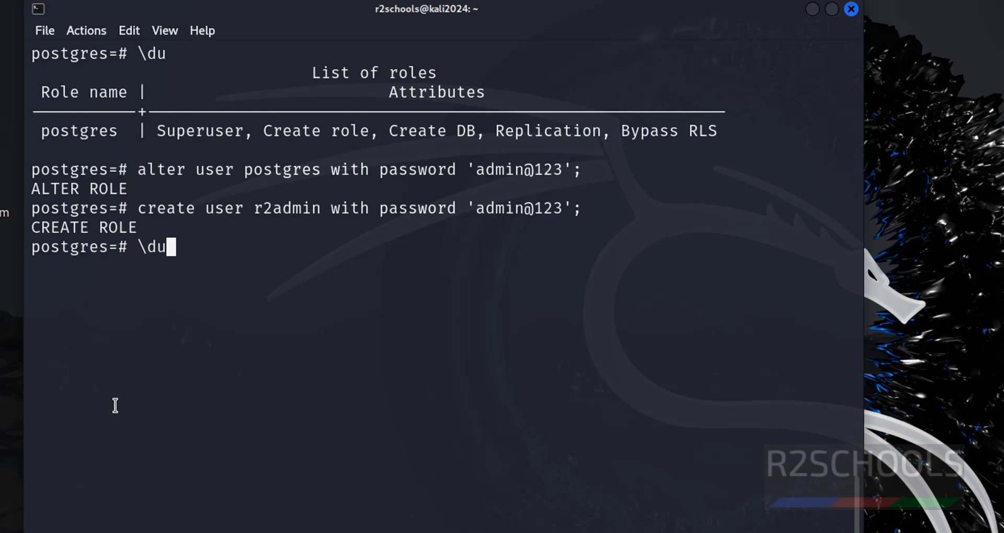
key("Return")
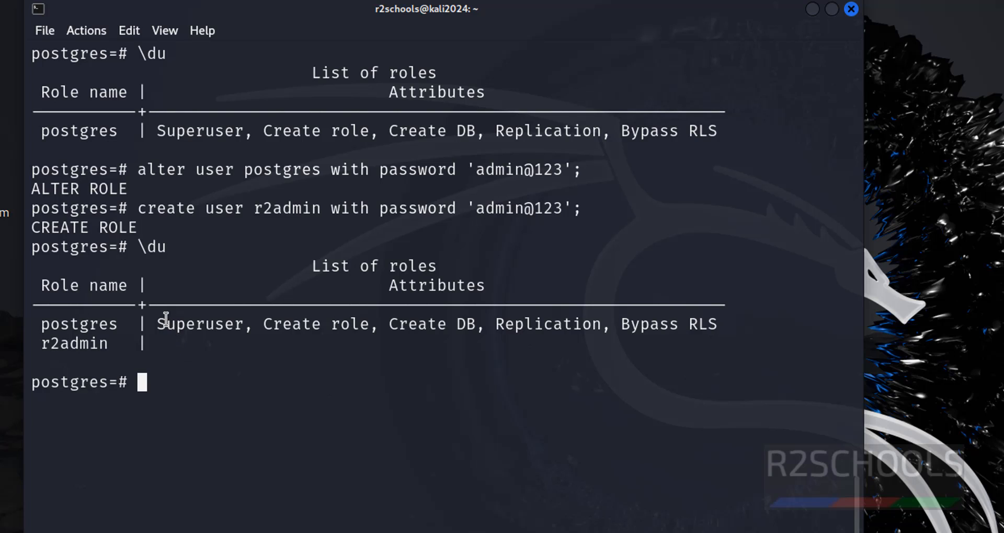
mouse_move(255, 343)
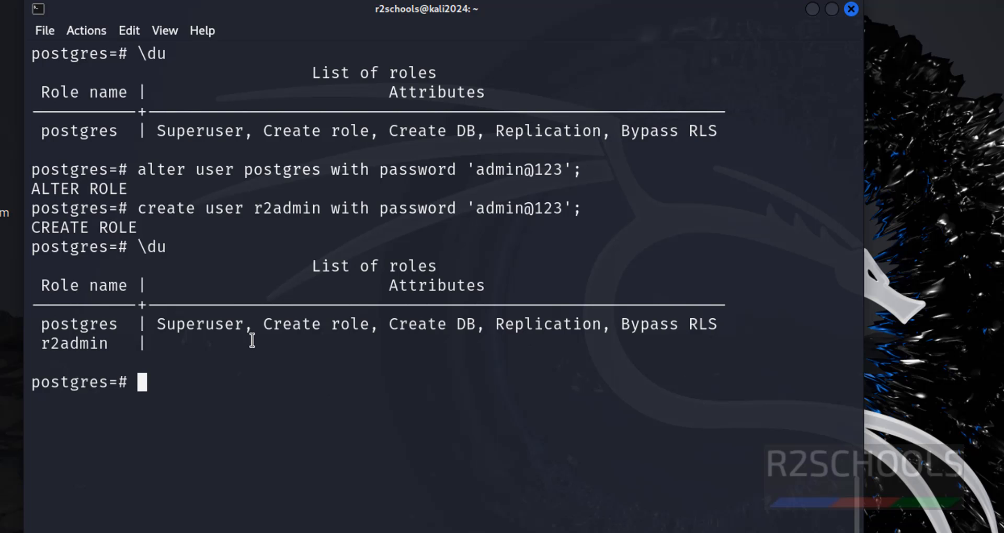
- Create the r2schools database with owner r2admin and confirm it in the database list
type("create databa")
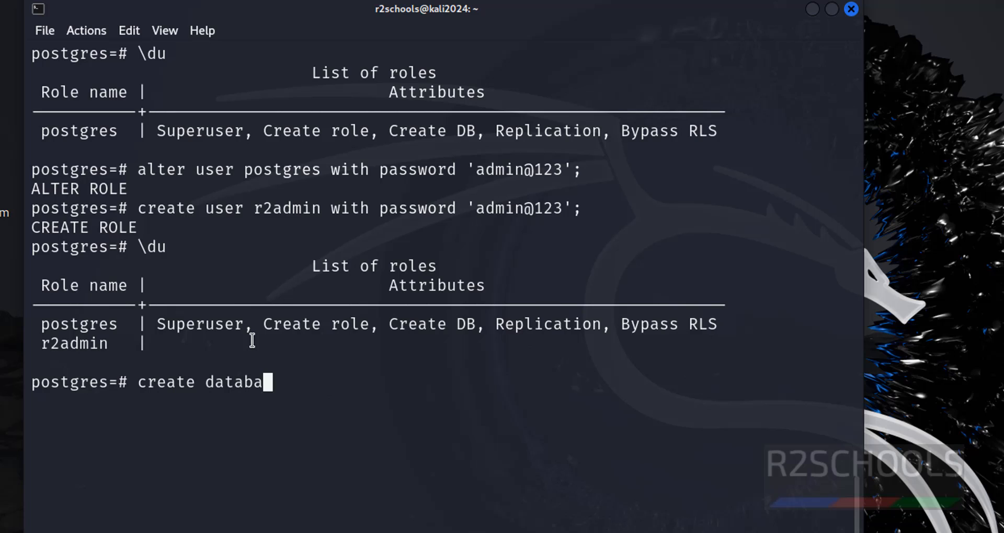
type("se r2scho")
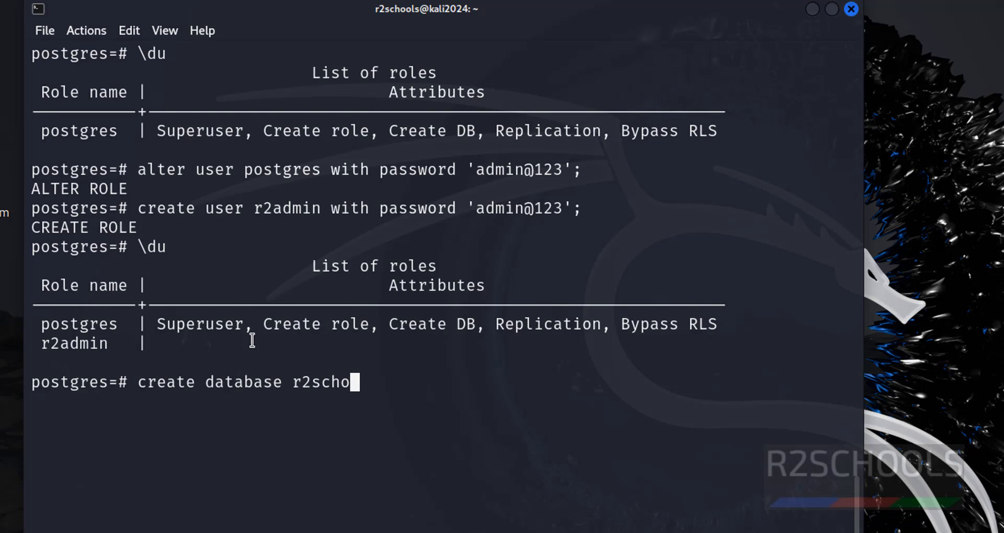
type("ols")
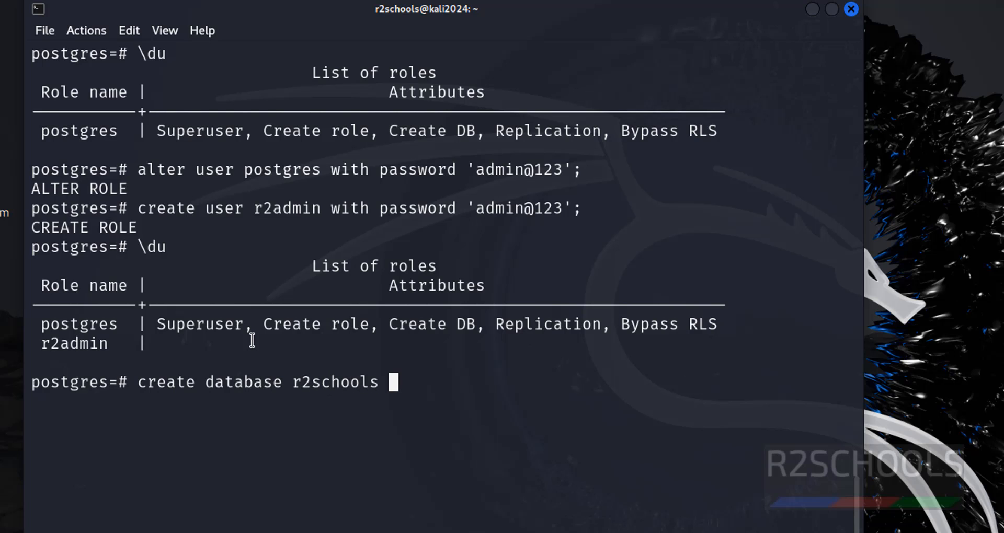
type("with o")
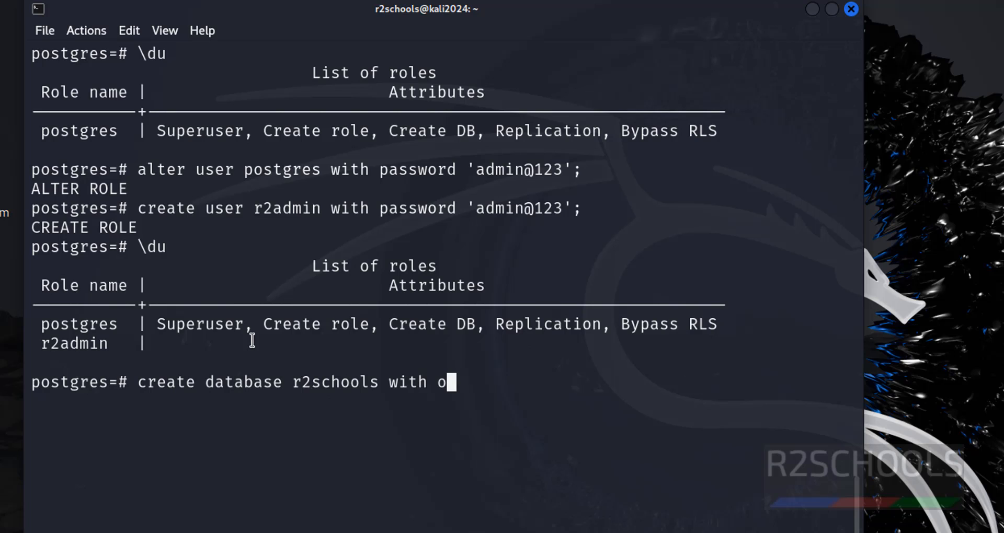
type("wner r2admin;")
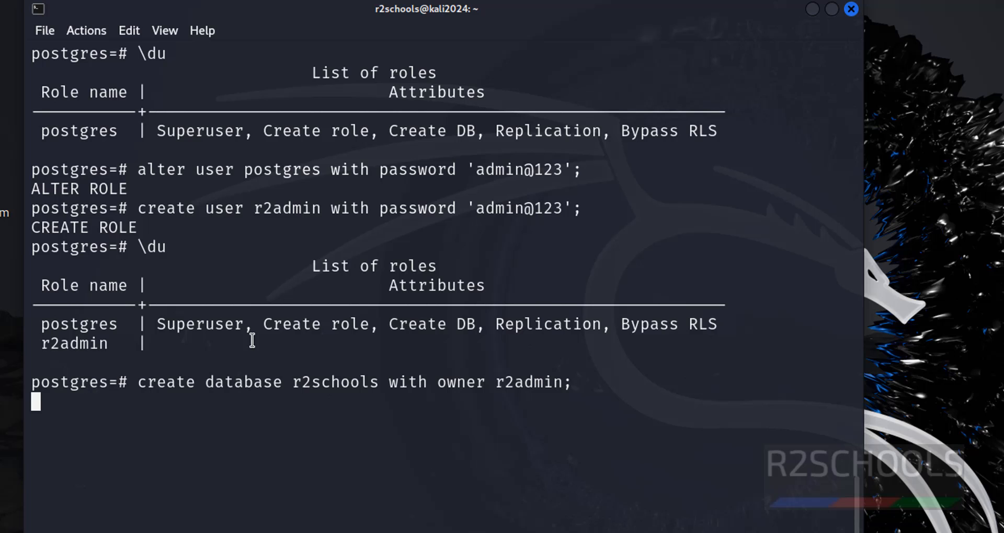
key("Return")
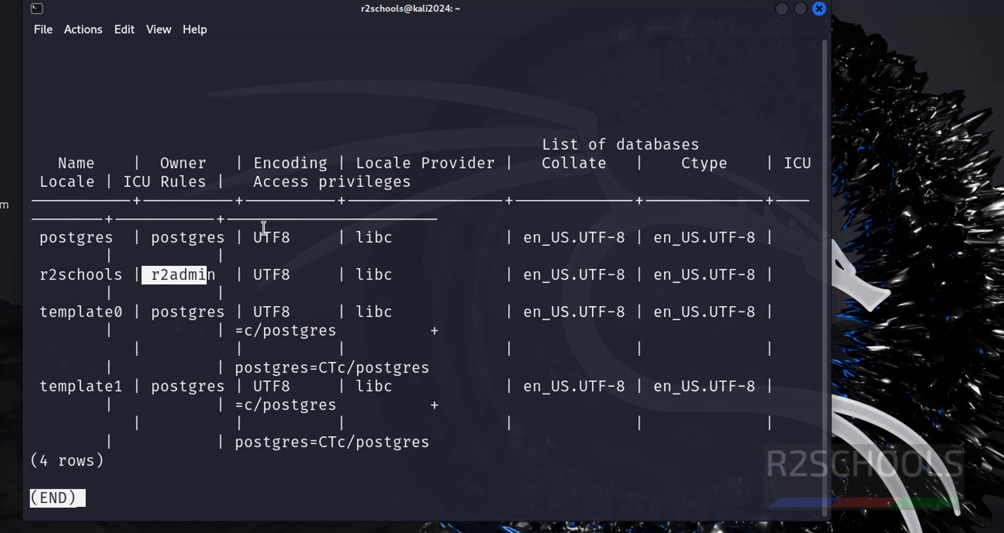
key("q")
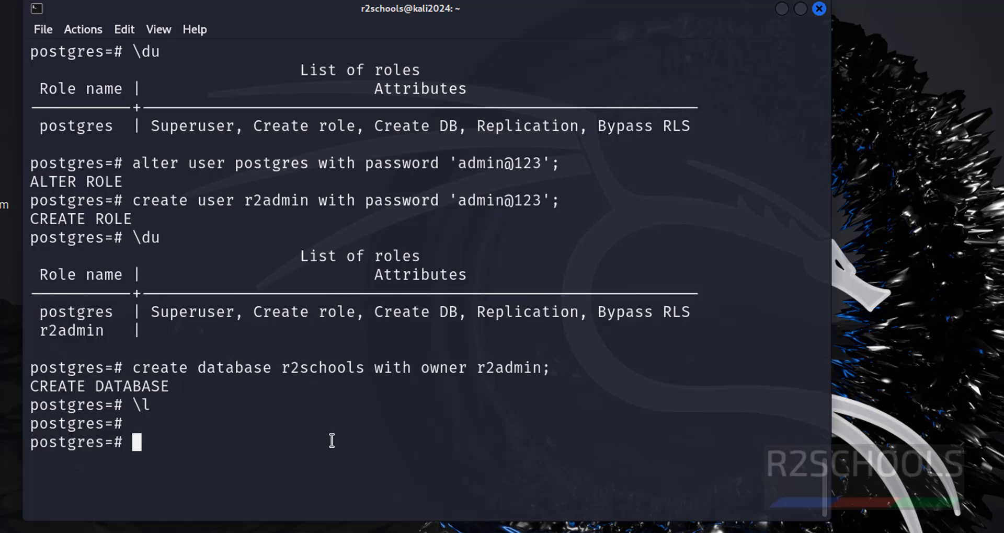
- Connect to the r2schools database and list its tables, finding no relations yet
type("\\c")
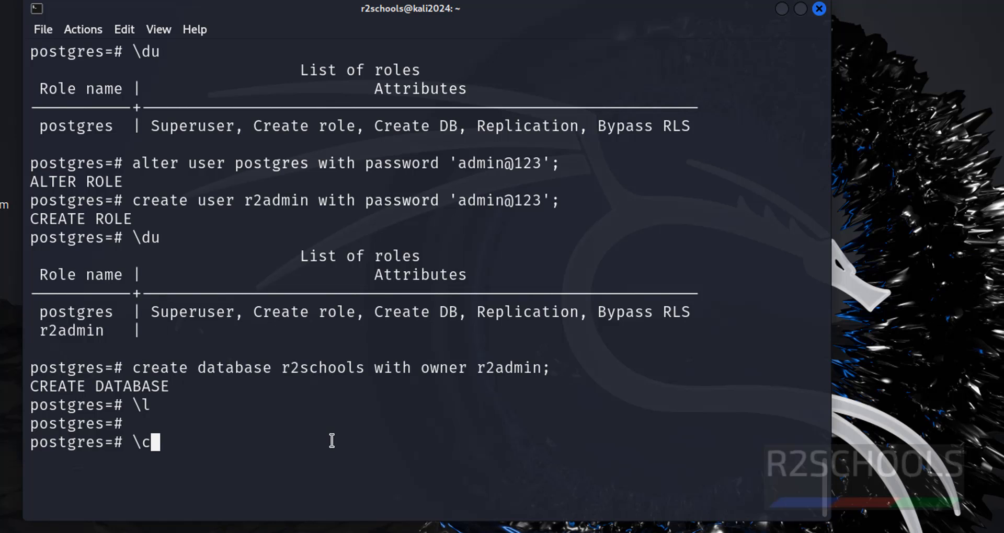
type("onnect r2schools")
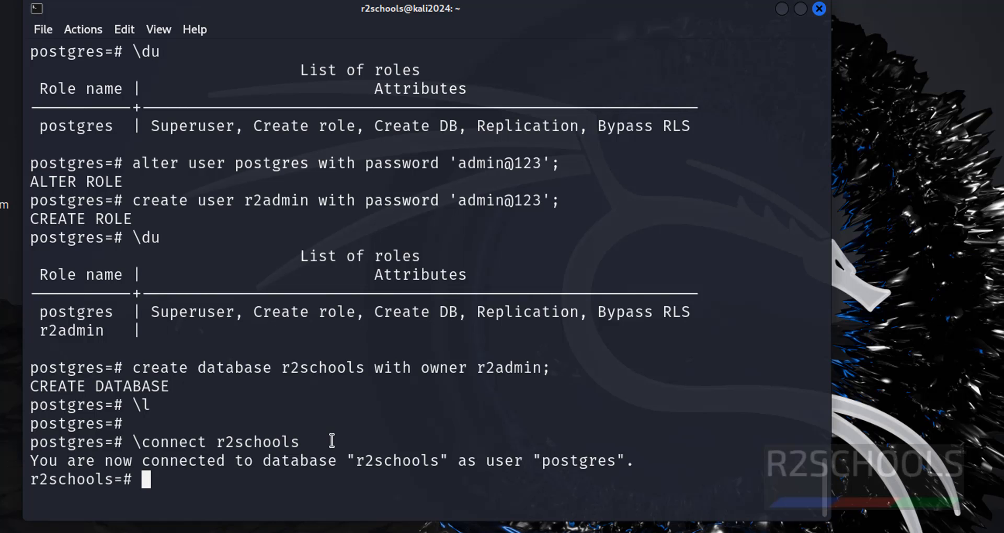
type("\\dt")
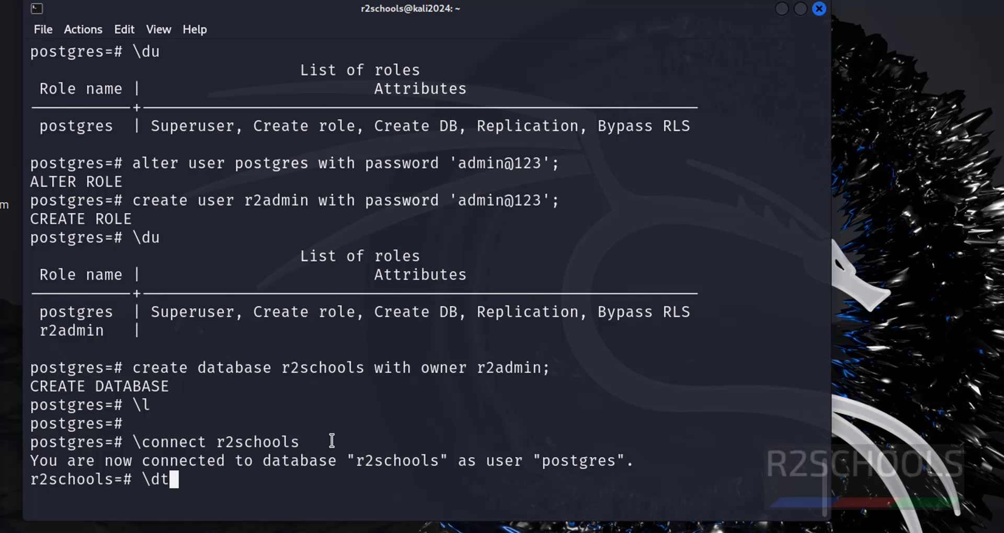
key("Return")
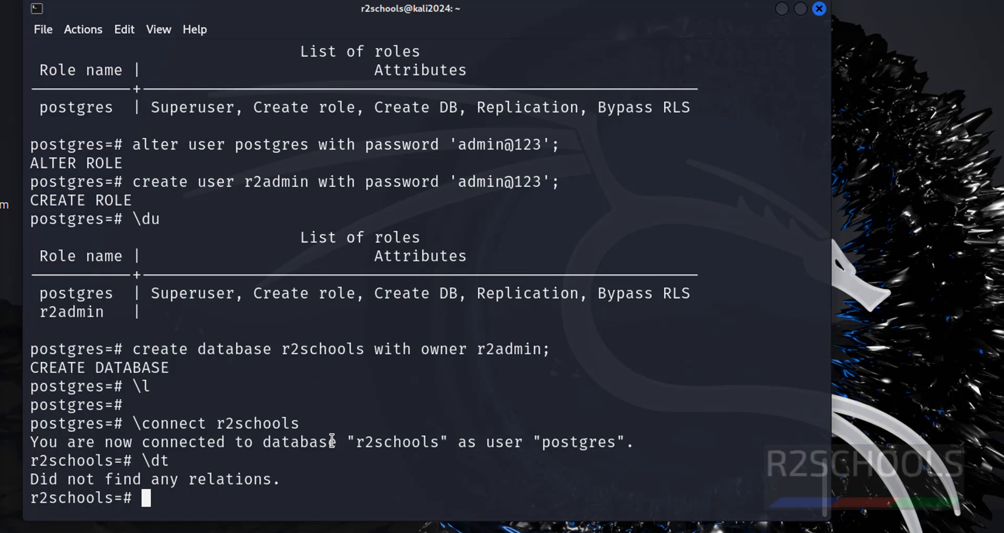
- Create the student table with columns sno int and sname varchar(100)
type("create")
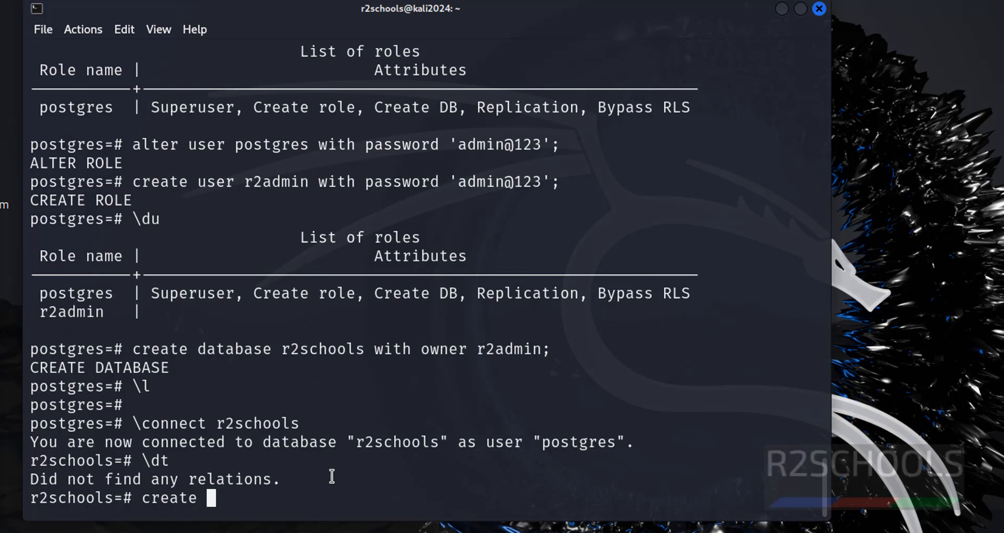
type("table")
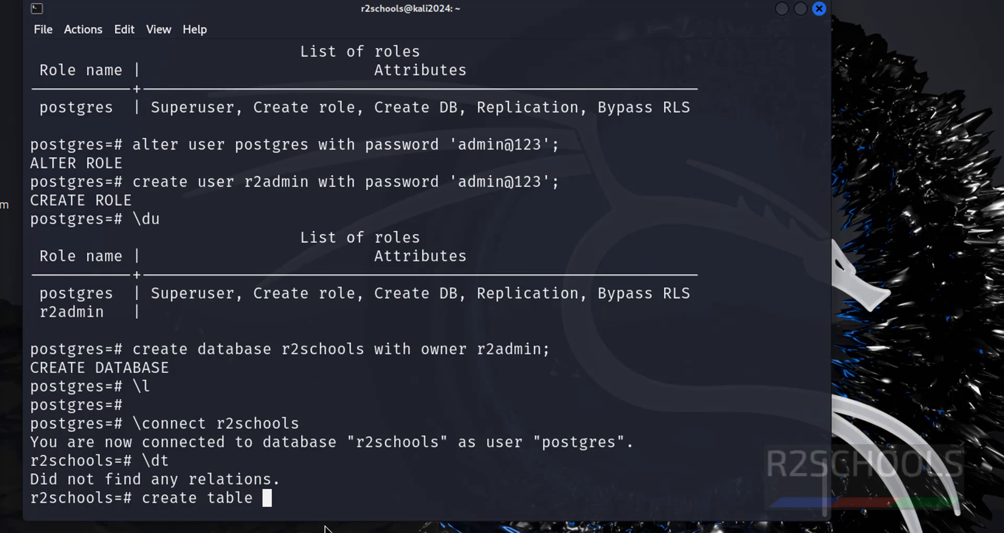
type("st")
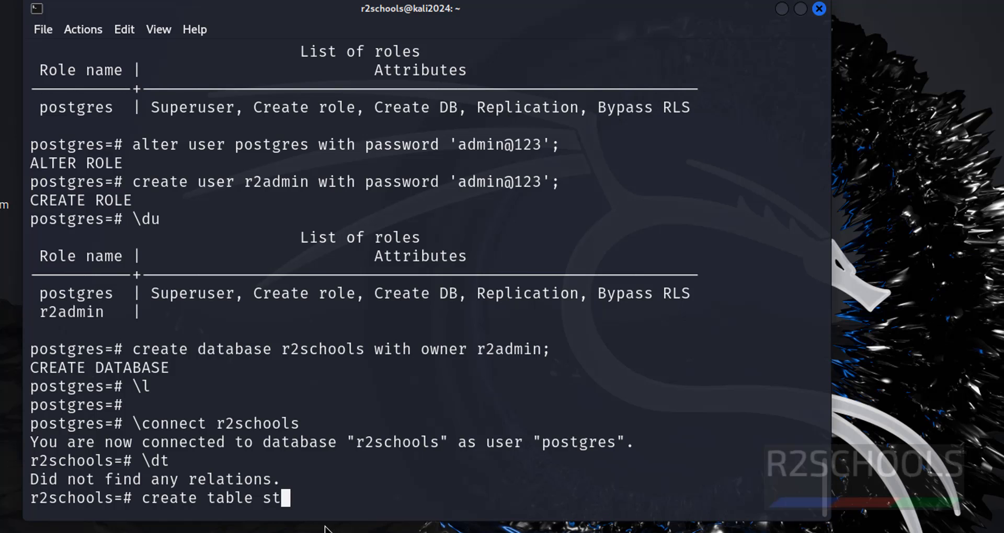
type("udent(")
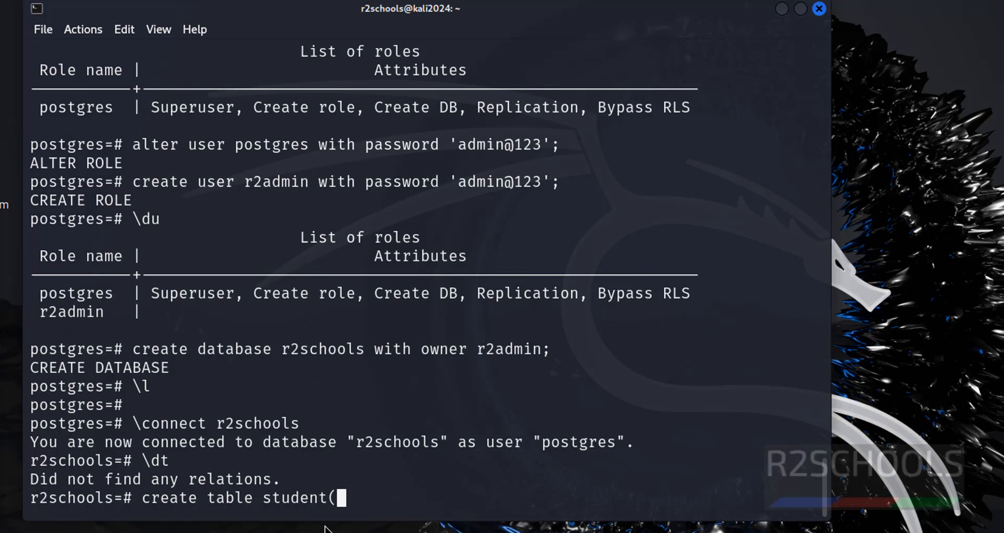
type("sno int, s")
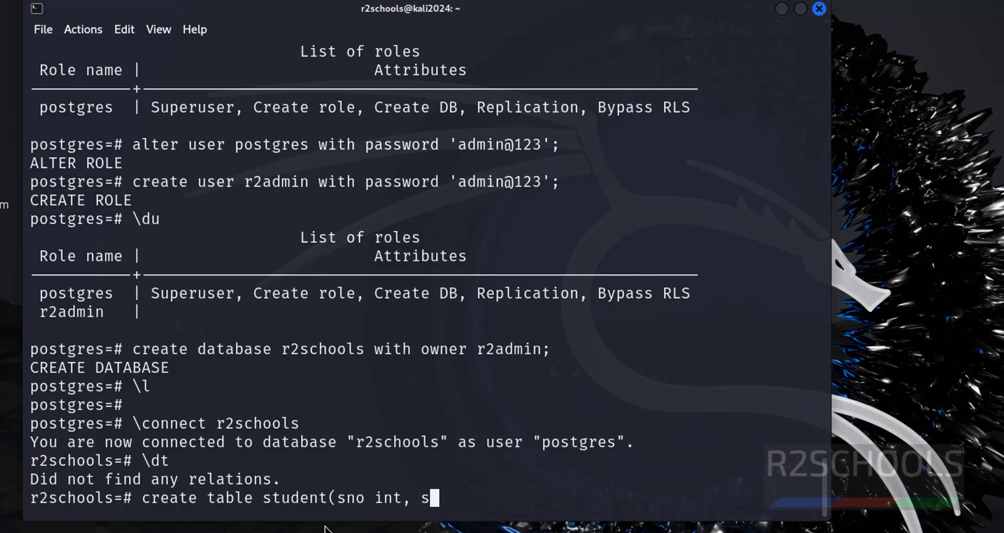
type("name varchar")
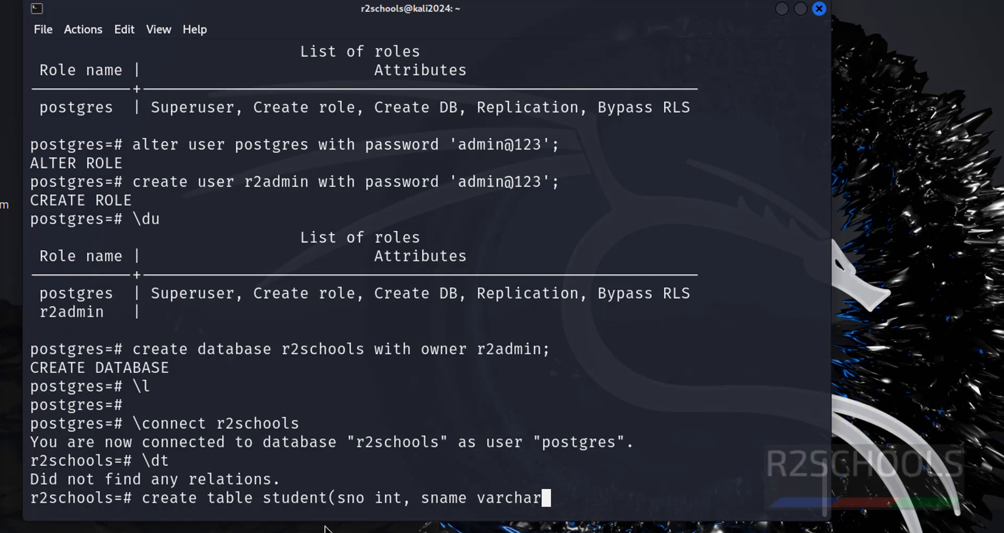
type("(100))")
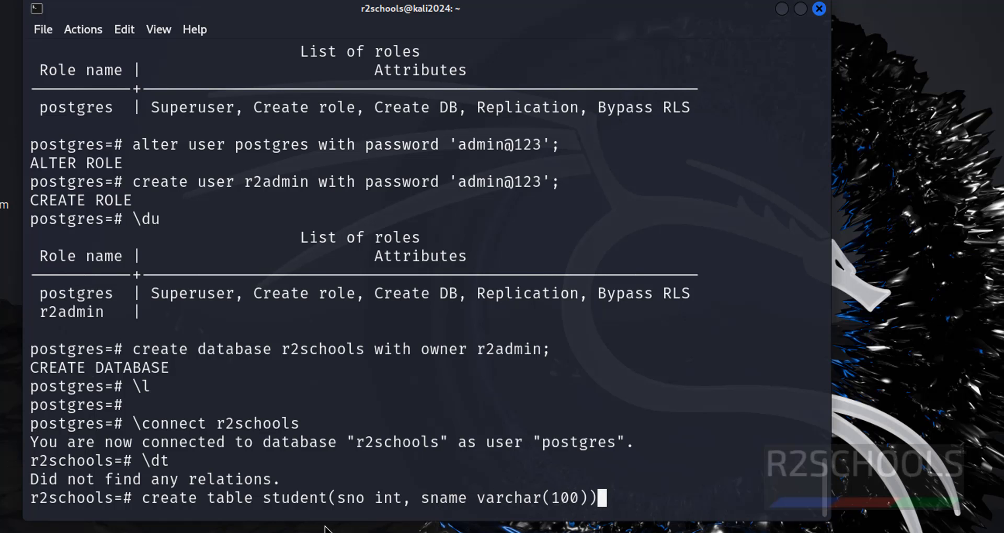
type(";")
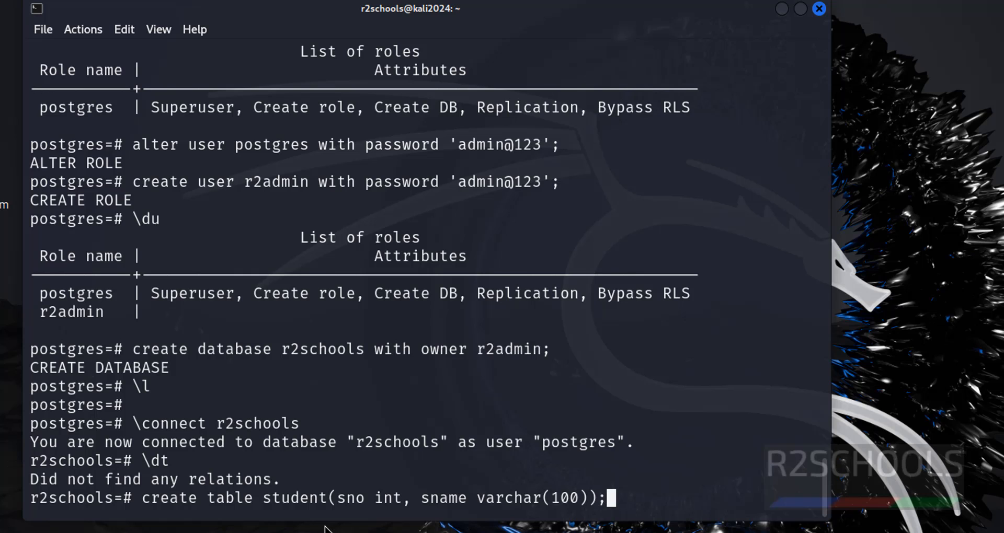
key("Return")
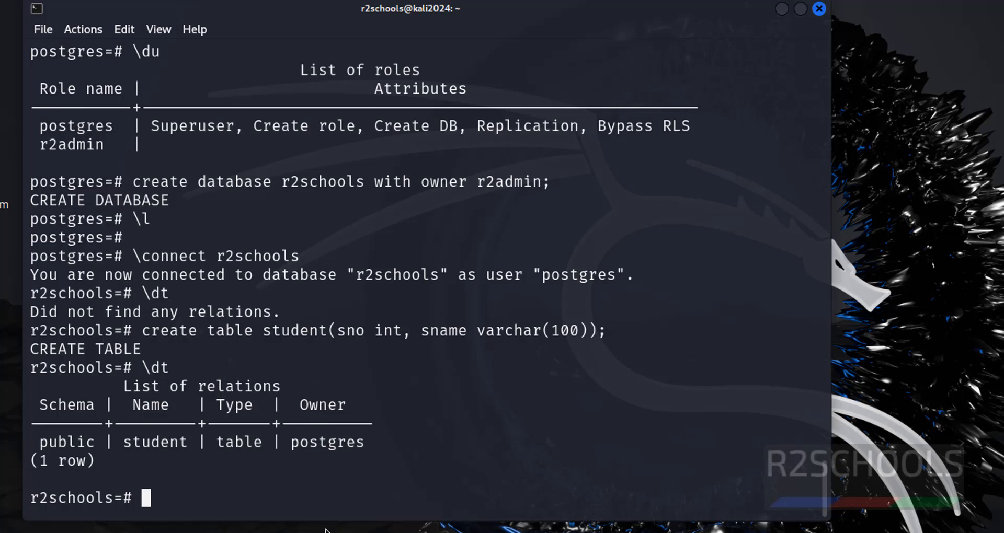
- View the detailed description of the student table with \d+ student
type("\\d+")
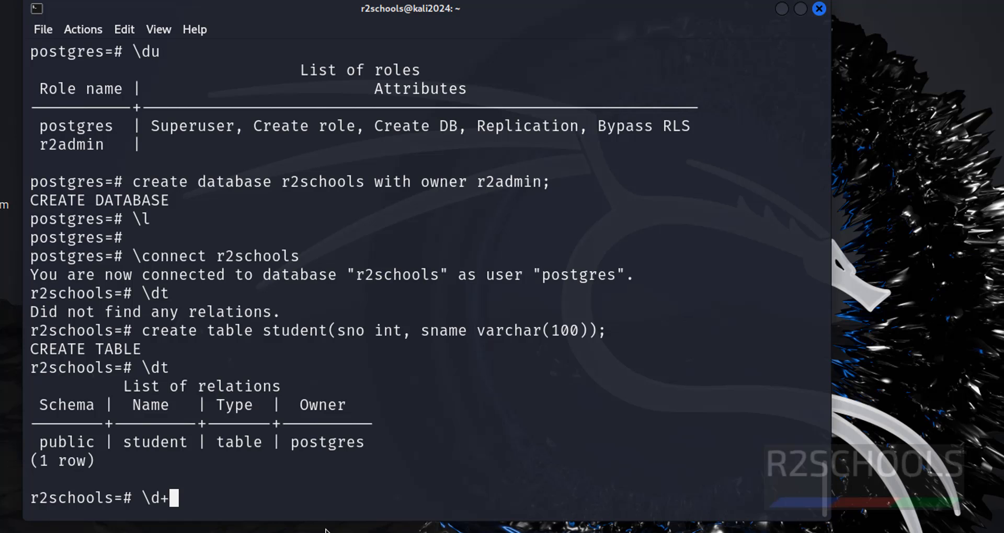
type("studn")
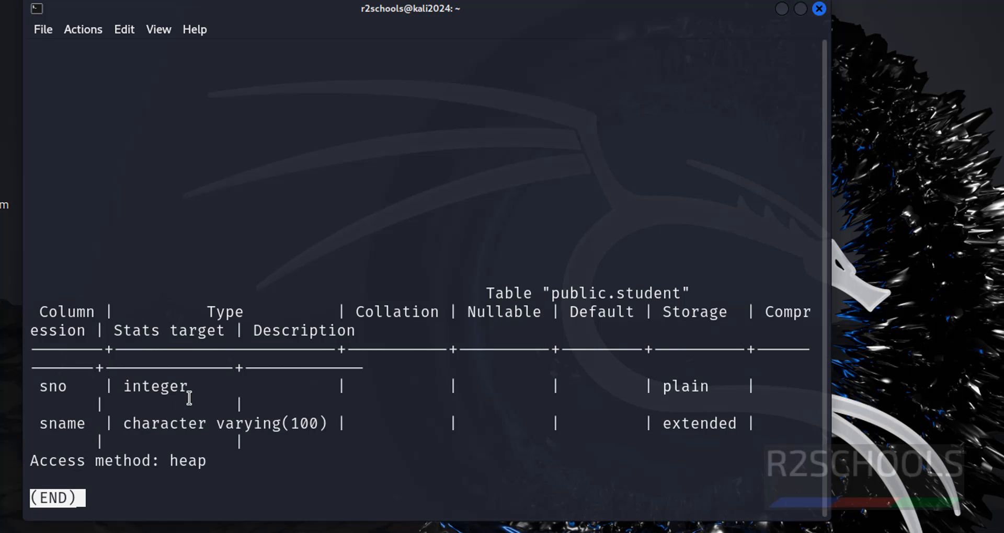
mouse_move(403, 304)
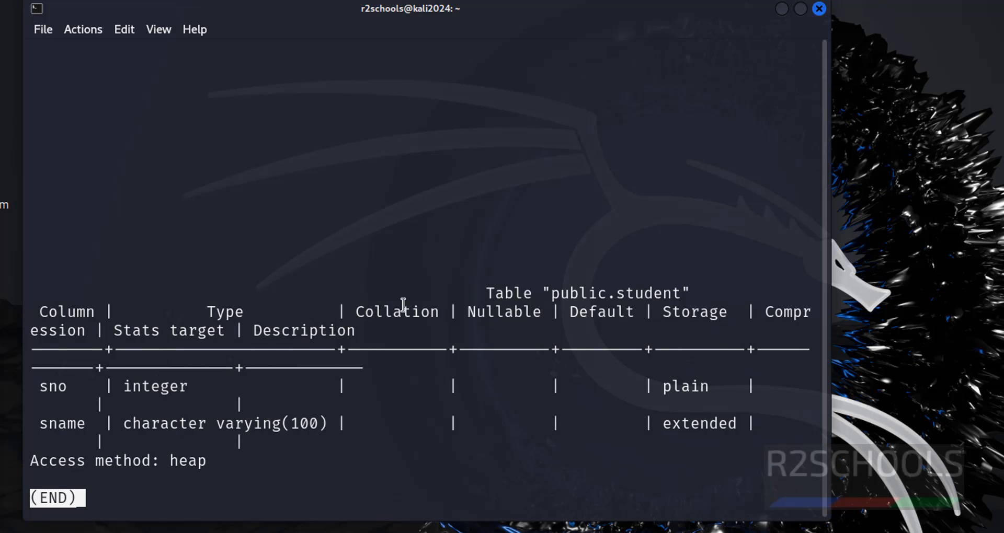
mouse_move(543, 380)
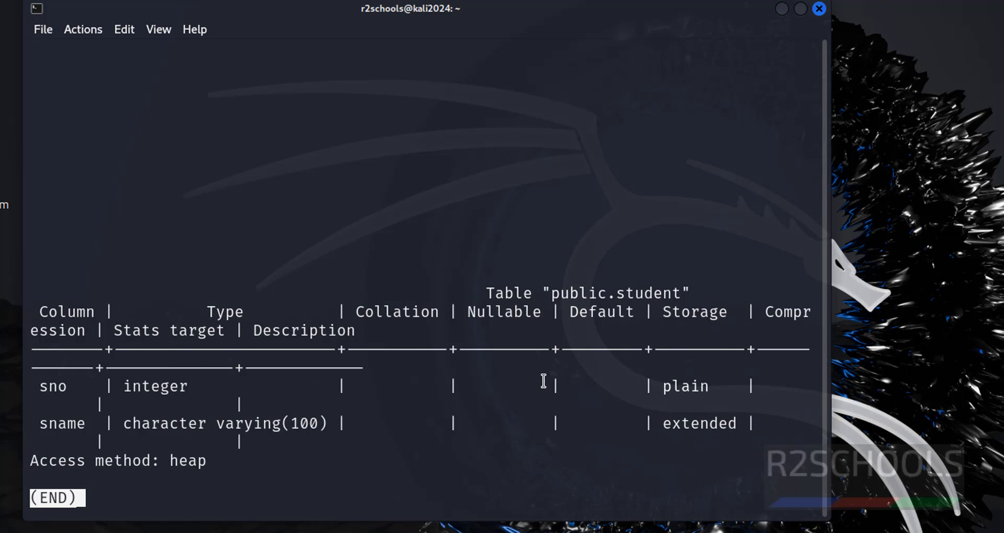
key("q")
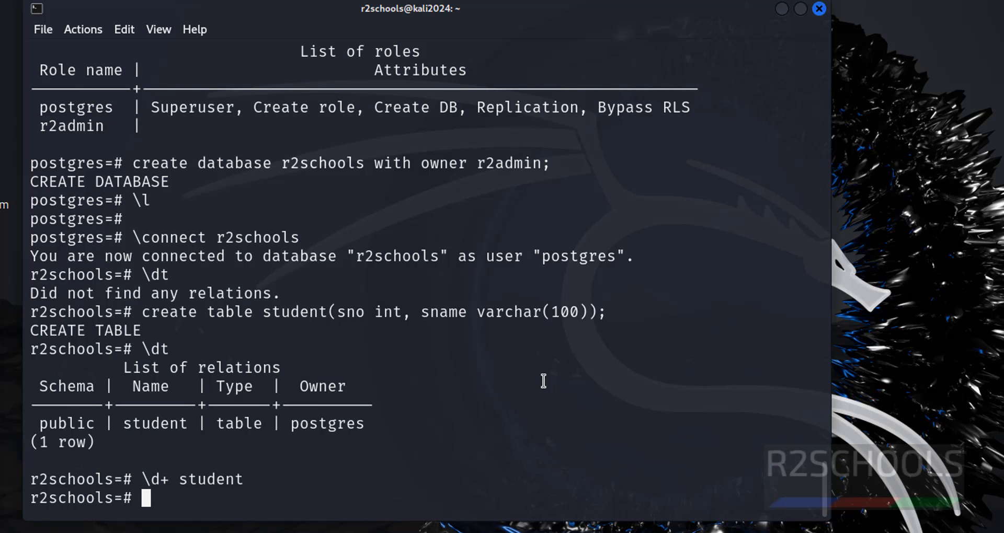
- Insert the row (100, 'james') into the student table
type("select")
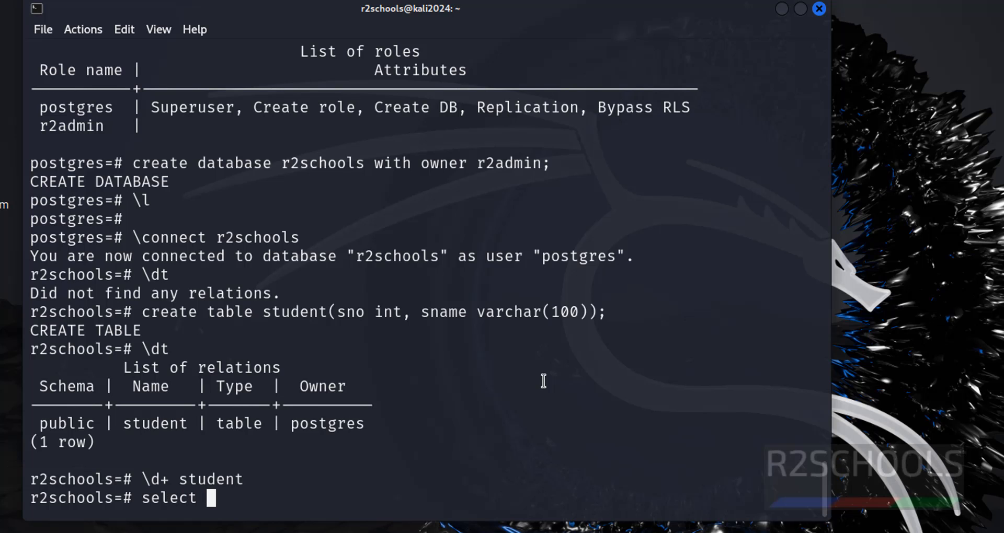
type("* from student;")
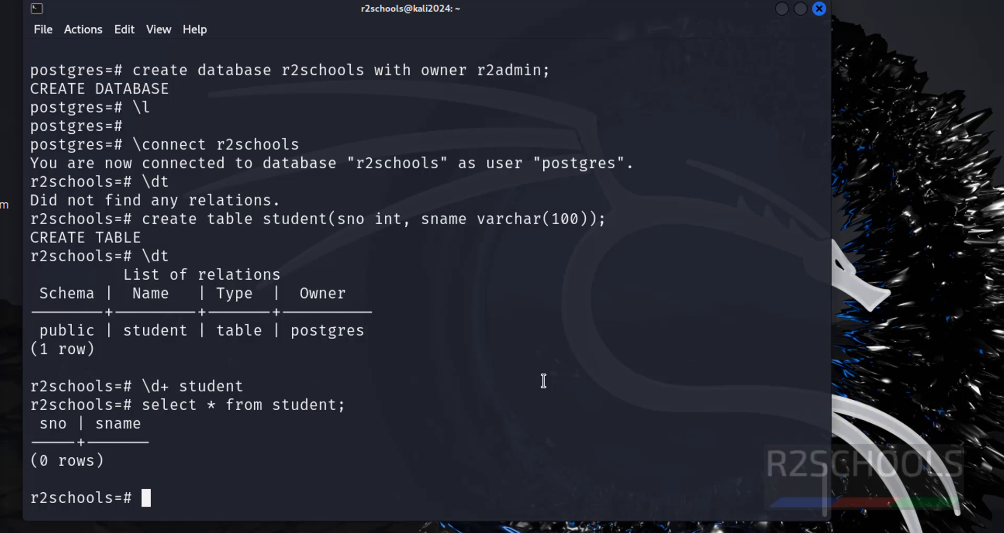
type("insert")
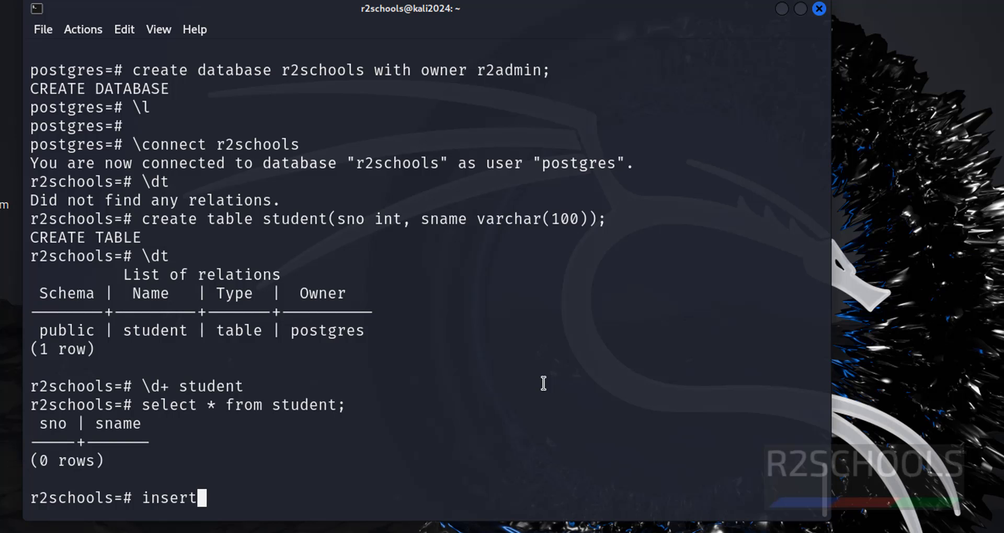
type("into")
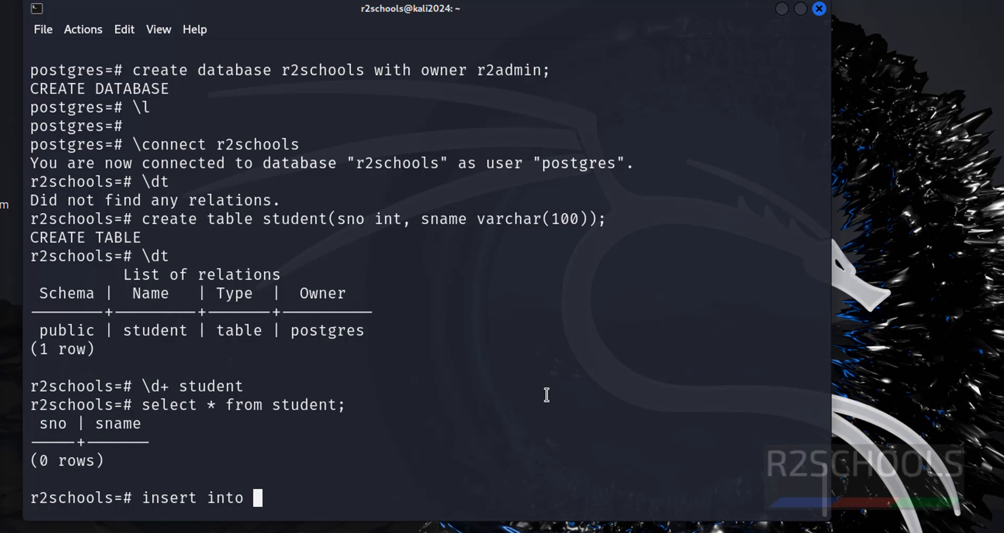
type("sut")
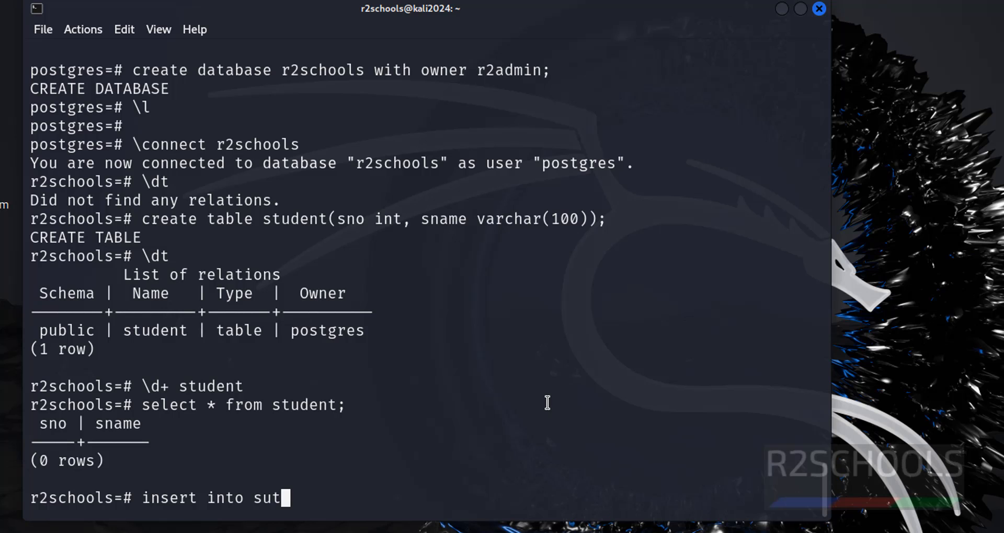
type("dent vaslu")
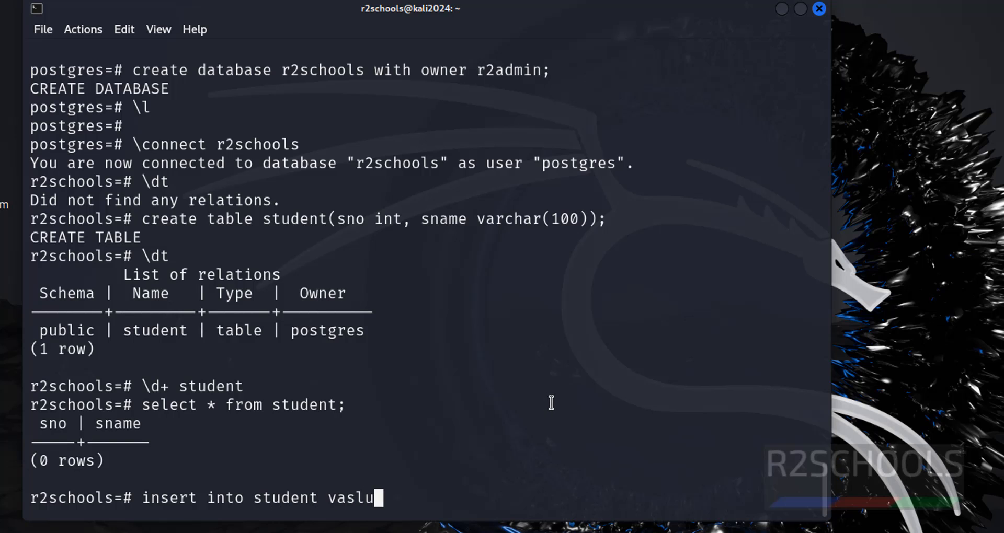
key("BackSpace")
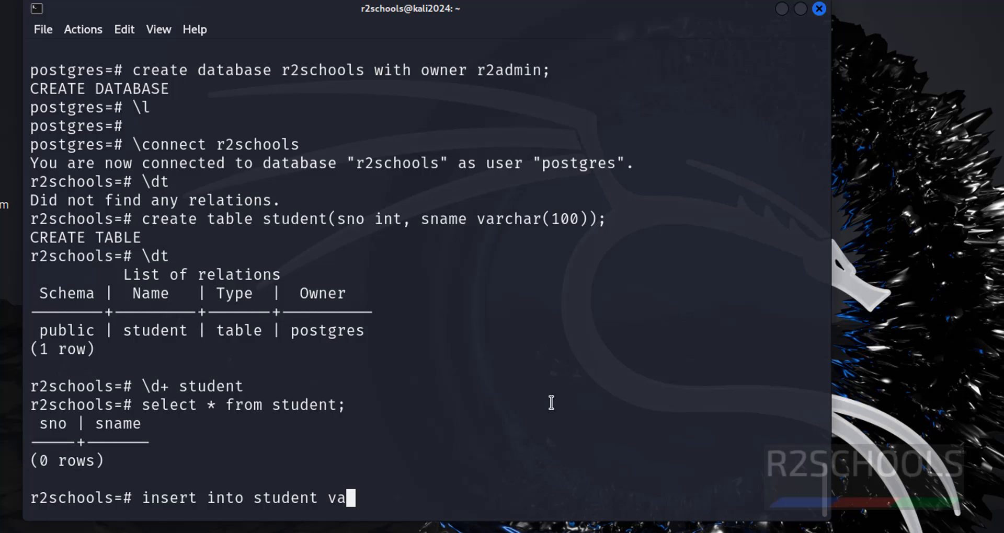
type("lues(100")
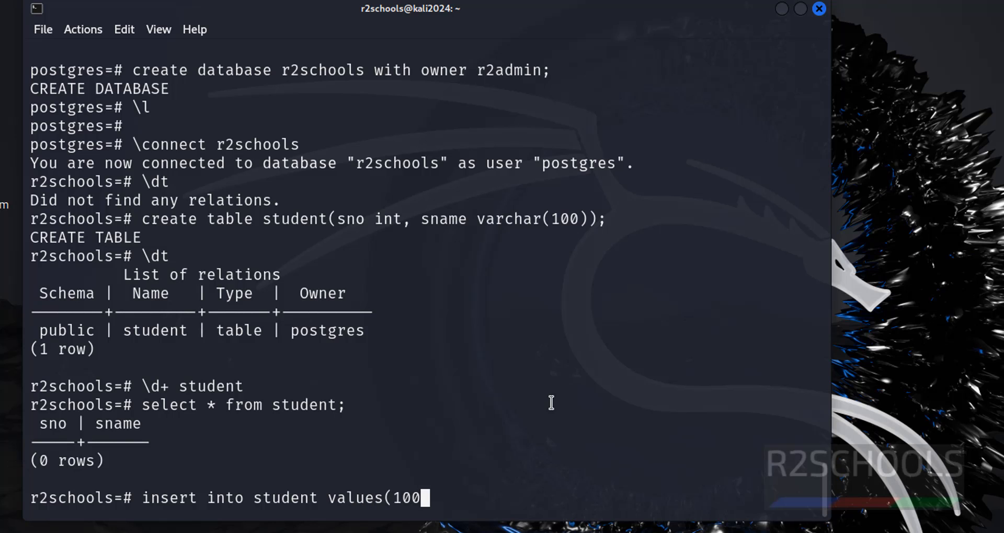
type(", 'james")
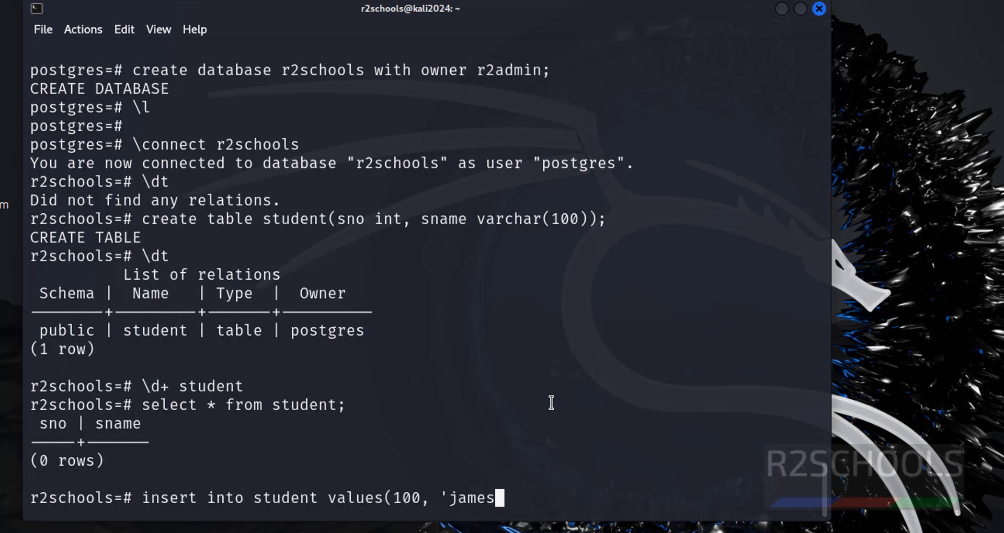
key("Return")
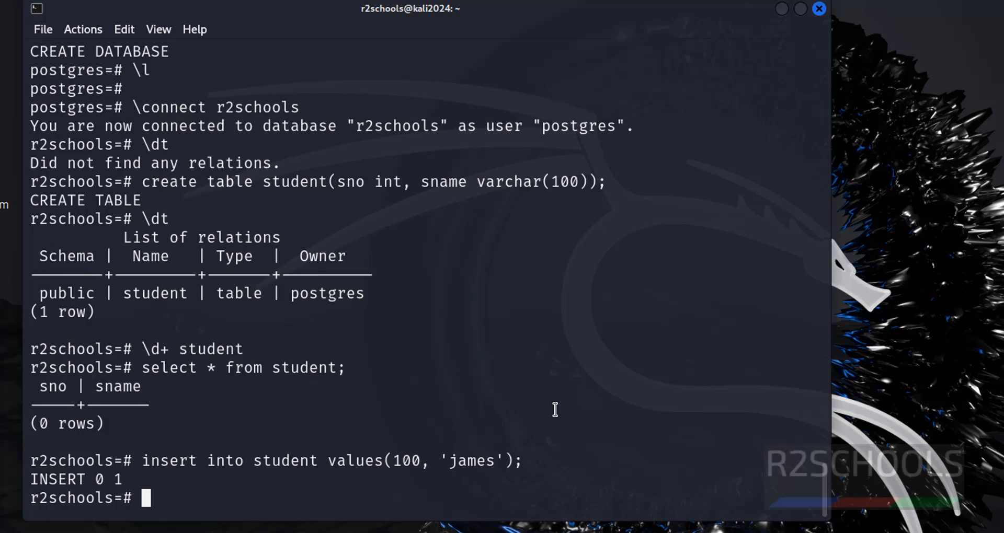
- Insert the row (101, 'David') and query all rows from student to show both
type("insert into student values(100, 'james');")
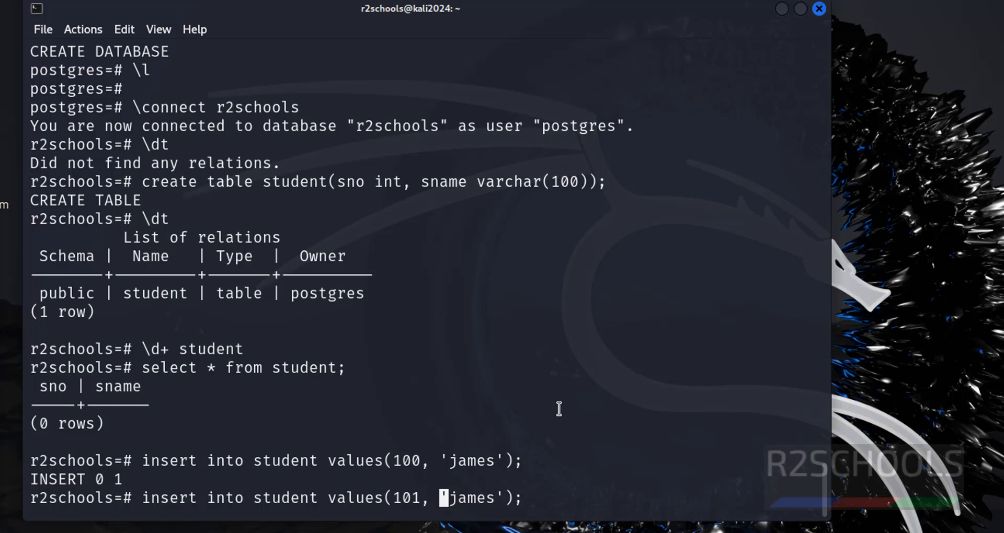
key("BackSpace")
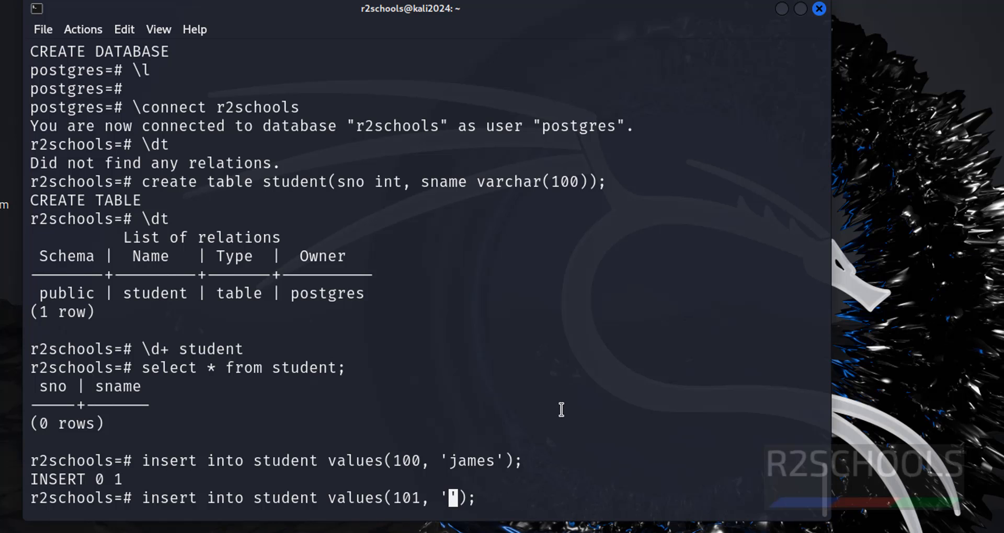
type("David")
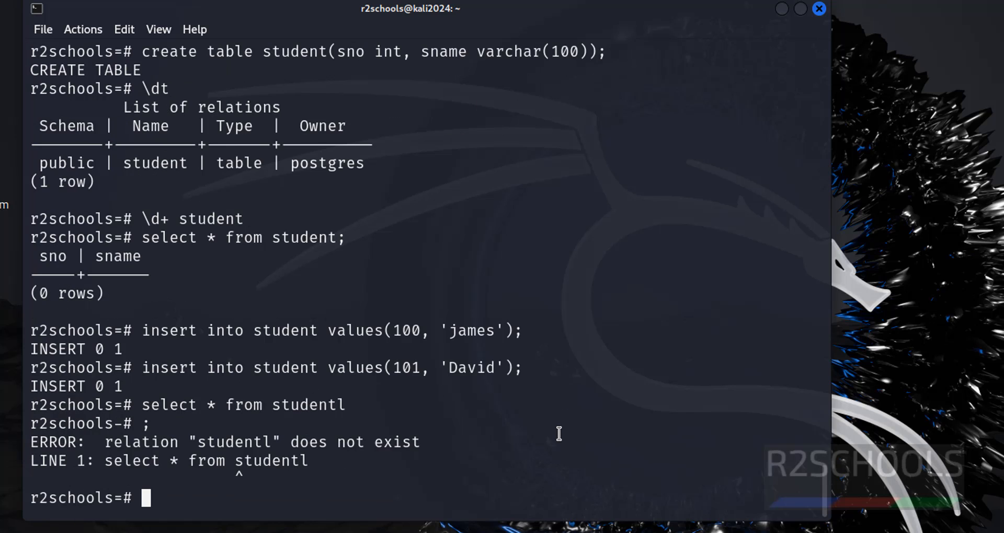
type("select * from student")
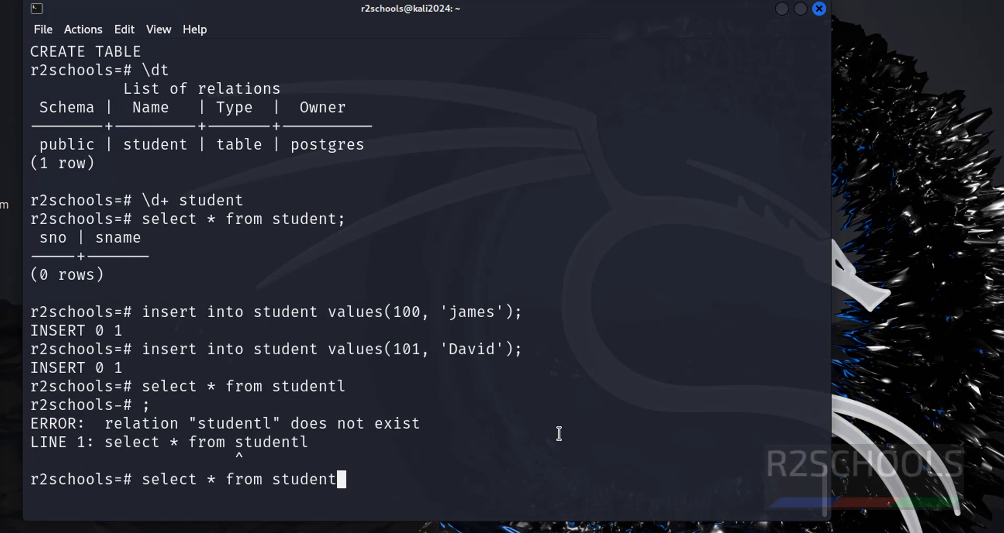
key("Return")
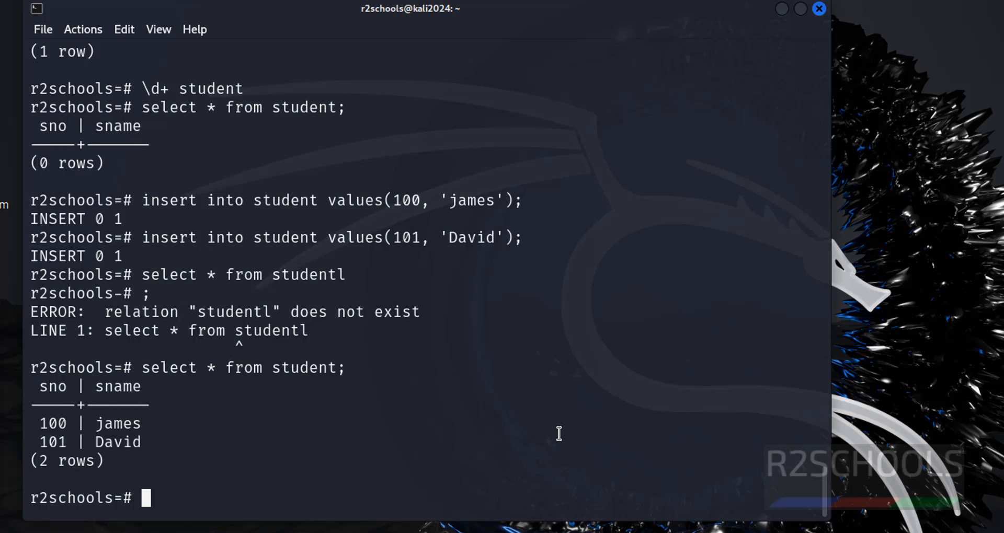
mouse_move(561, 429)
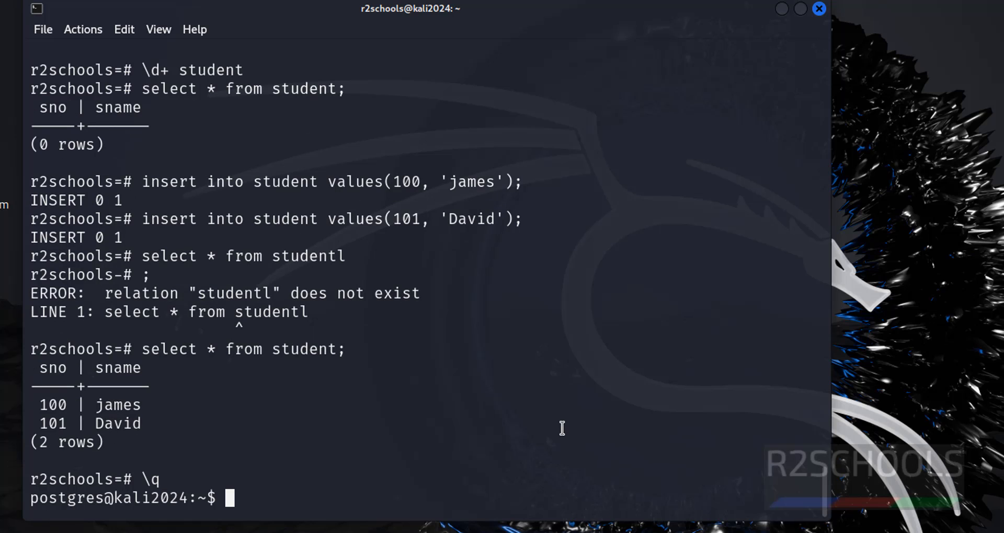
- Leave the psql session and restart the PostgreSQL service with systemctl restart
type("exi")
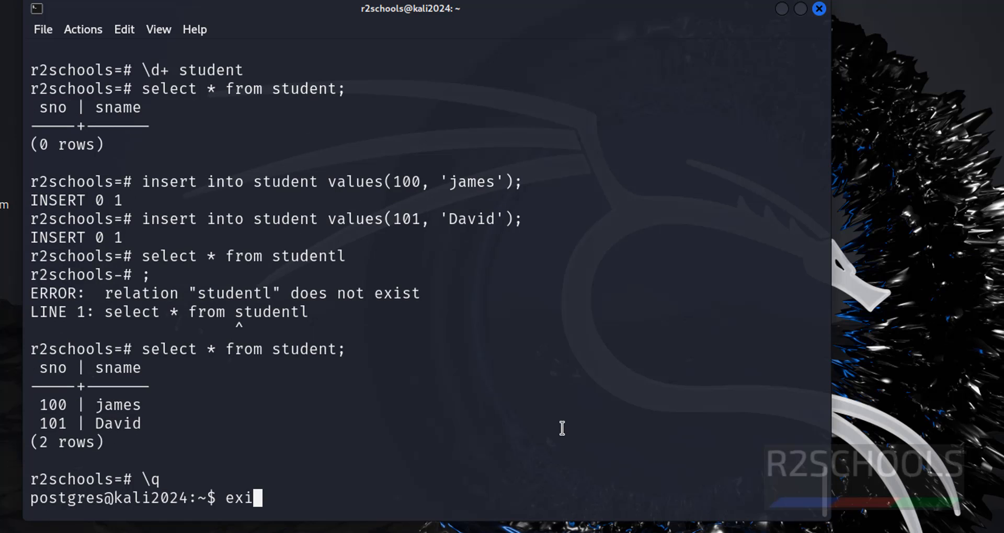
key("Return")
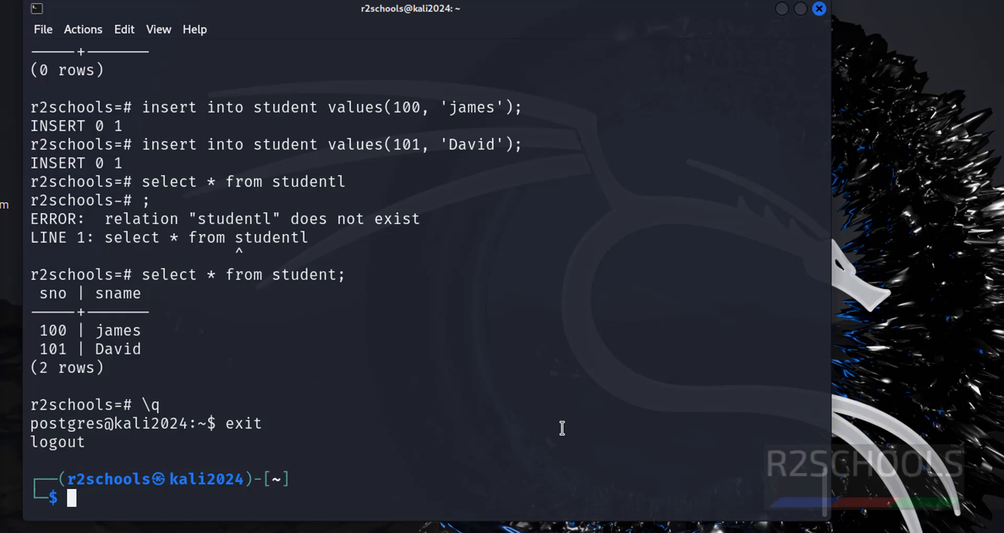
type("sudo su - postgres")
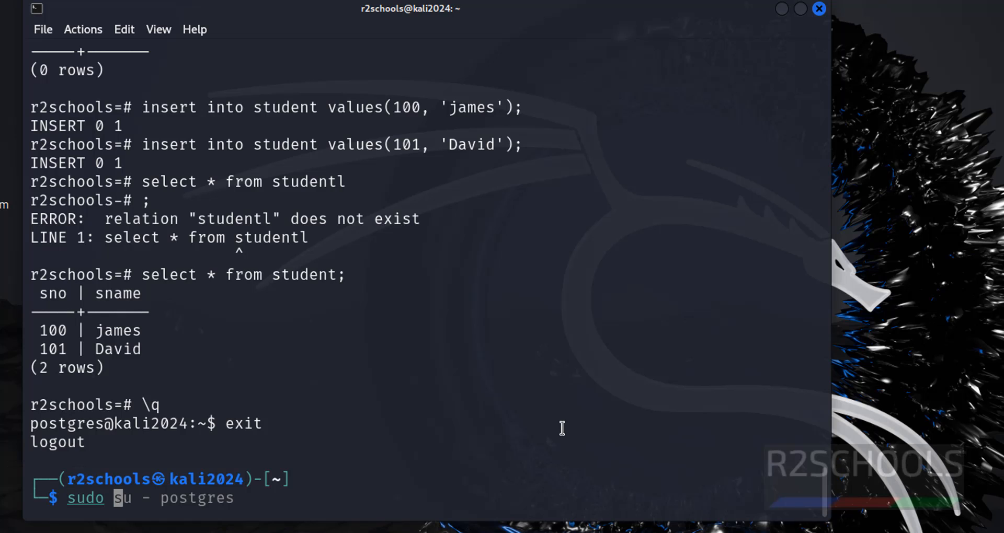
type("systec")
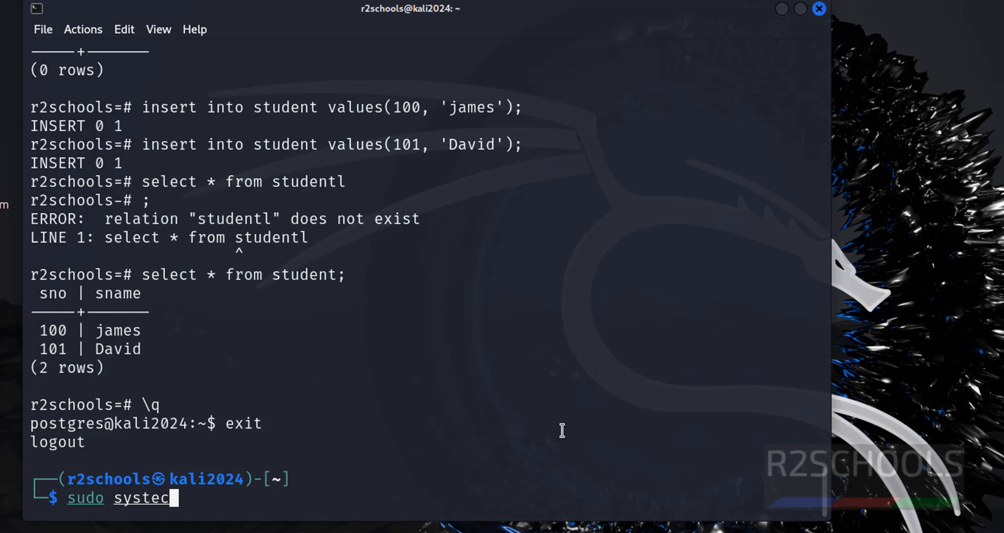
type("tl enable postgresql")
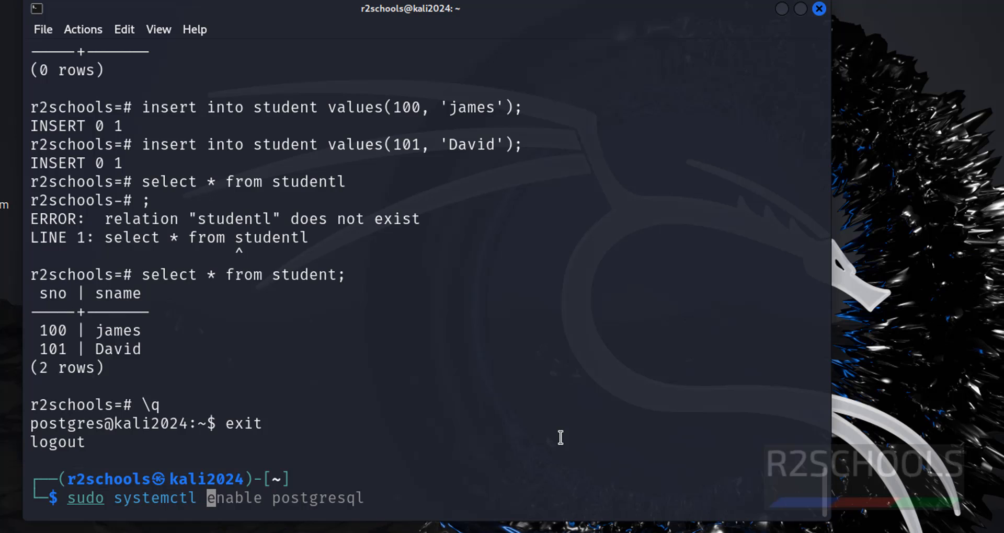
type("rest")
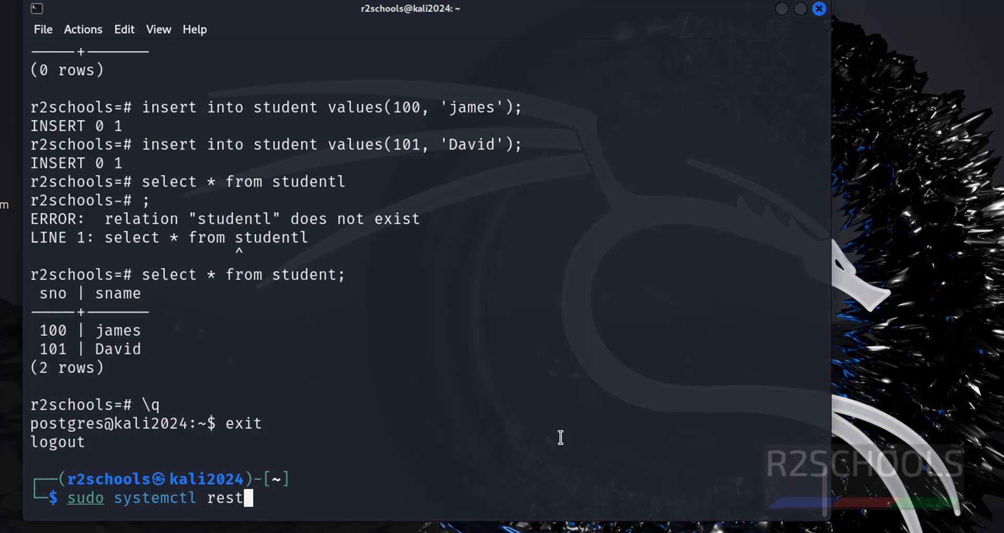
type("art postgresq")
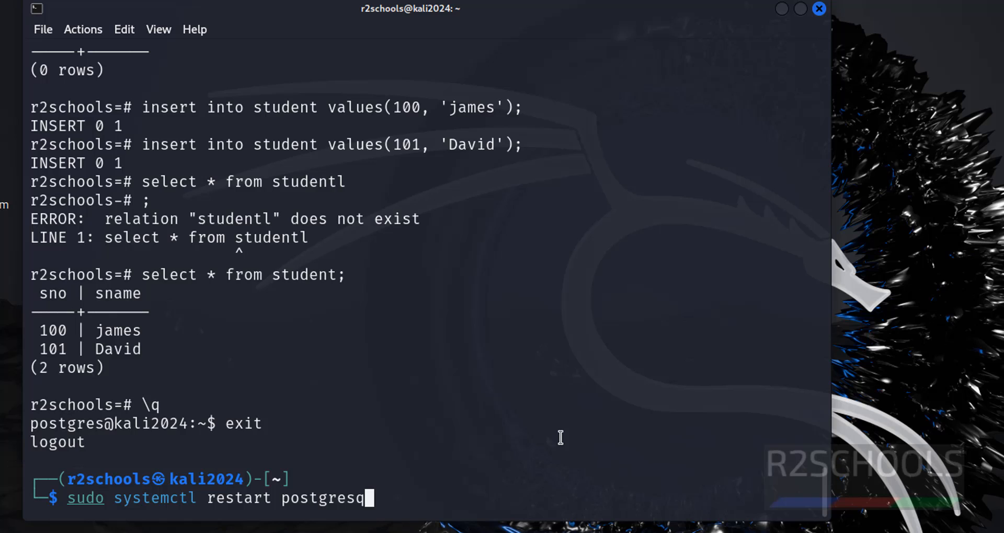
key("Return")
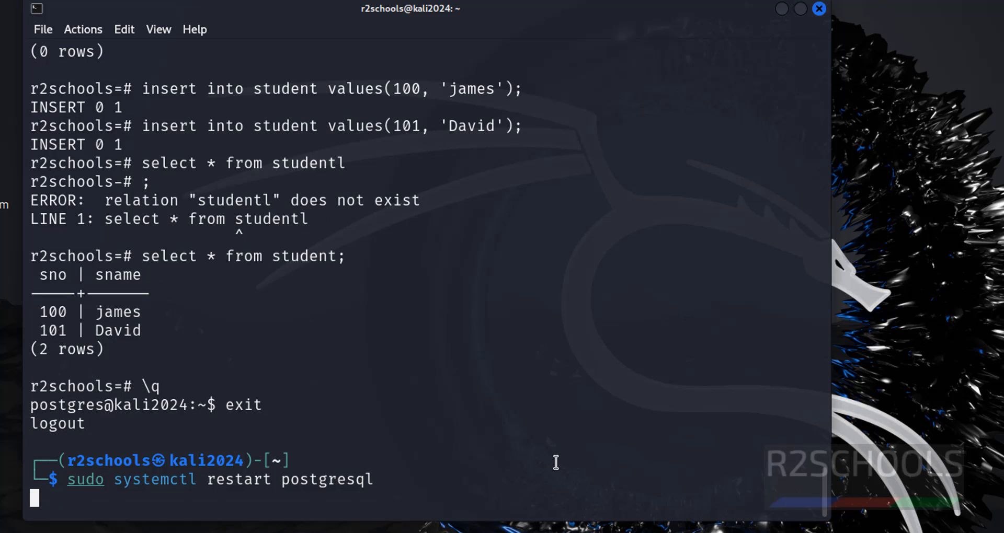
key("Return")
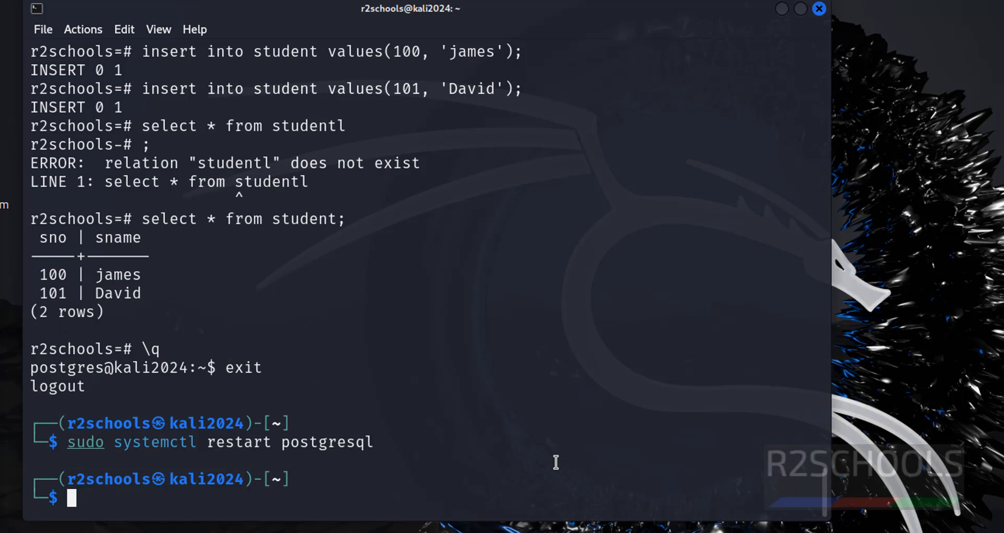
- Check the service status, confirming it loaded, enabled and active (exited)
type("sudo systemctl restart postgresql")
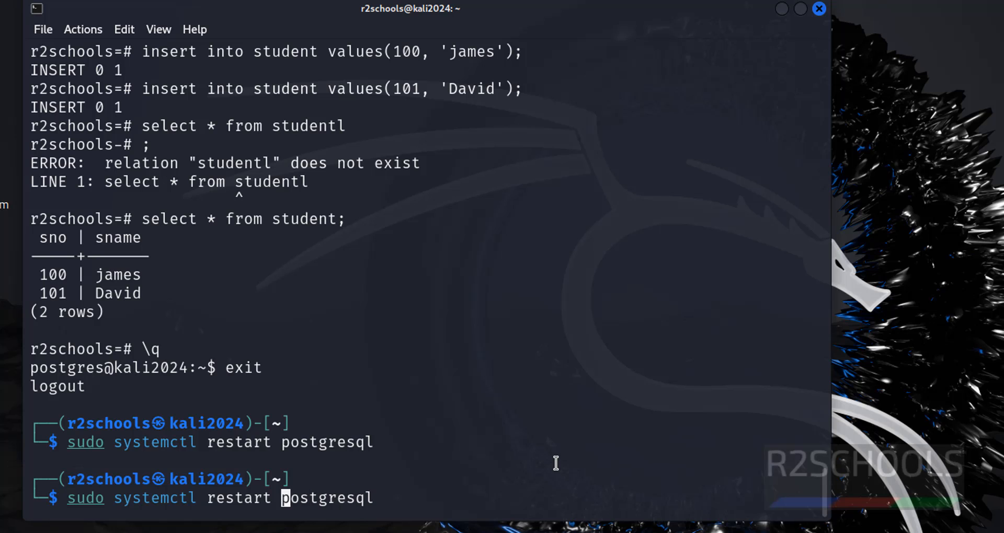
key("ctrl+w")
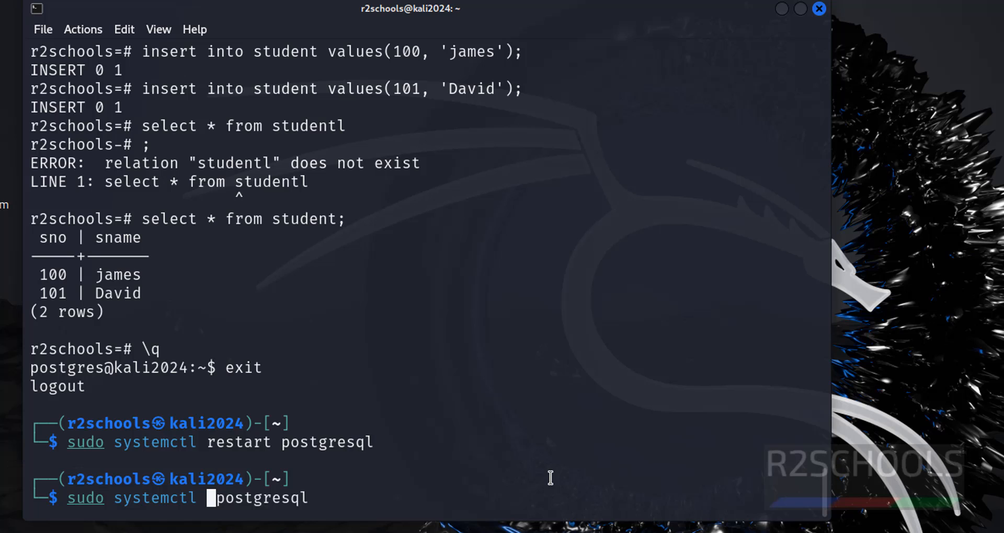
key("Return")
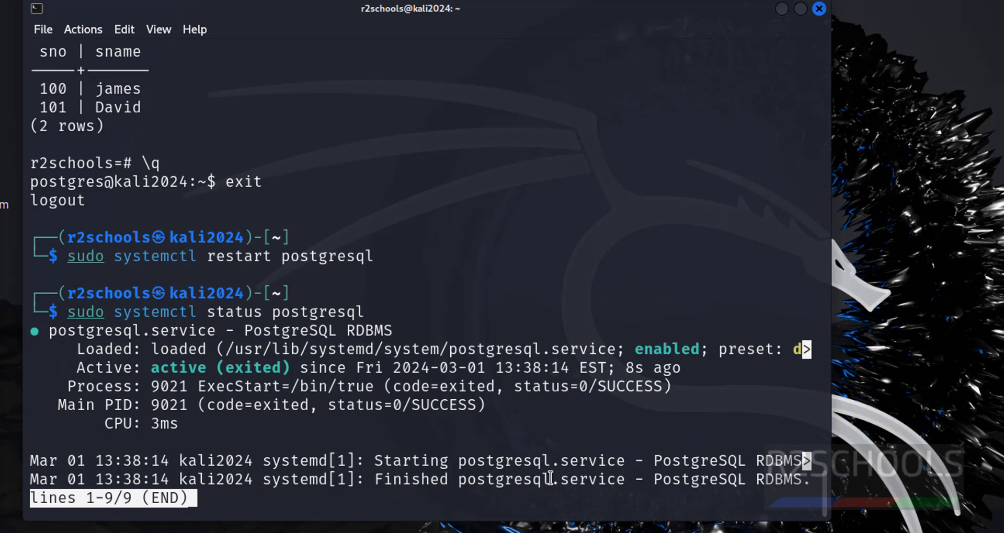
double_click(651, 367)
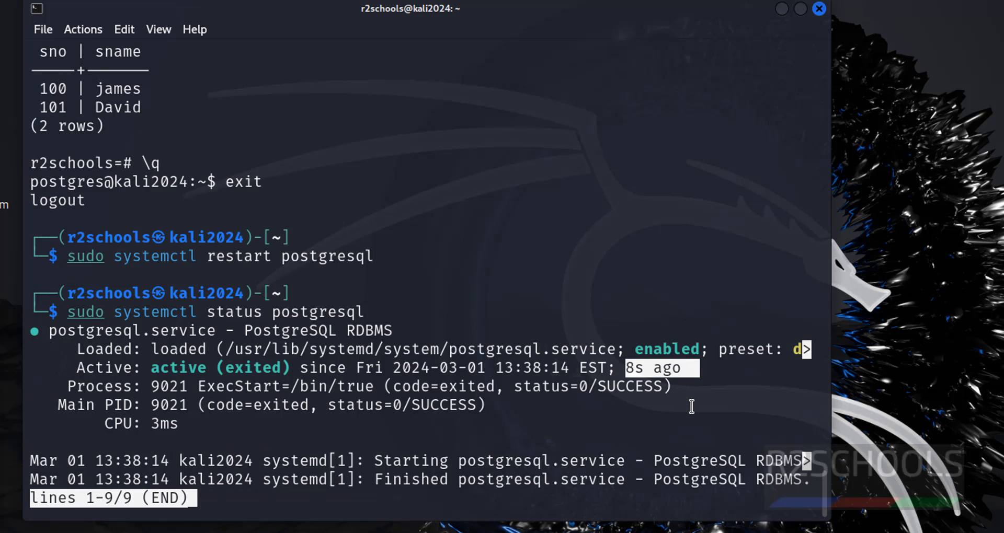
key("q")
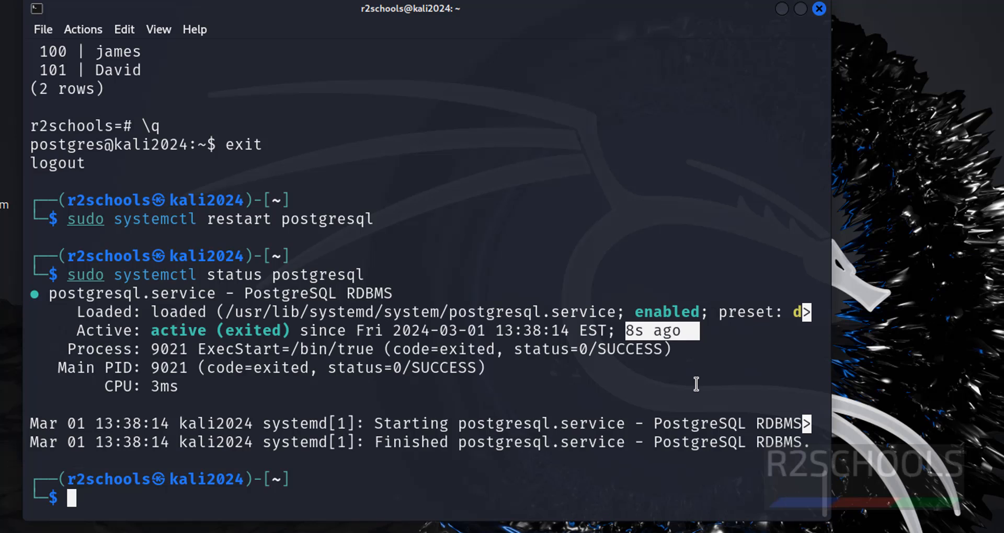
- In a fresh psql session, show config_file reporting /etc/postgresql/16/main/postgresql.conf
type("sudo systemctl status postgresql")
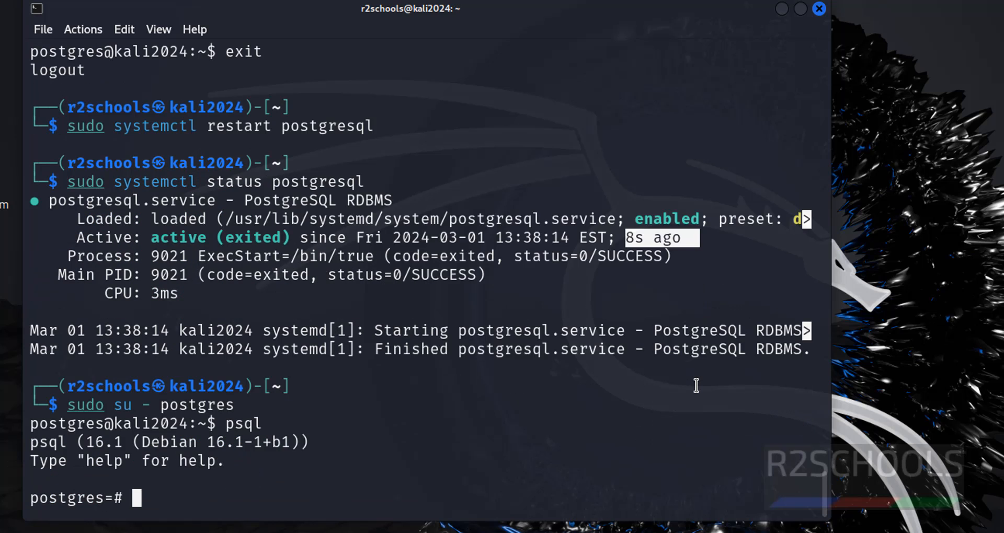
type("show config")
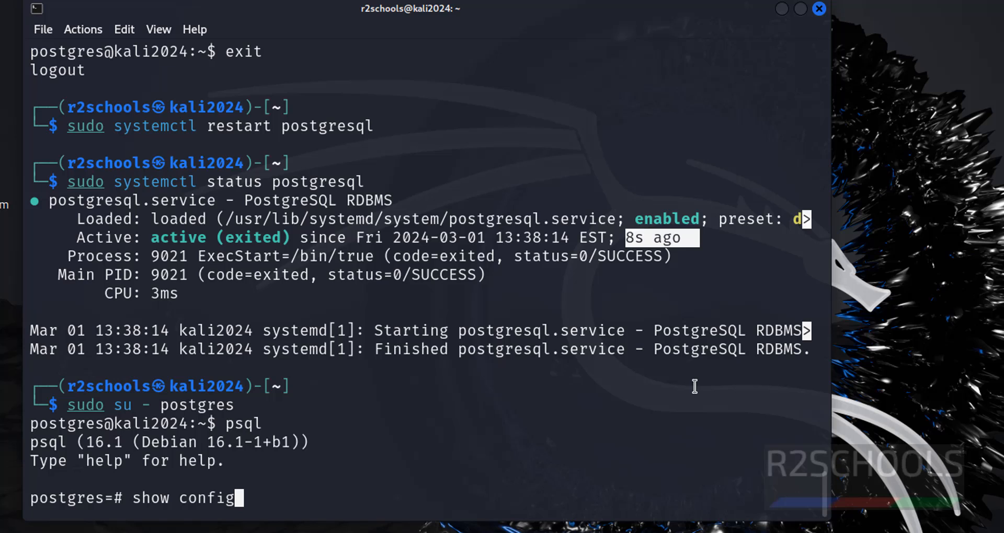
type("_file;")
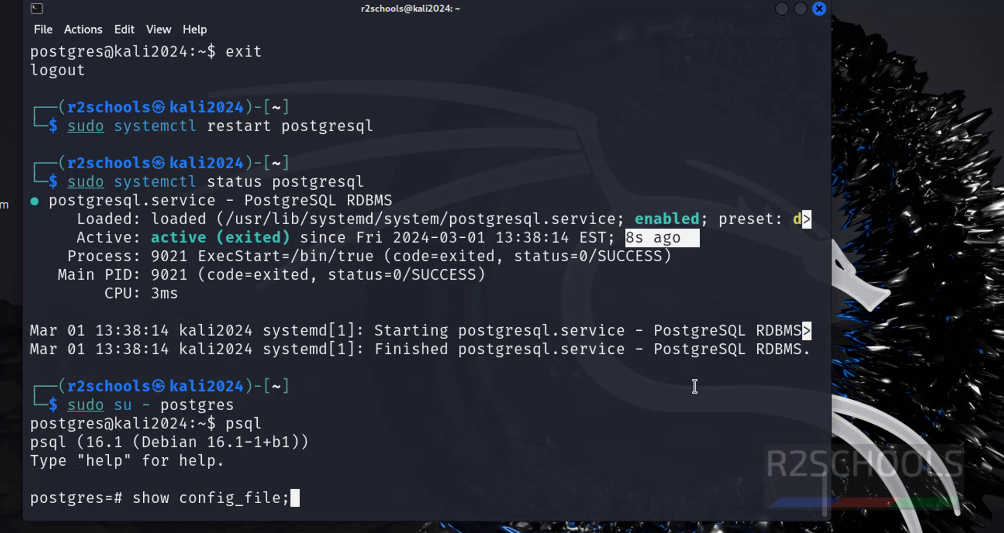
key("Return")
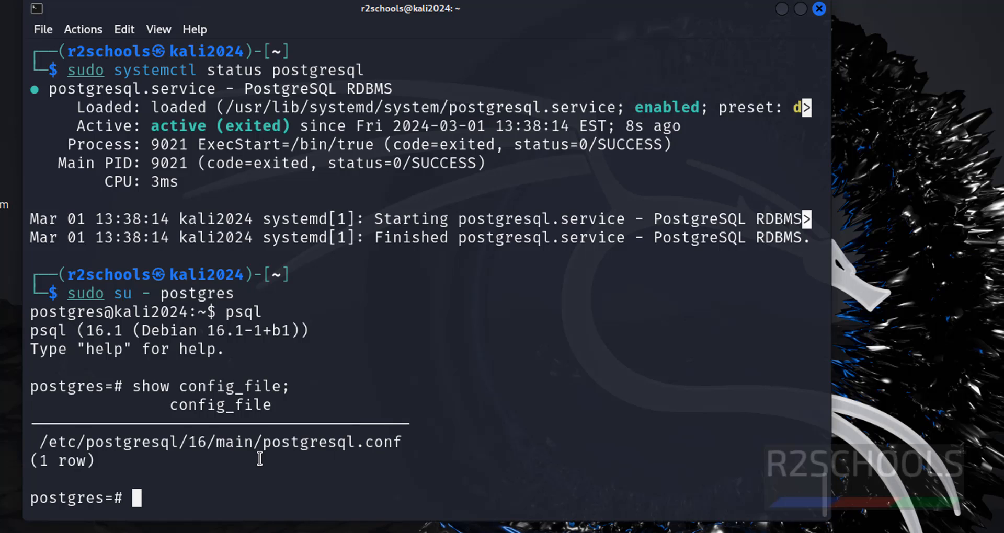
- Show hba_file reporting /etc/postgresql/16/main/pg_hba.conf
type("show")
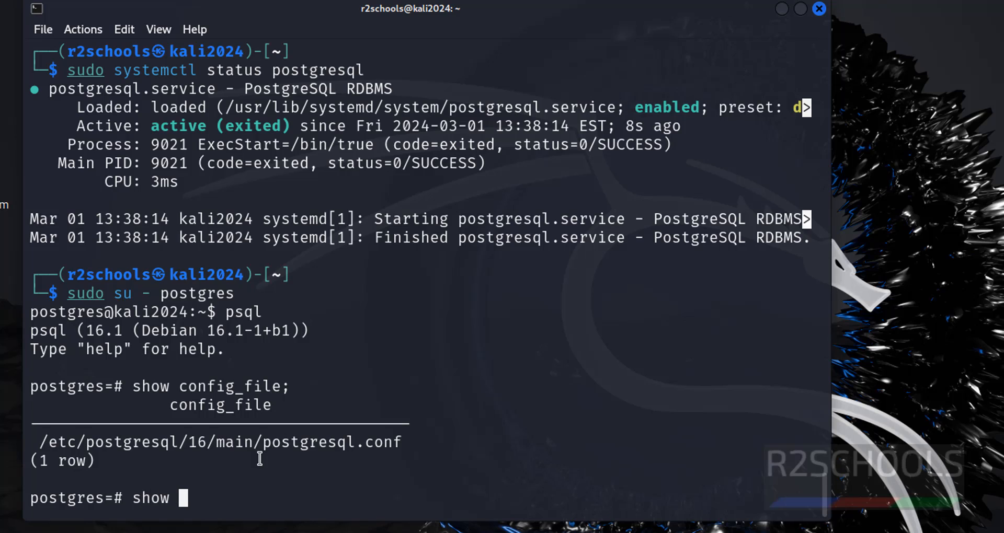
type("hba_")
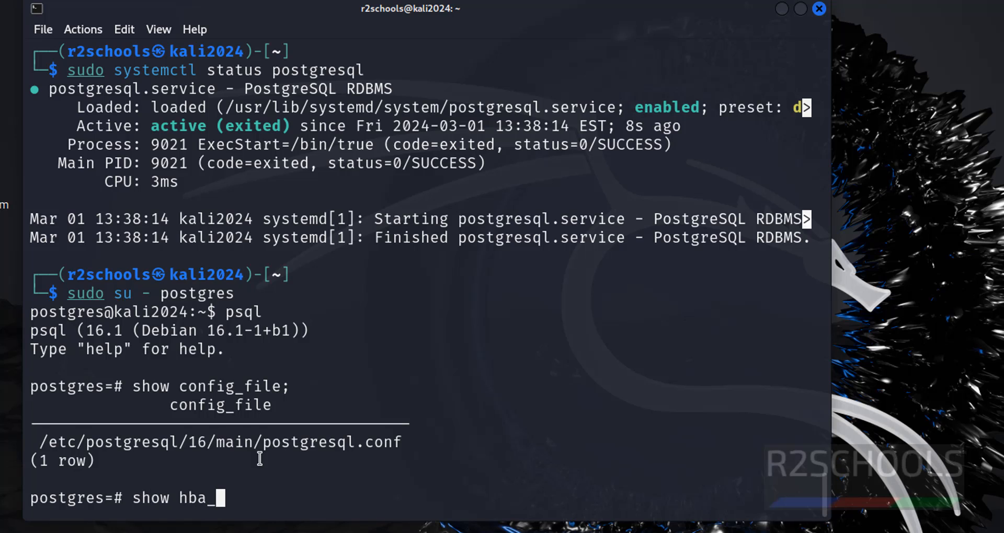
type("file")
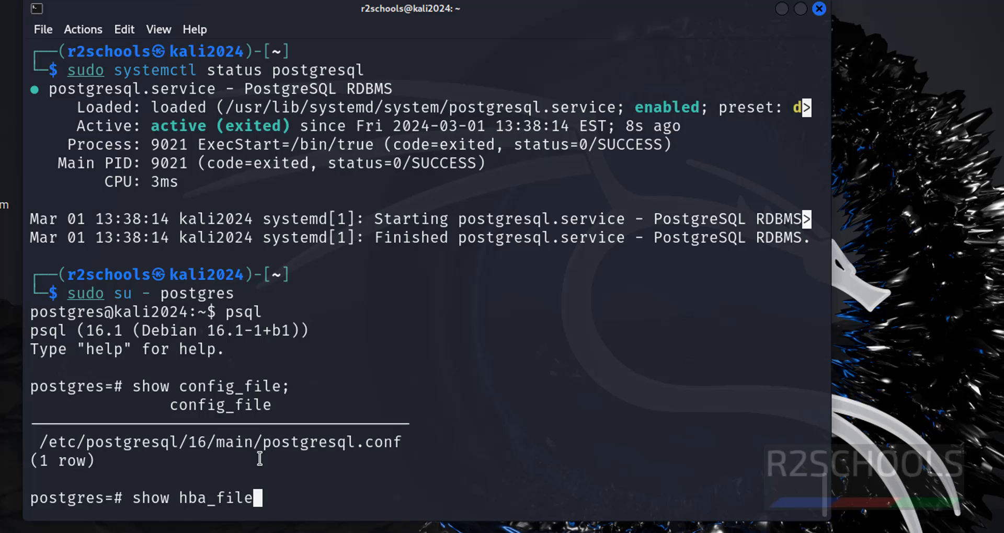
key("Return")
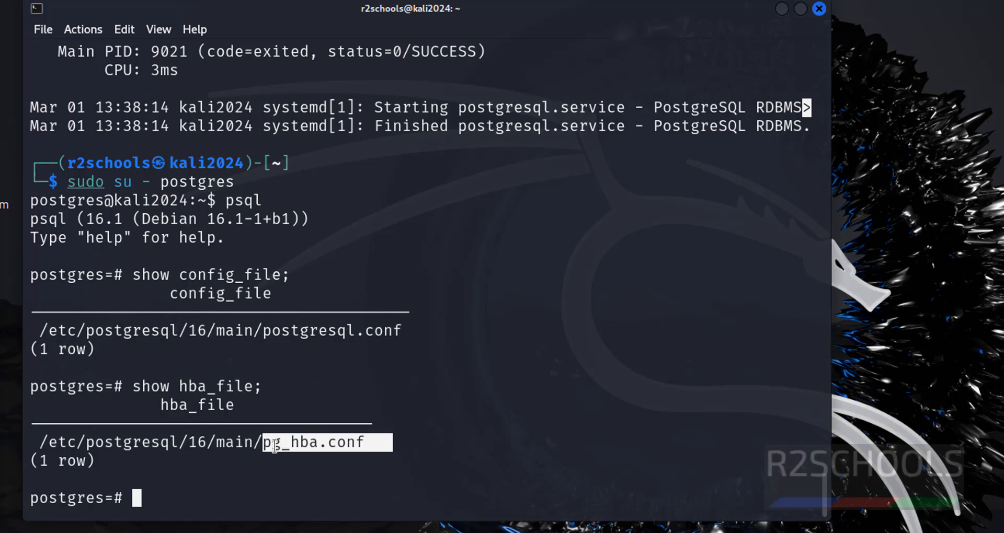
mouse_move(336, 457)
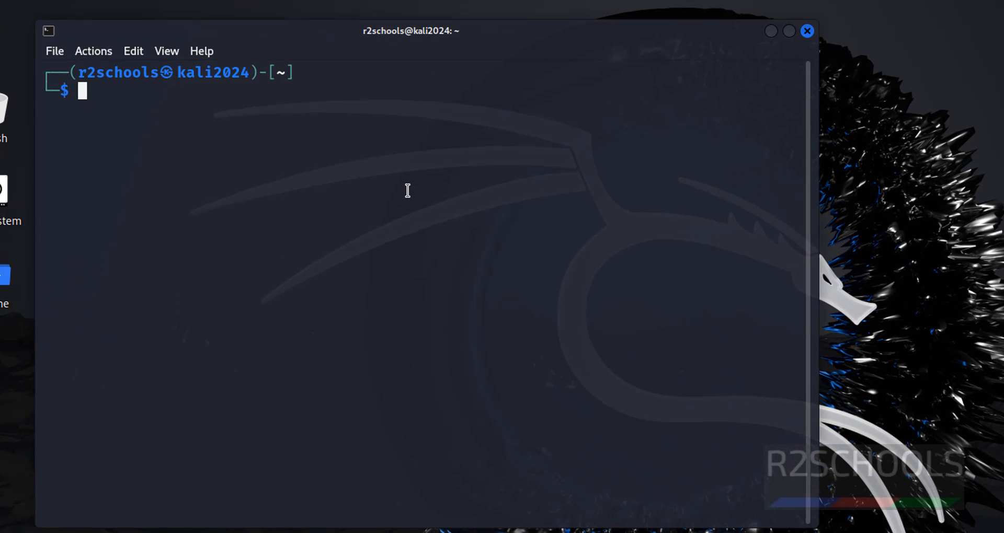
- Run ifconfig and copy the eth0 address 192.168.129.143
type("ifconfig")
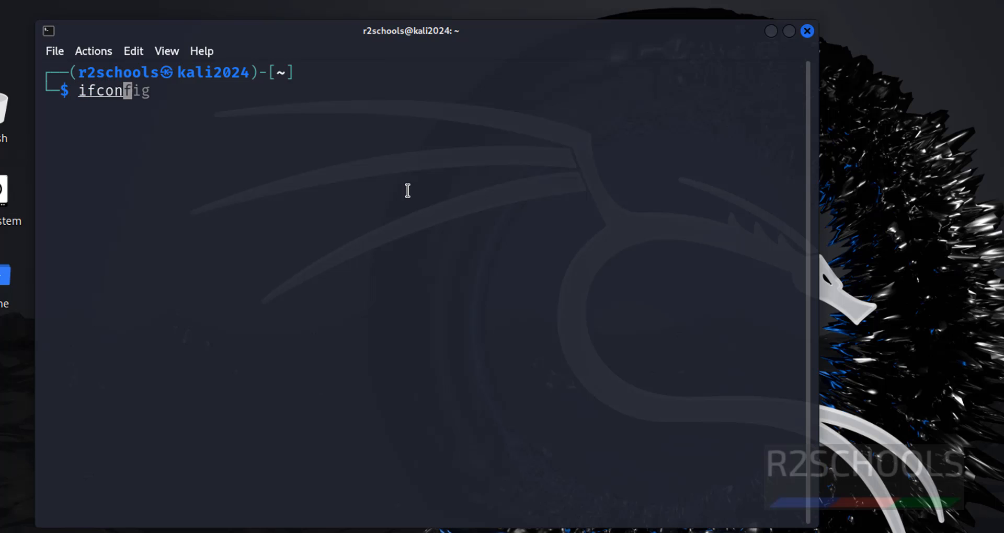
key("Return")
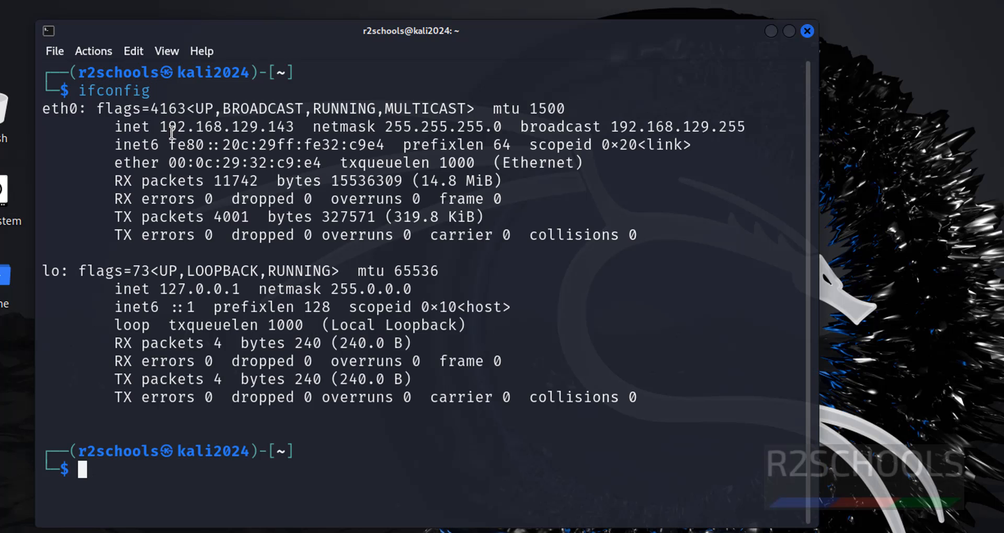
right_click(227, 127)
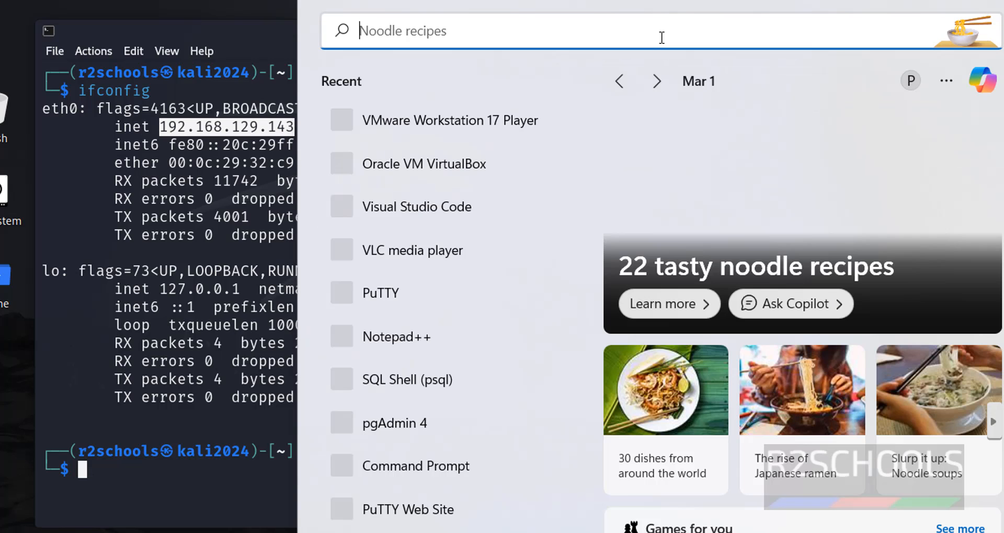
- Search Windows for pgadmin to launch pgAdmin 4
type("pgamdin")
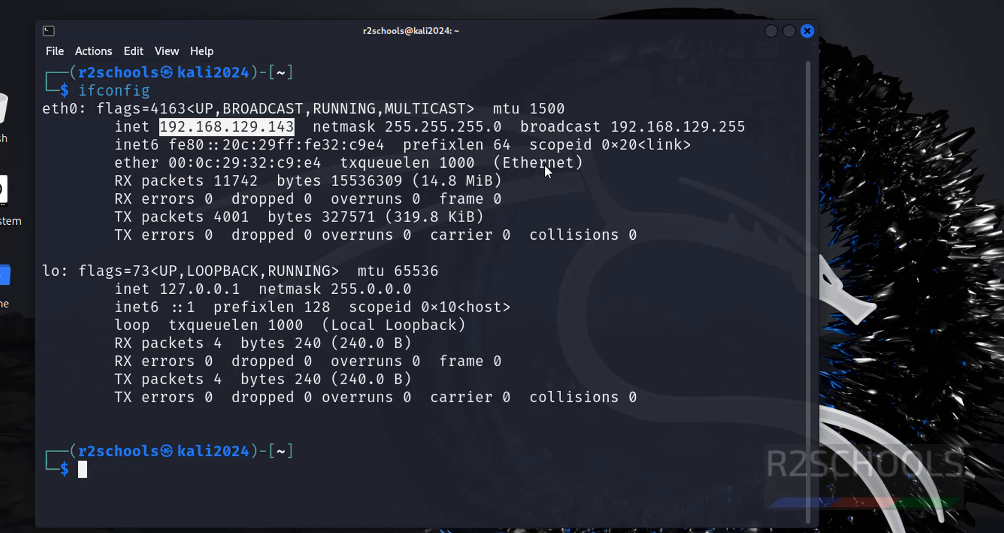
mouse_move(544, 167)
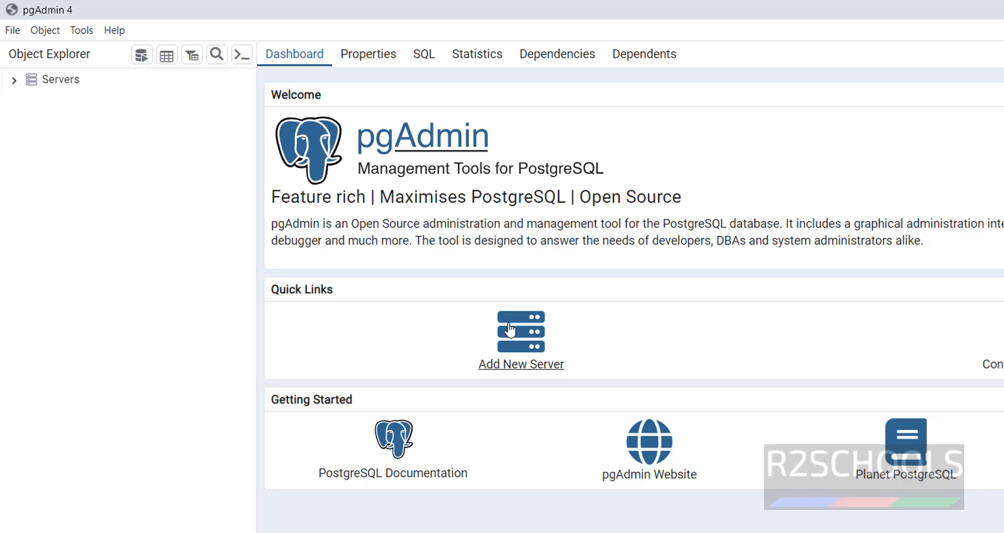
- Start registering a new server named postgresqlonkali2024
right_click(61, 78)
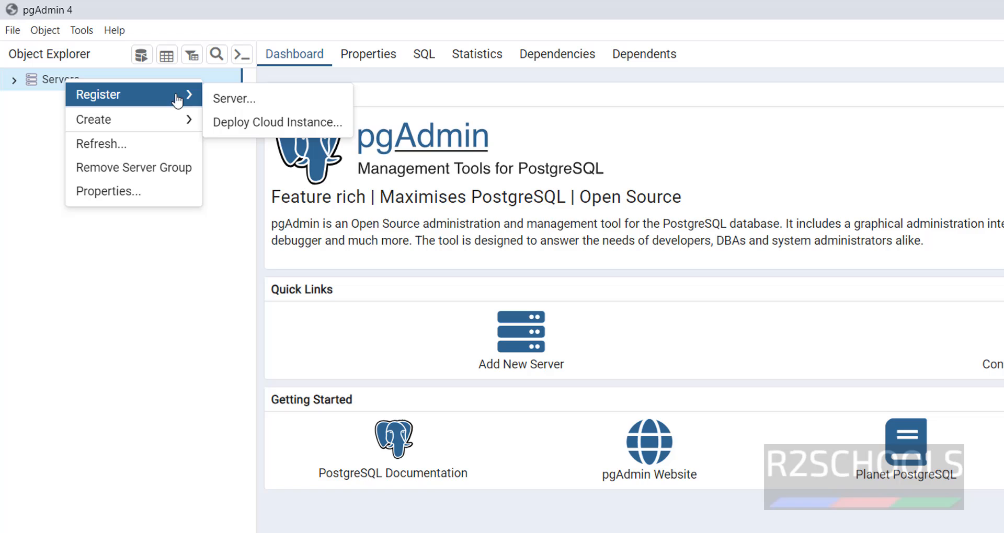
mouse_move(233, 98)
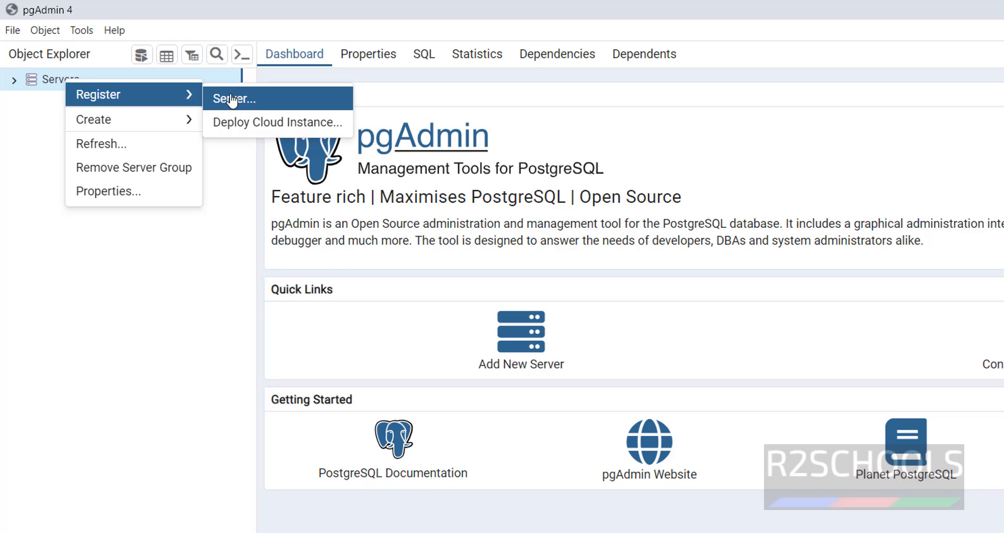
left_click(233, 98)
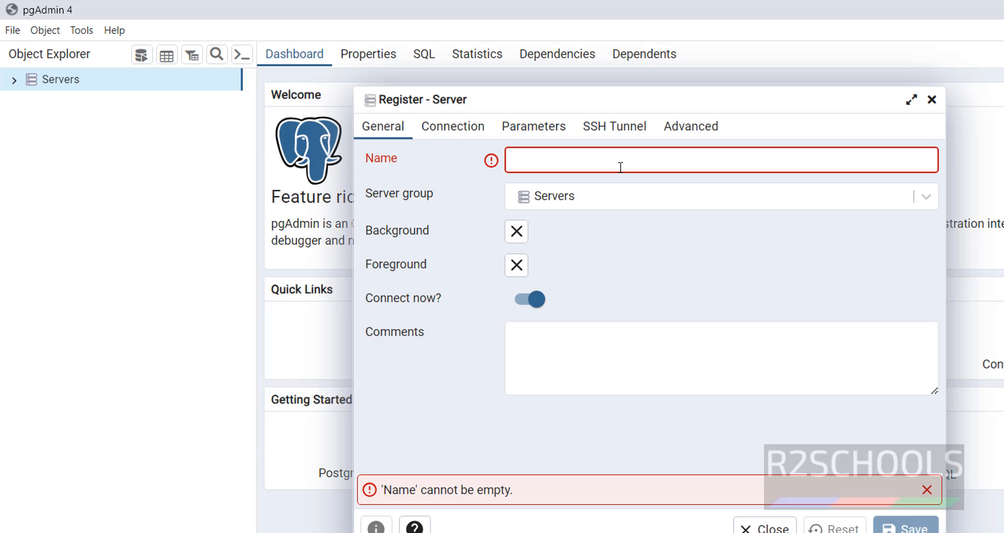
type("postgresql")
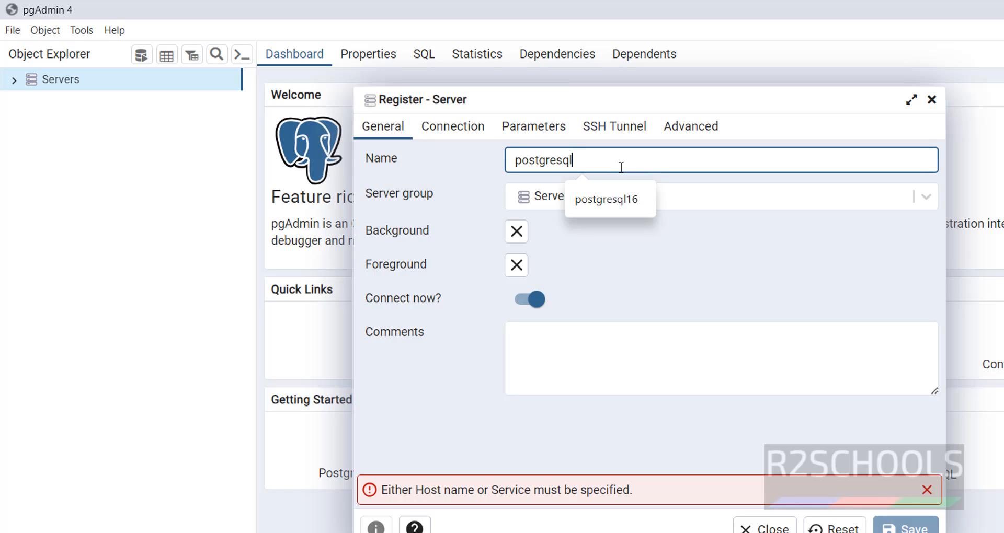
type("onkali")
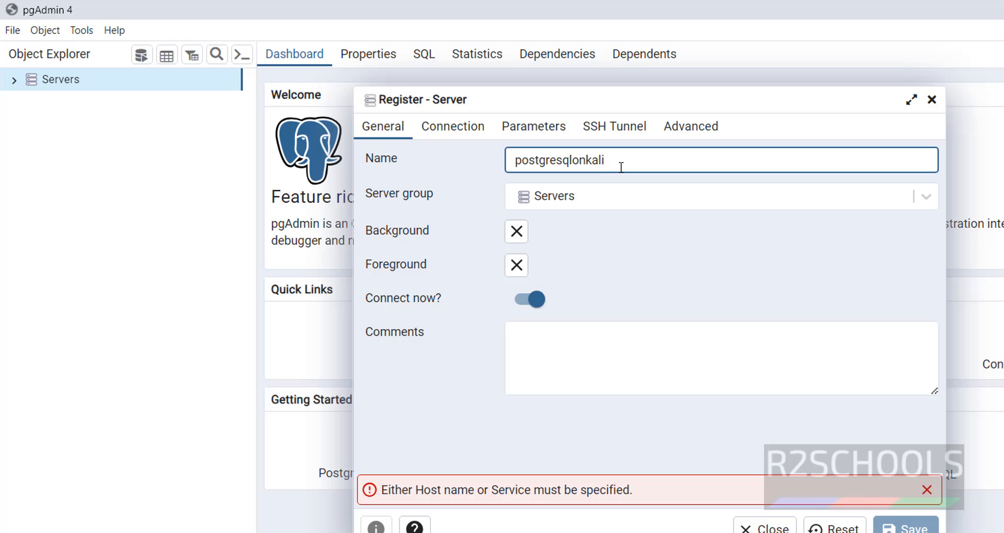
type("2024")
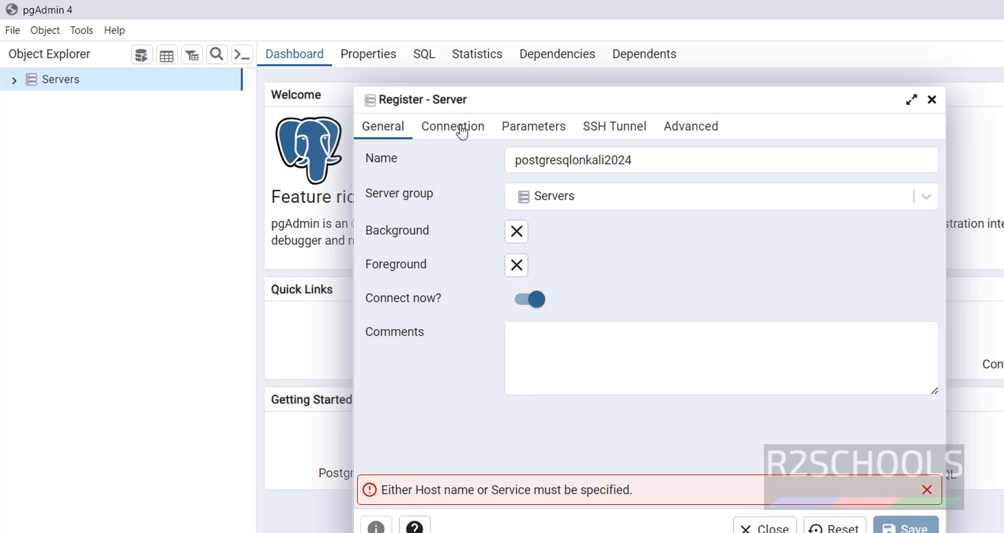
- Set host 192.168.129.143 and the login password, then save to attempt the connection
left_click(452, 127)
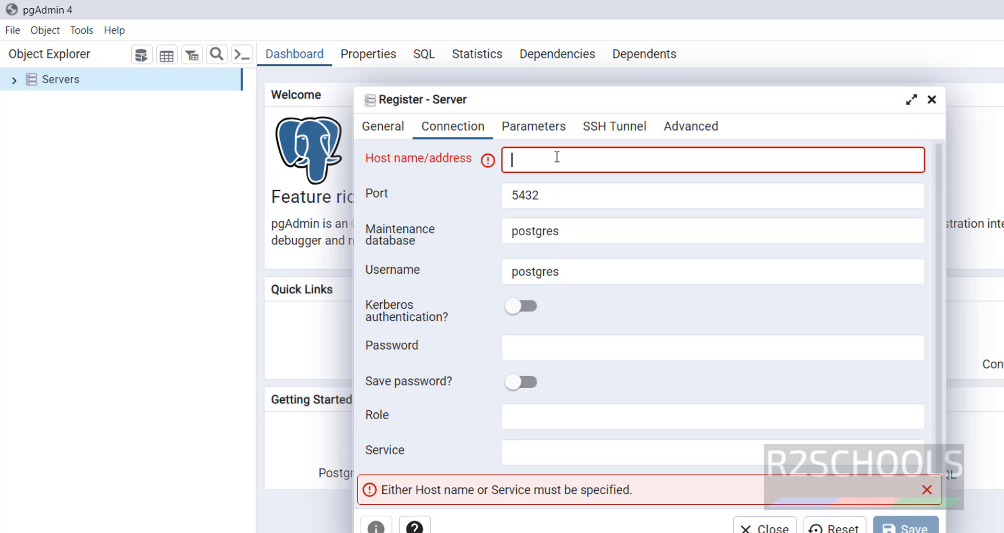
type("192.168.129.143")
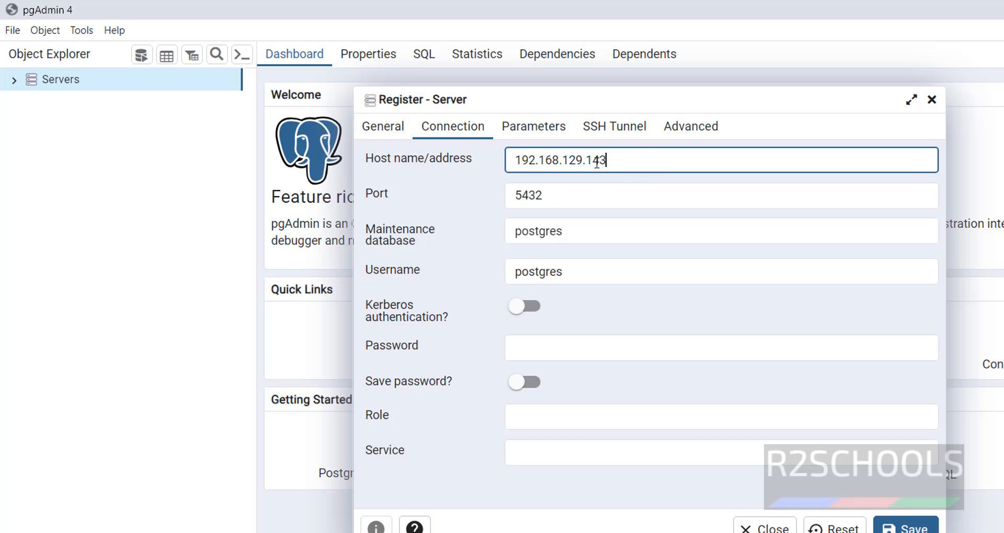
left_click(721, 347)
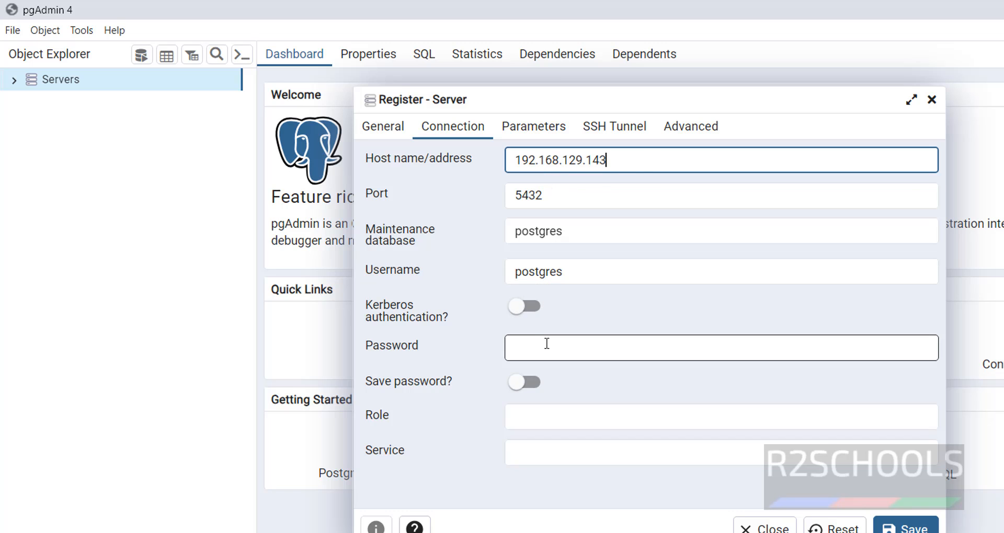
double_click(538, 231)
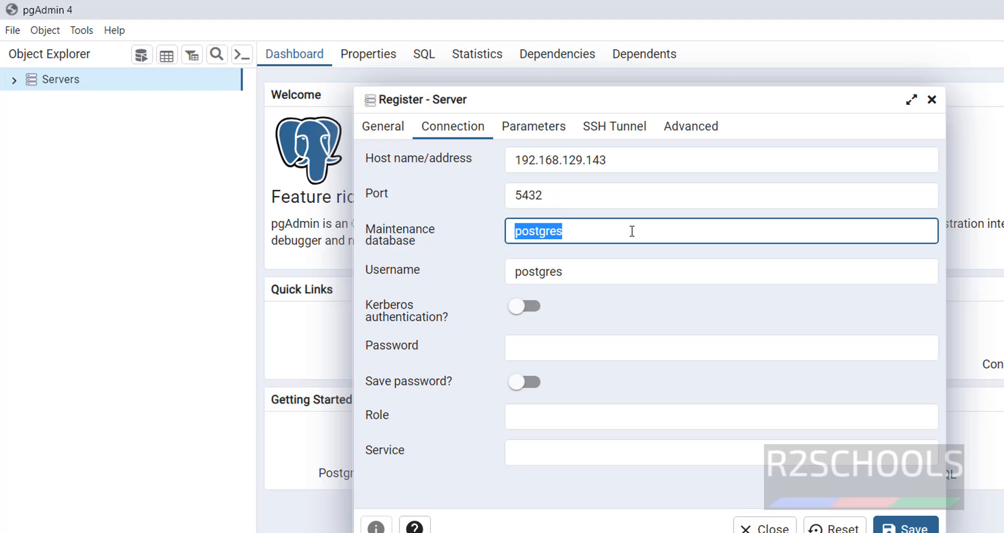
double_click(537, 272)
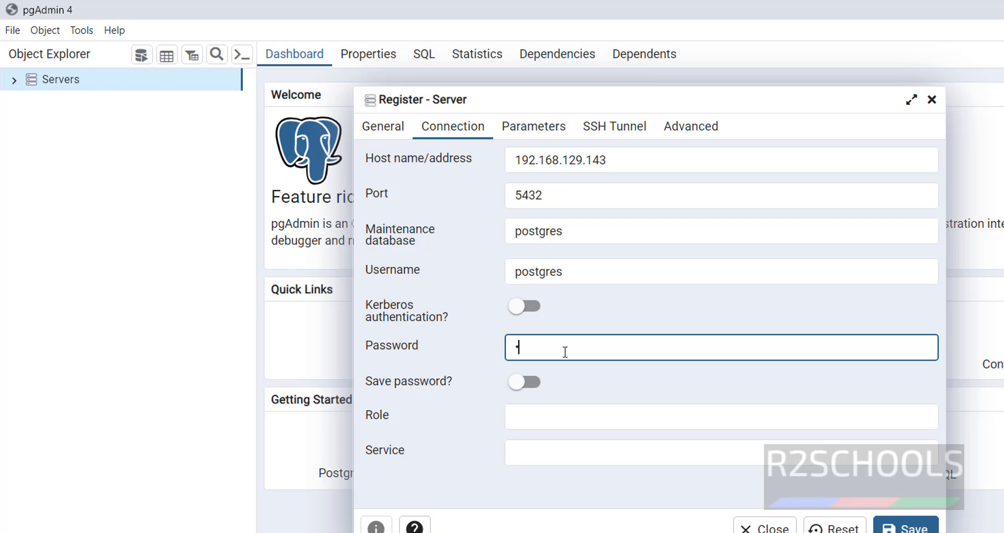
type("password")
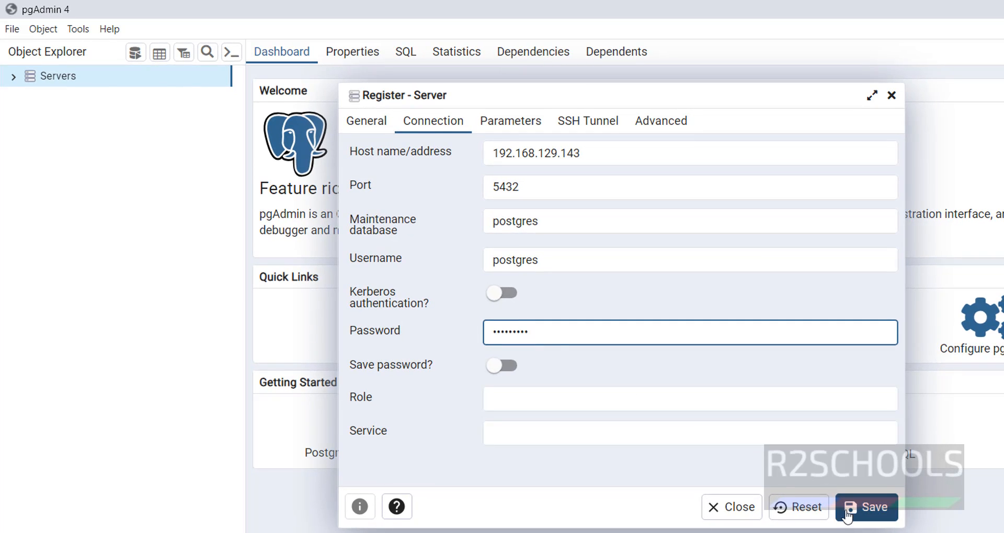
left_click(866, 507)
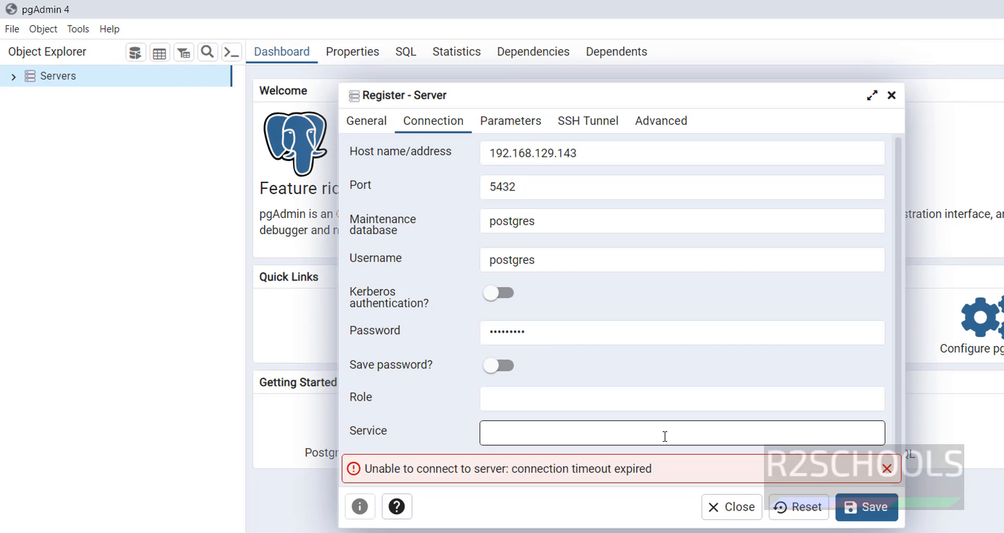
mouse_move(624, 424)
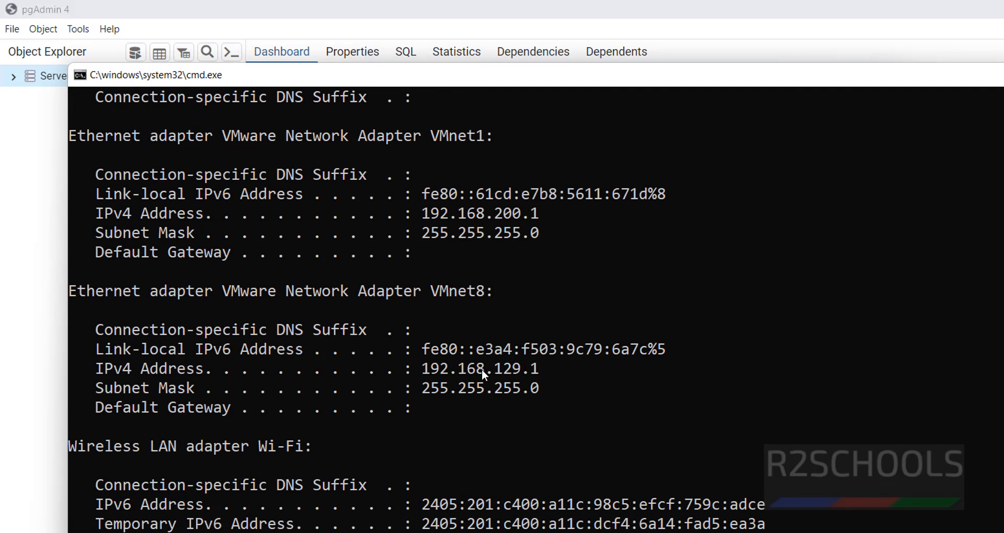
mouse_move(423, 375)
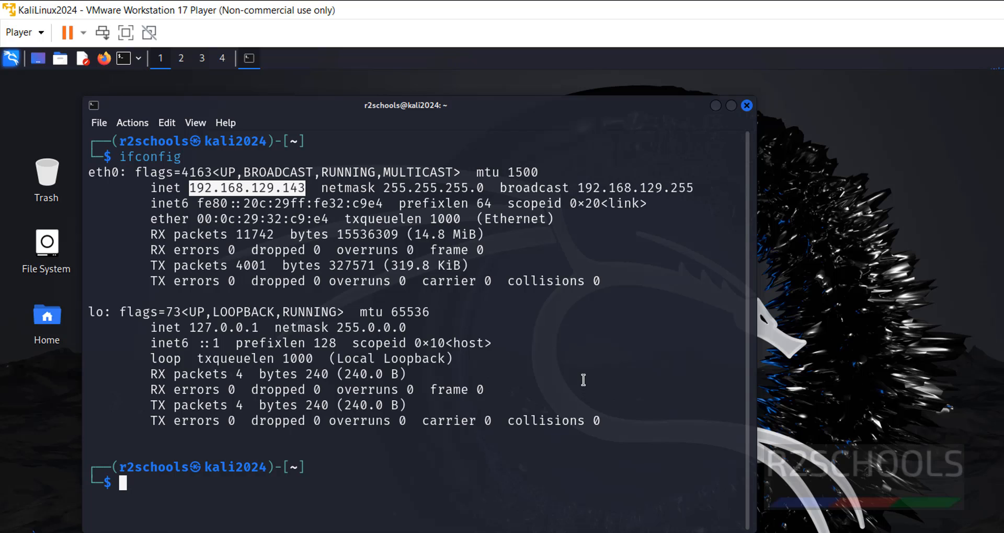
- Switch to the postgres user with sudo su - postgres
type("sudo su - postgres")
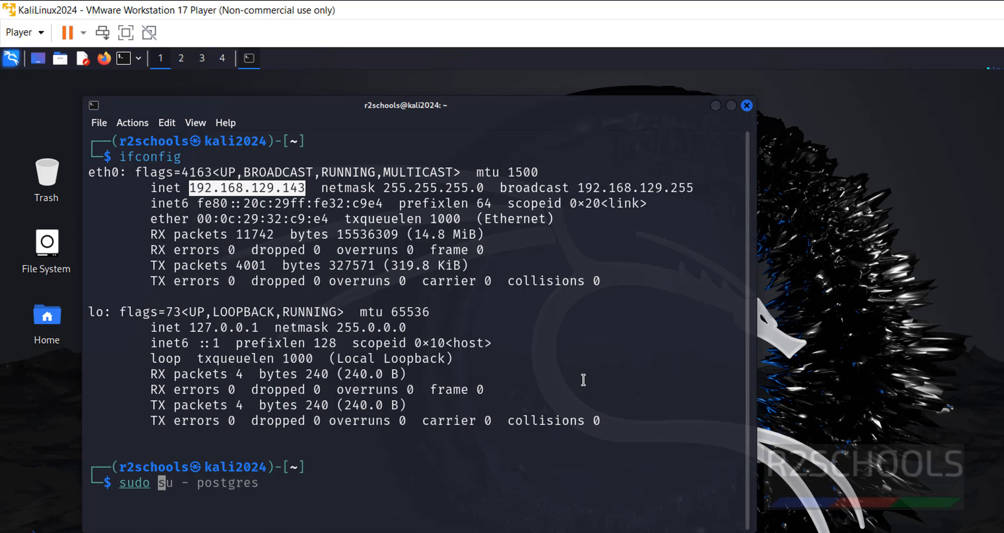
mouse_move(577, 383)
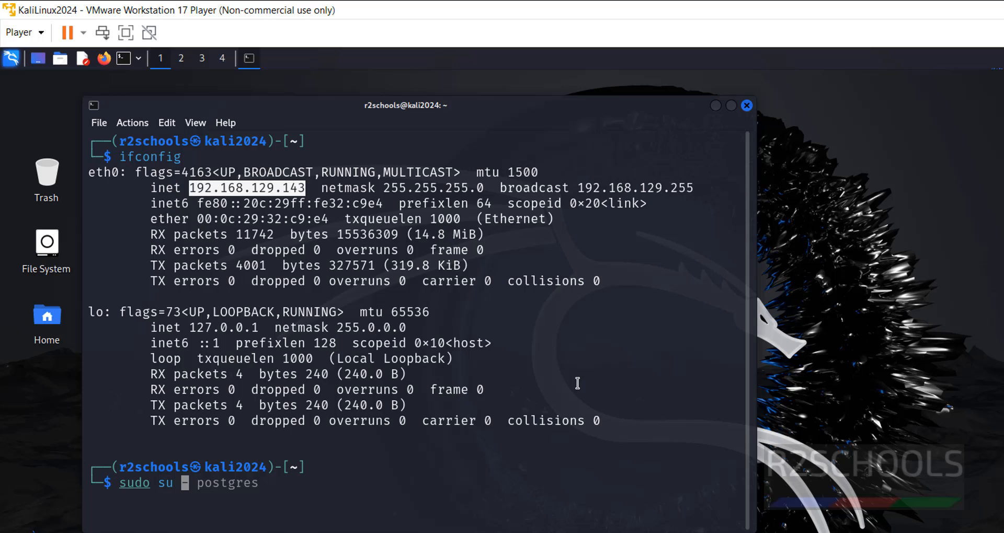
key("Tab")
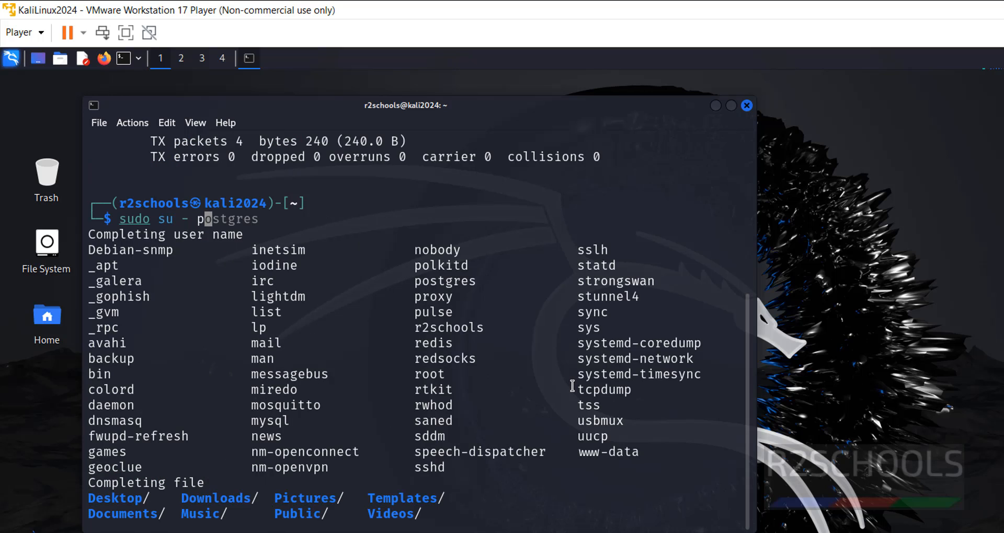
key("Return")
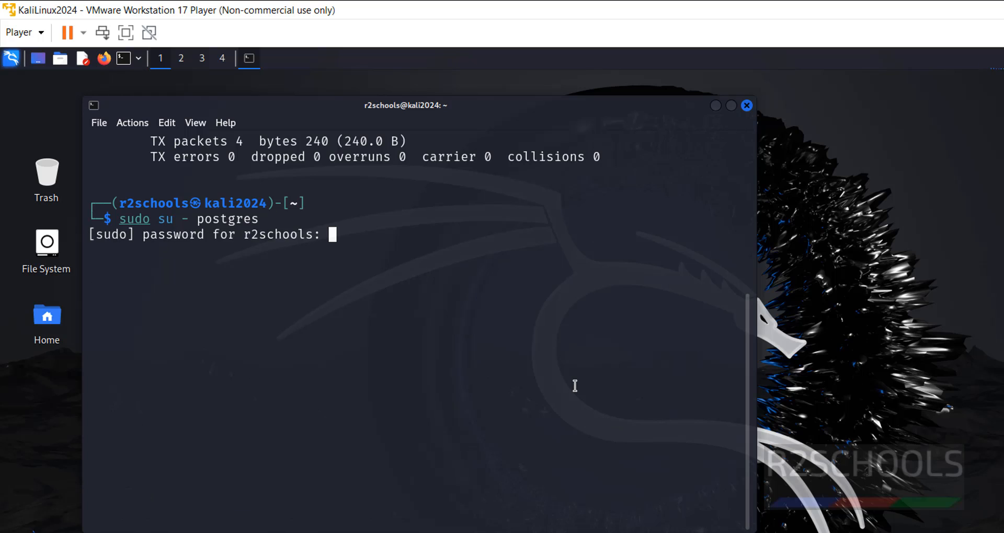
key("Return")
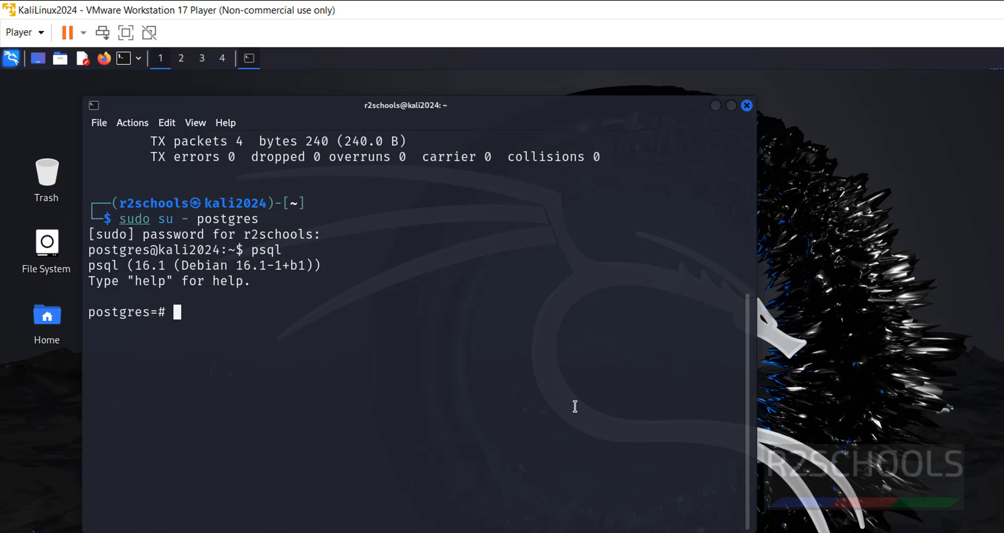
- Query show hba_file; in psql and copy the reported pg_hba.conf path
type("show hba_file;")
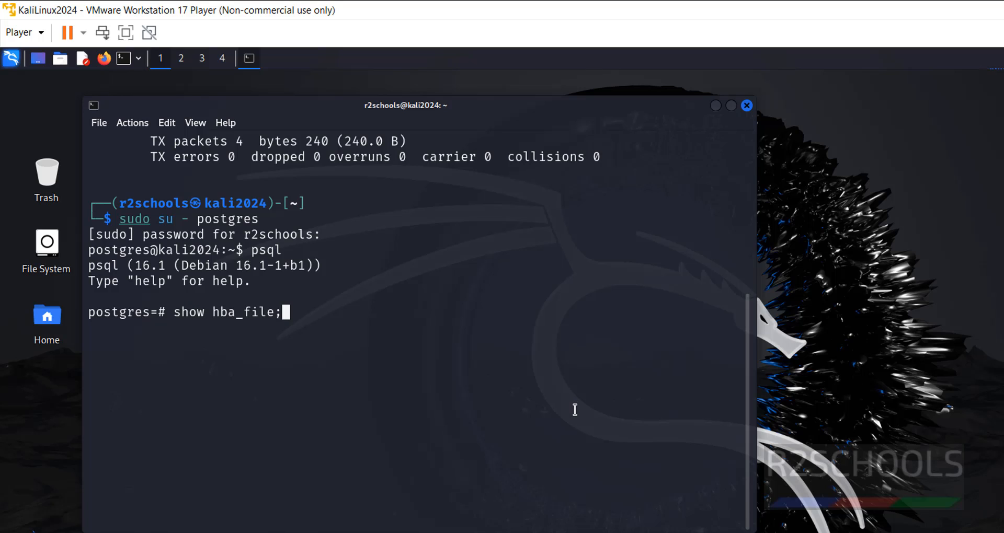
key("Return")
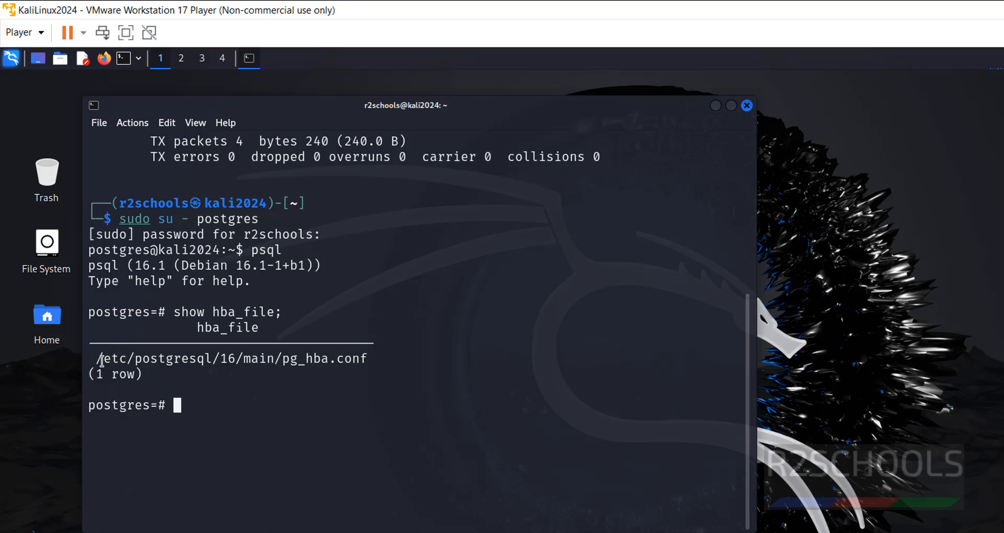
right_click(230, 358)
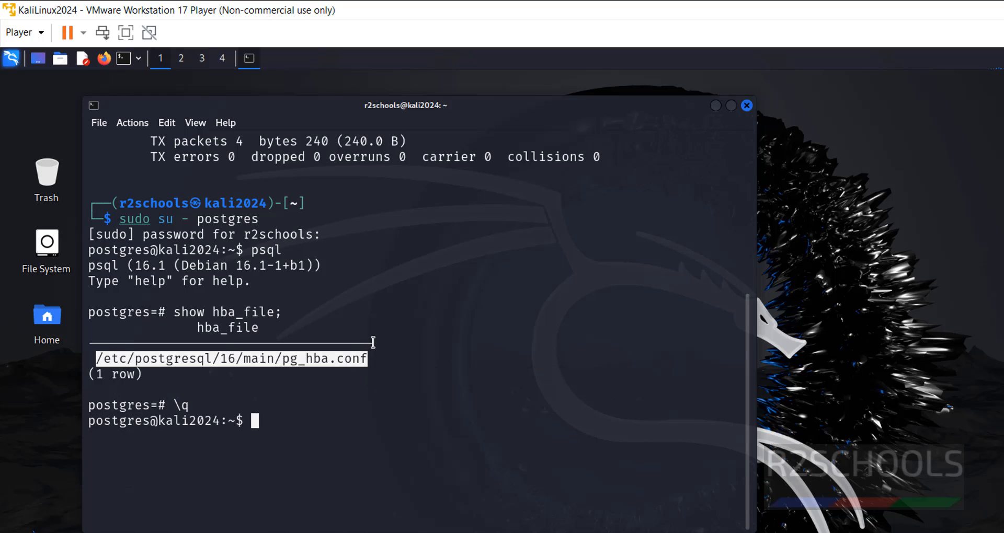
- Open /etc/postgresql/16/main/pg_hba.conf in vi for editing
type("vi")
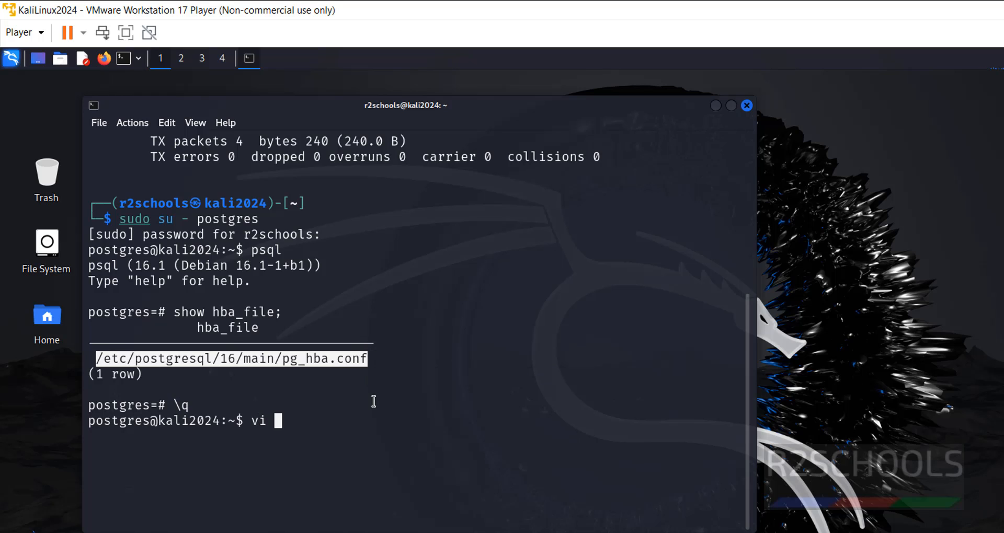
type("/etc/postgresql/16/main/pg_hba.conf")
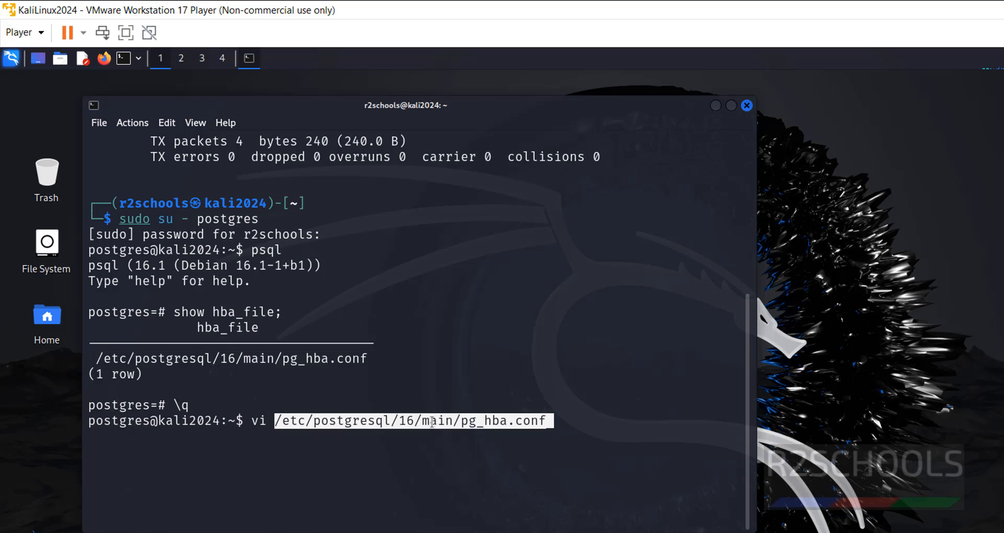
key("Return")
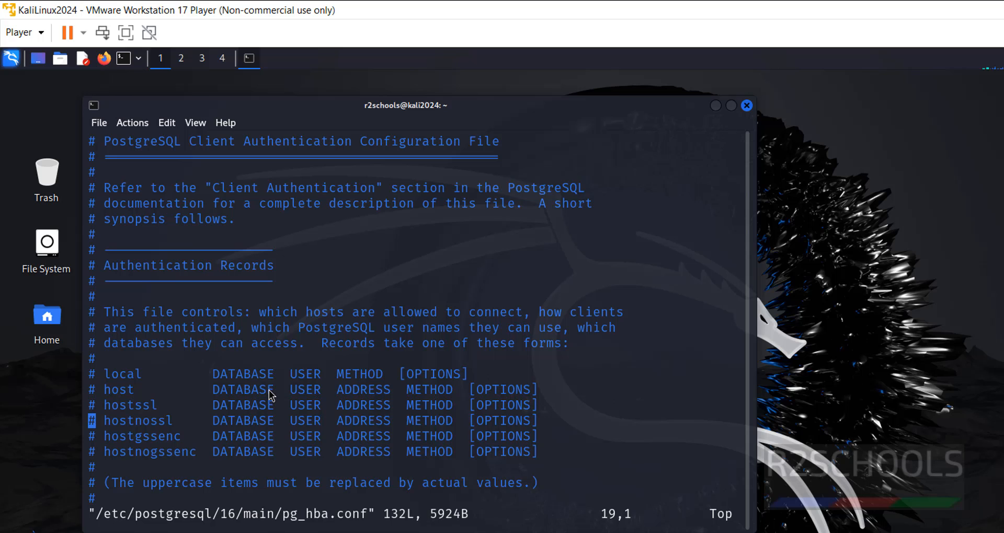
mouse_move(512, 404)
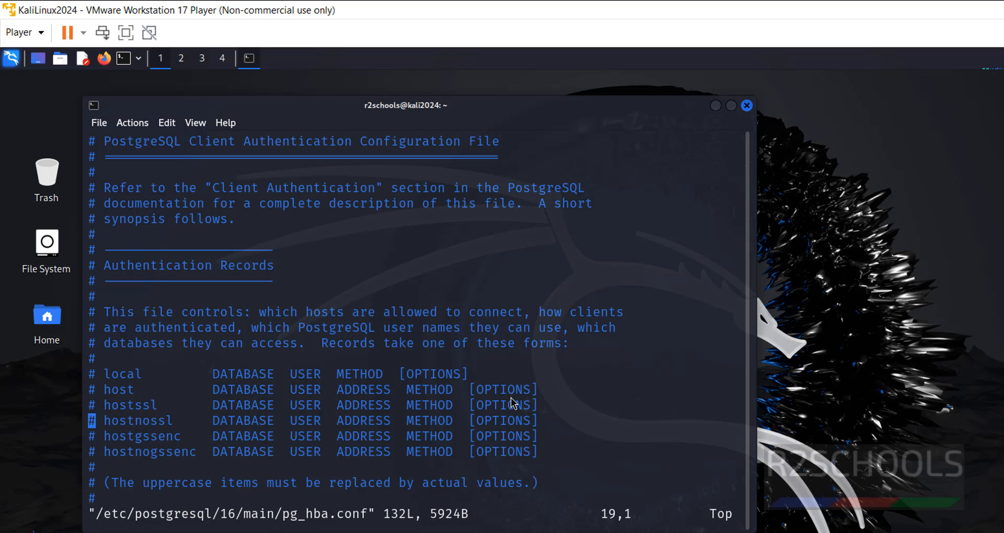
- Append the rule 'host all all 192.168.129.1/32 md5' at the end of pg_hba.conf
scroll("down", 3)
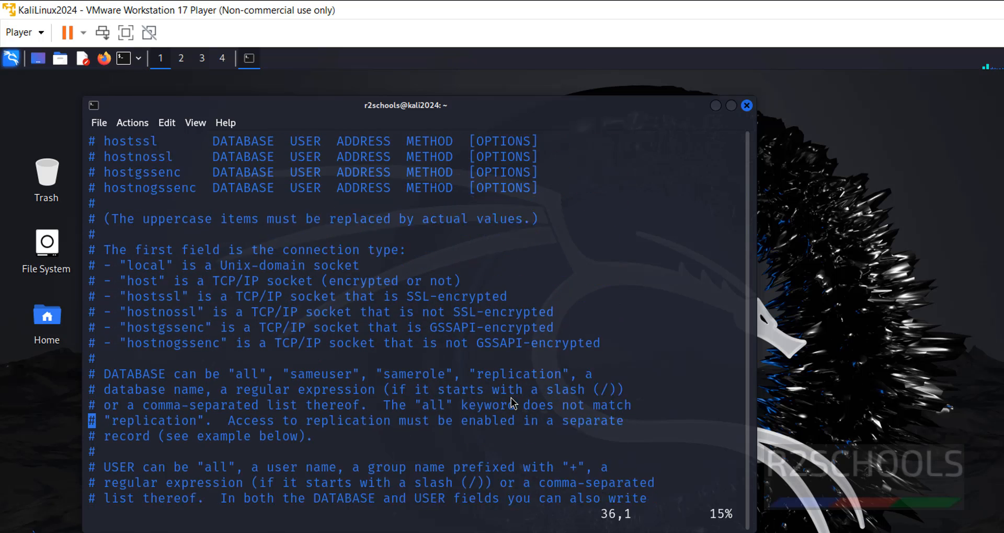
scroll("down", 3)
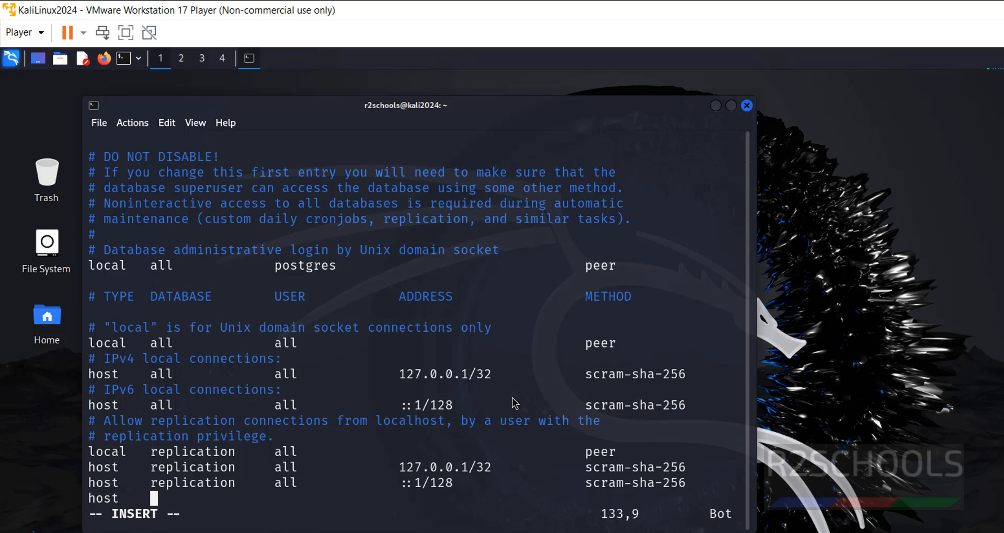
type("all")
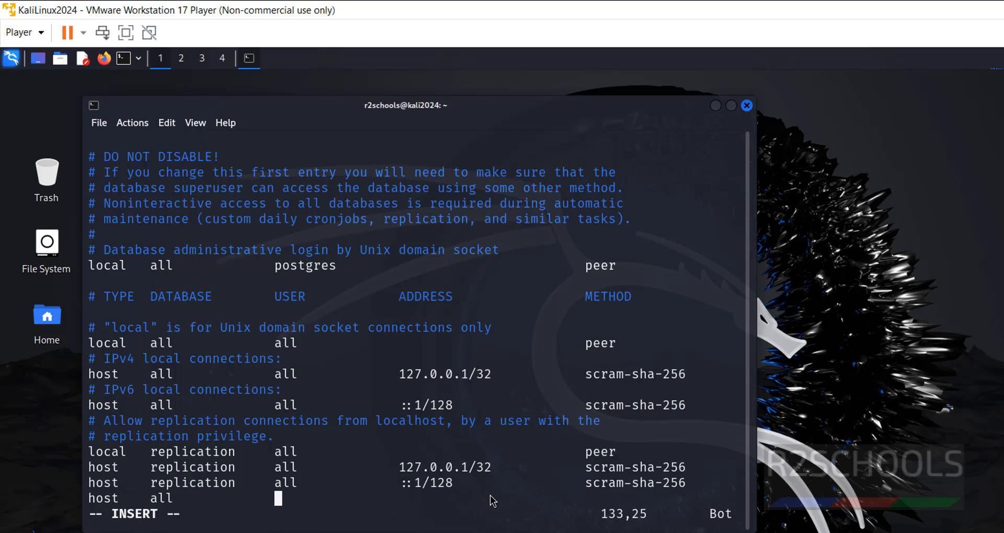
type("all")
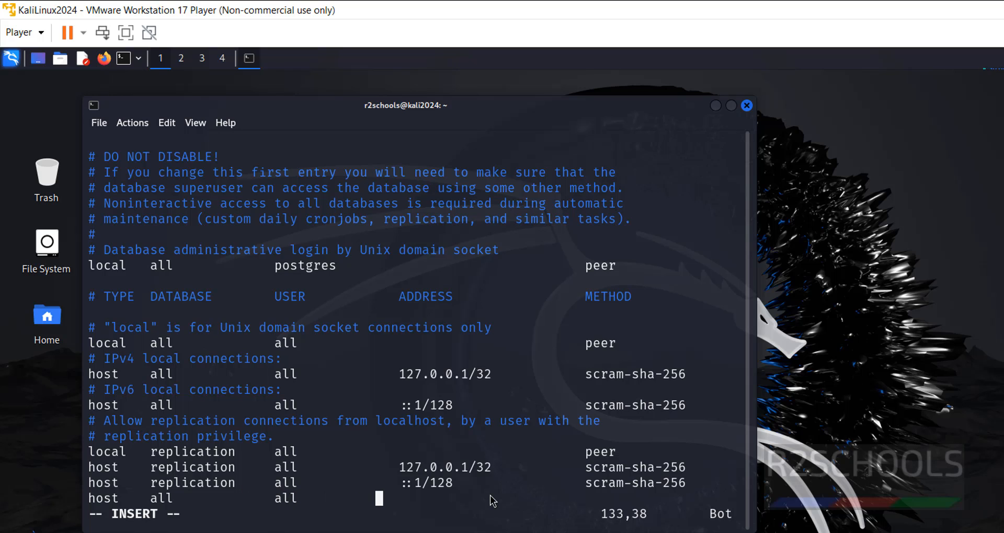
type("192.168.1")
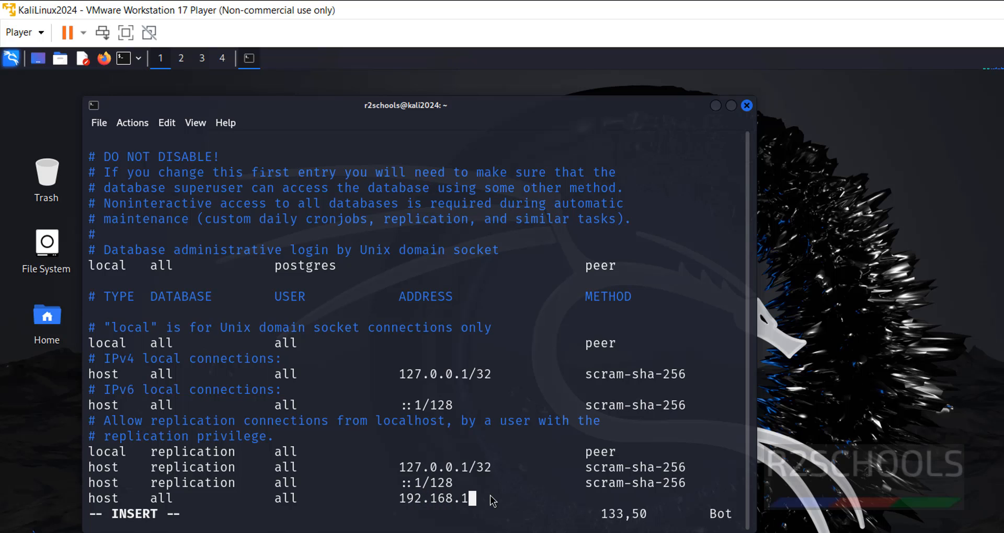
type("29.1")
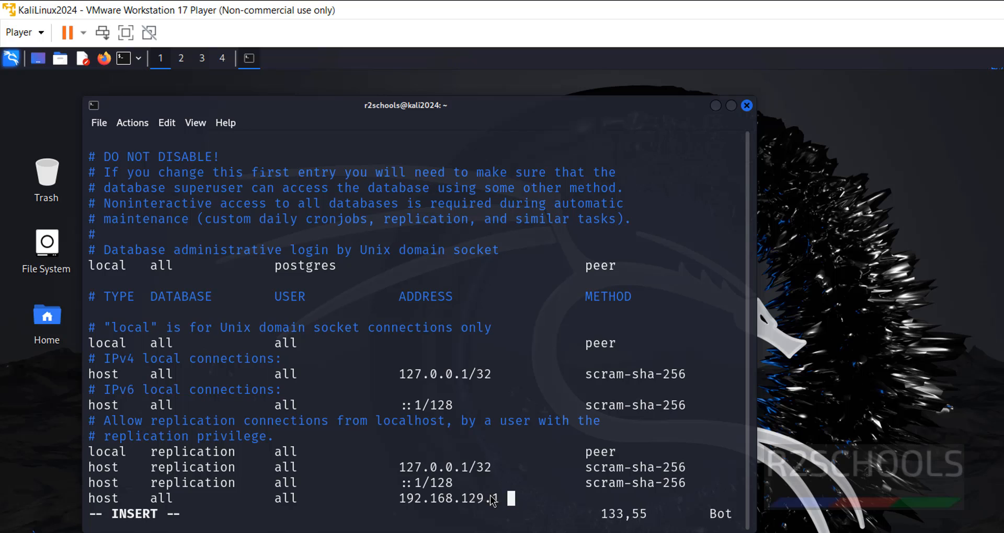
type("/32")
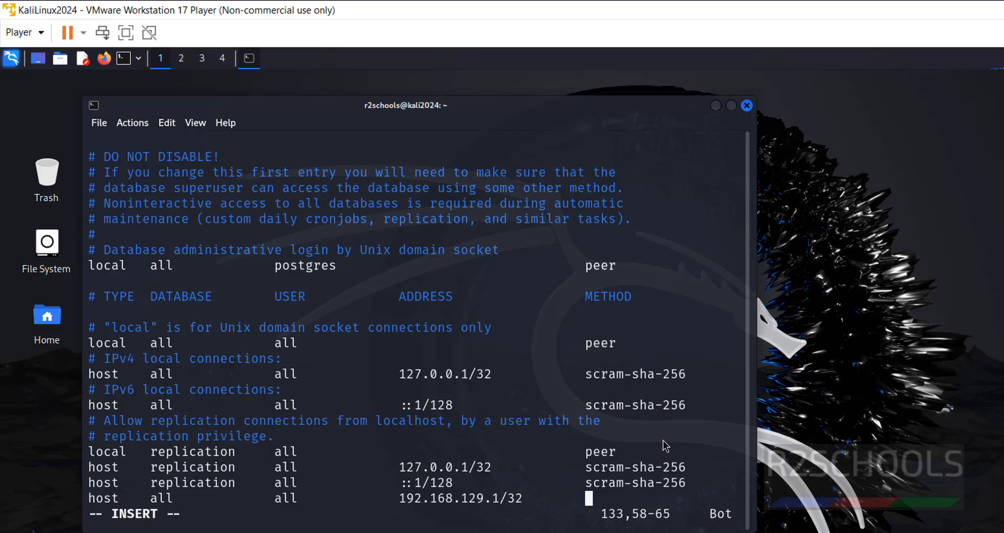
type("md5")
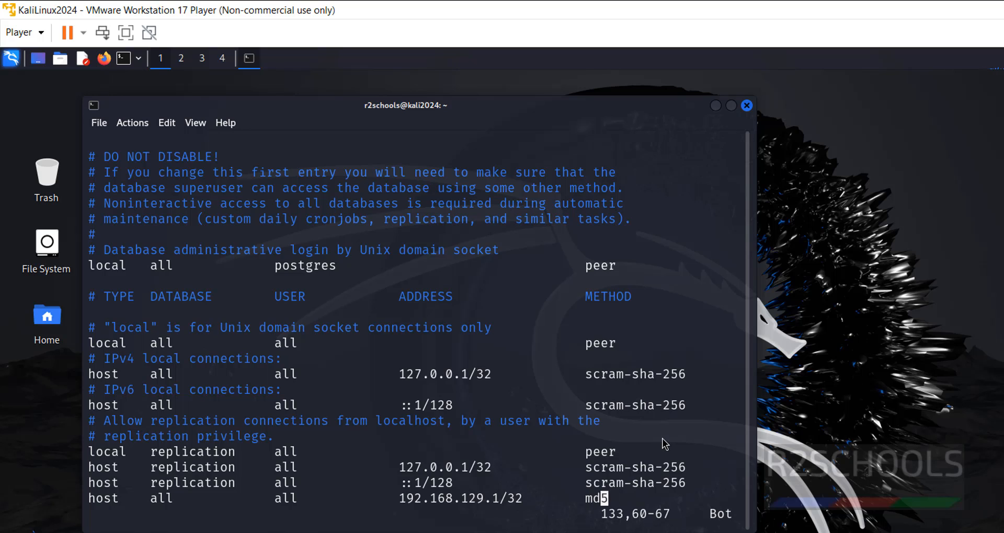
- Save pg_hba.conf with :wq! and leave vi
type(":wq!")
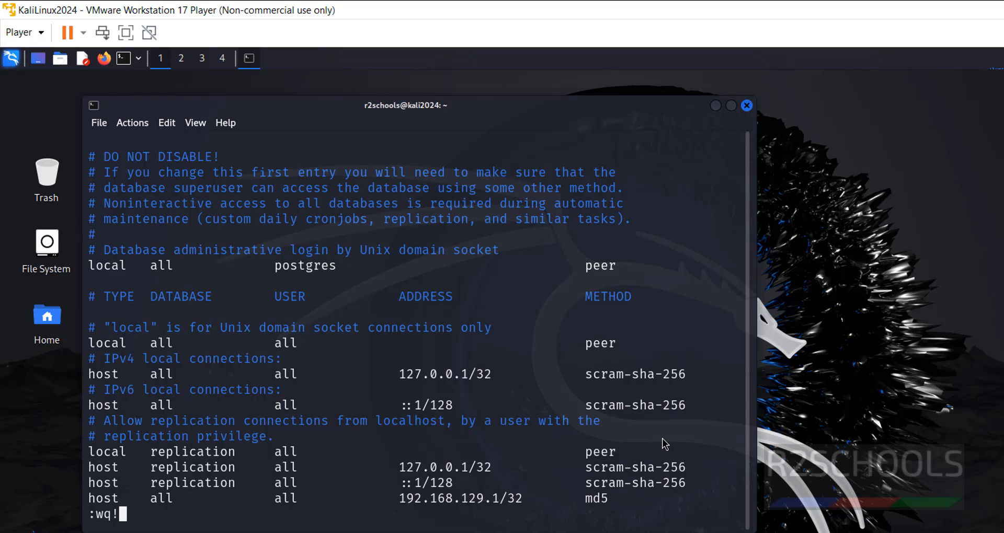
key("Return")
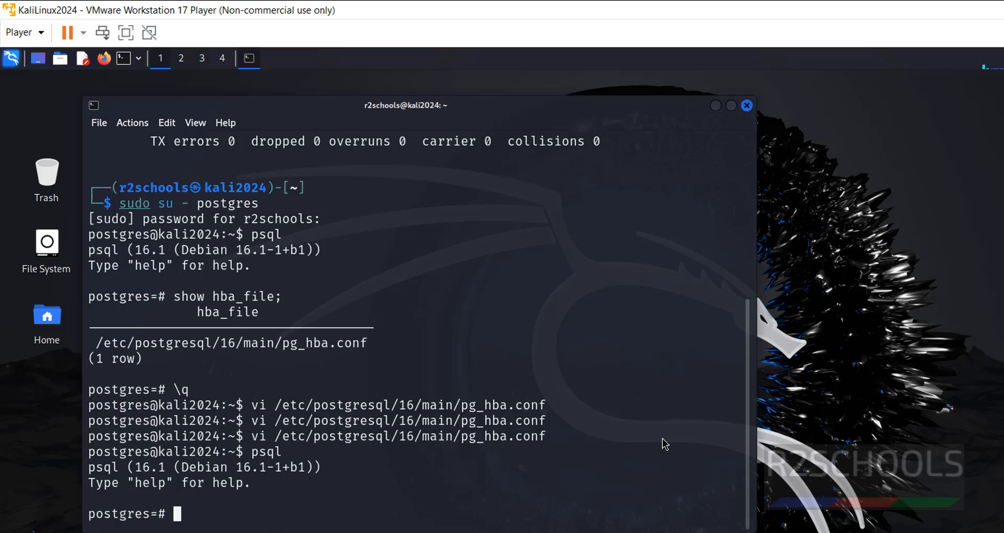
- Reload the server configuration with select pg_reload_conf();, returning t
type("select")
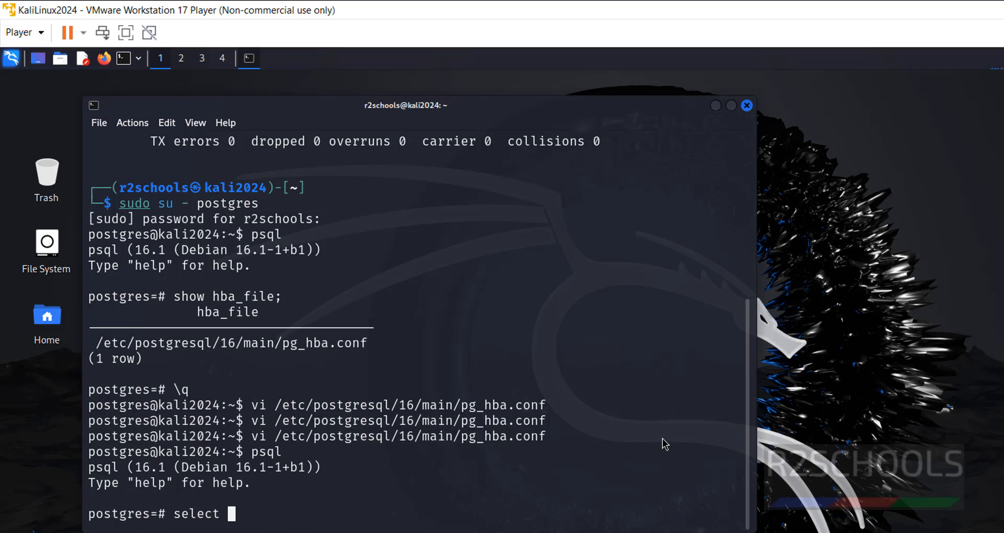
type("pg_reloa")
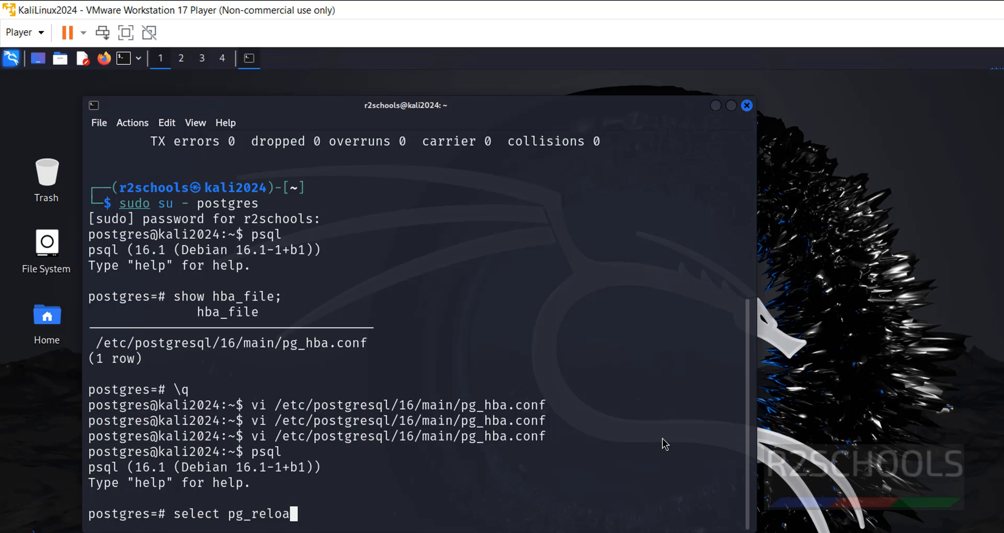
type("d_conf()")
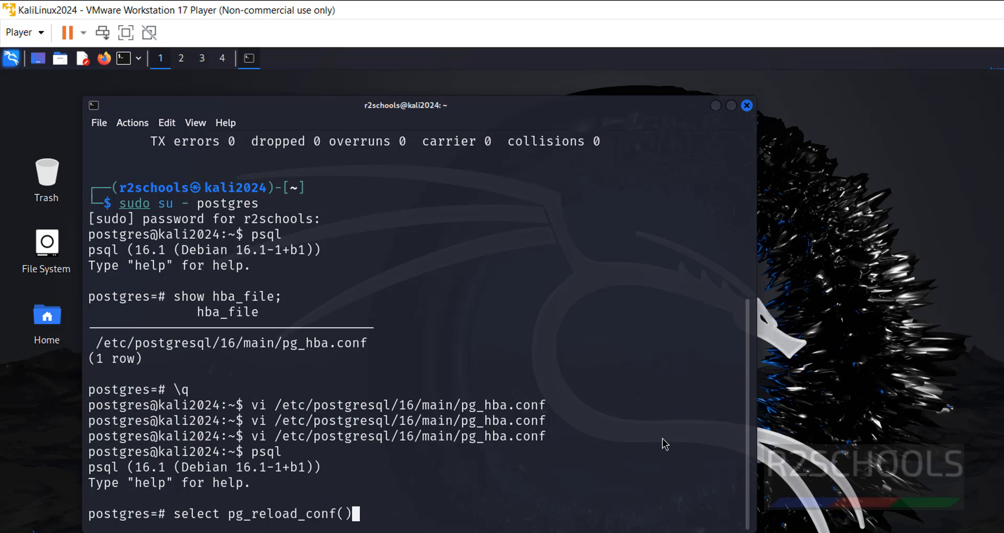
key("Return")
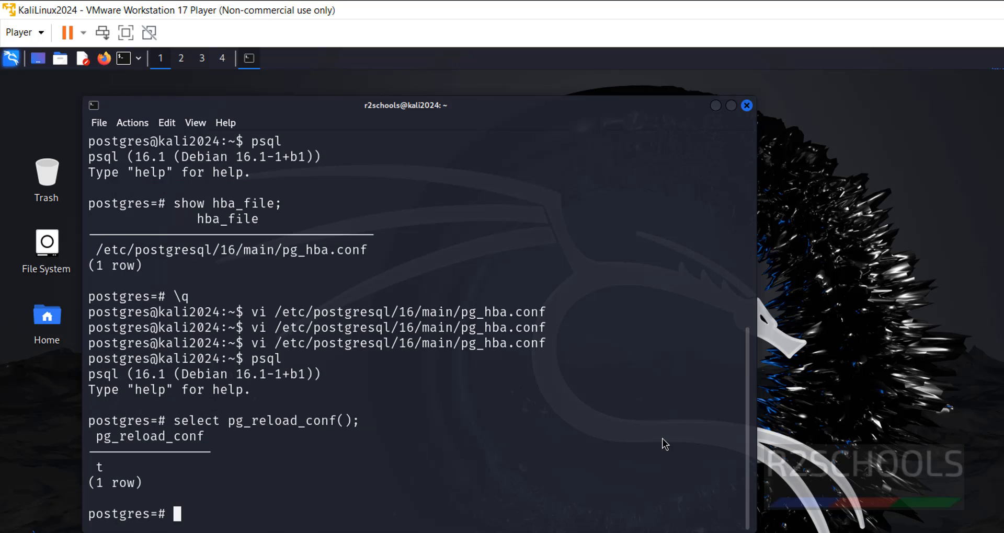
mouse_move(660, 437)
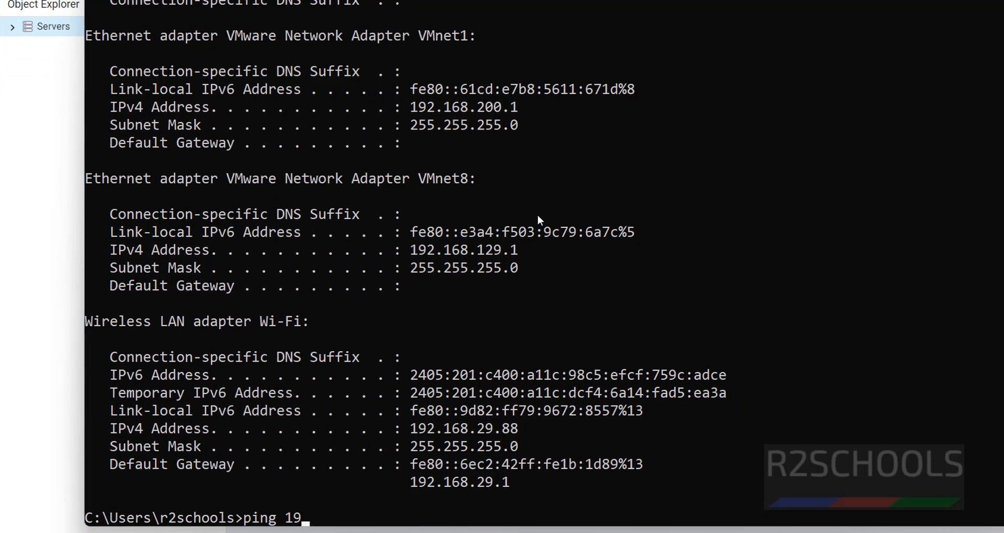
- Enter ping 192.168.129.1 in the Windows Command Prompt
type("2.168.")
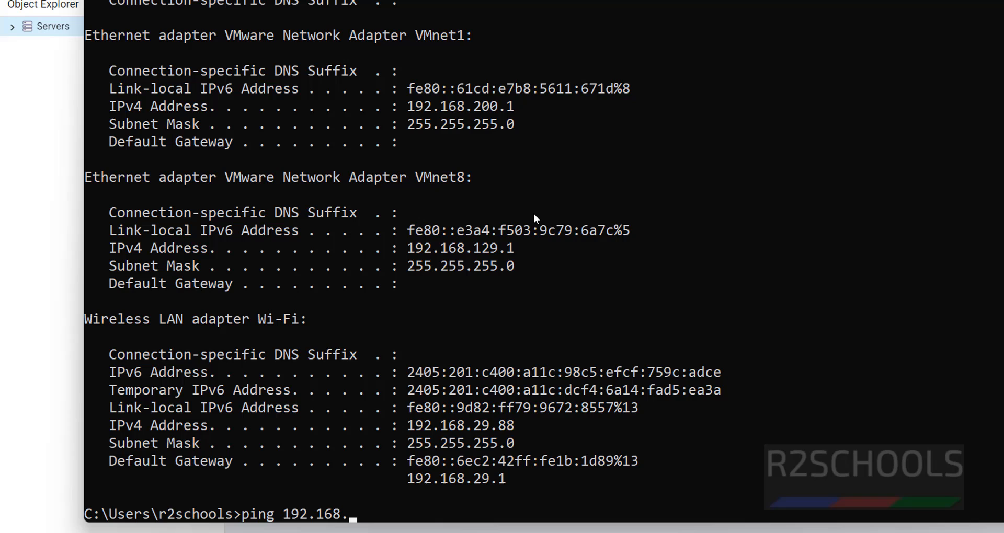
type("129.1")
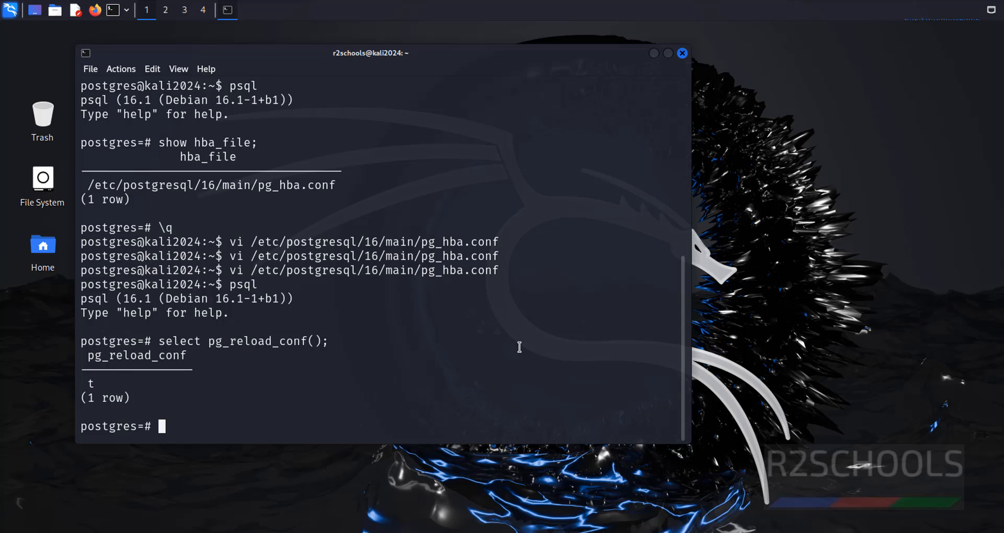
- Query show config_file; and open postgresql.conf in vi to edit listen_addresses
type("show conf")
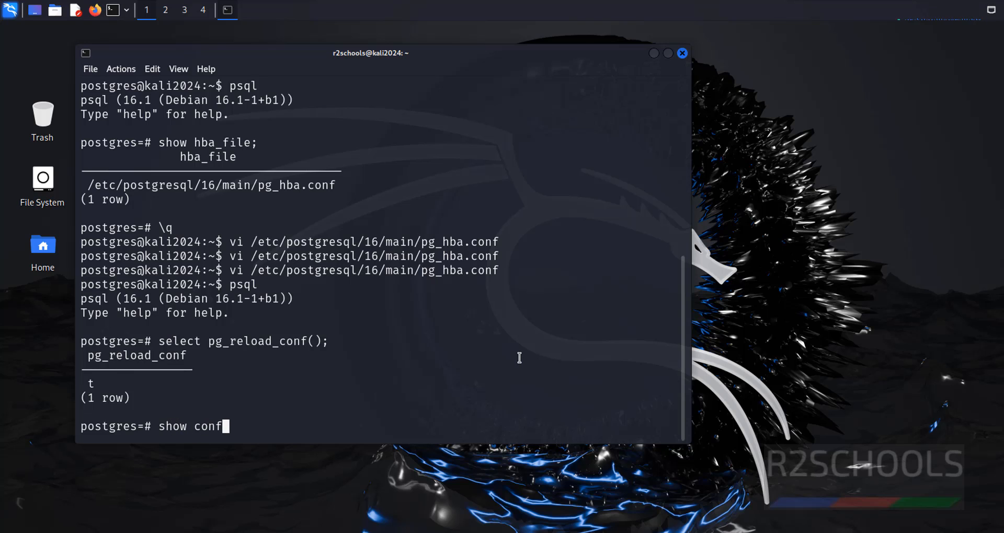
key("Return")
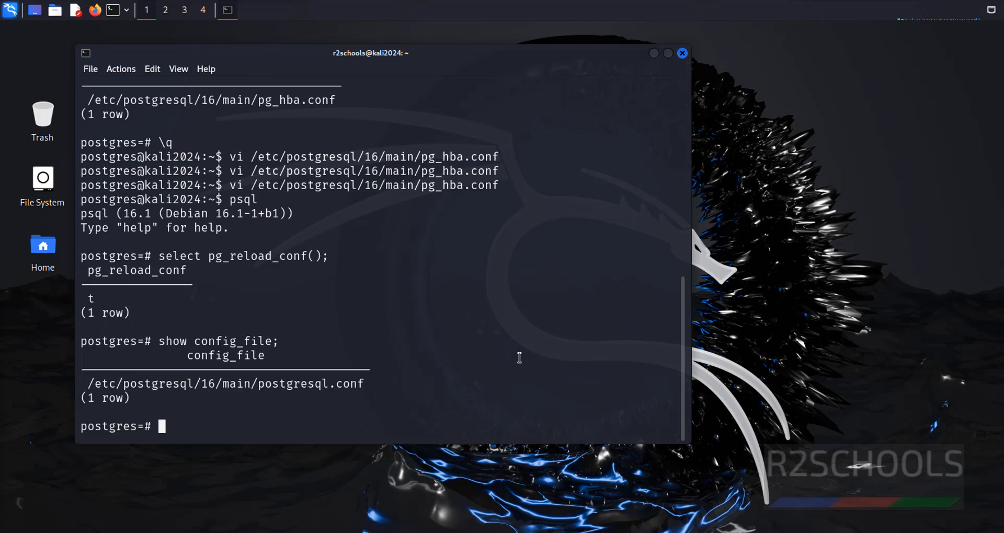
mouse_move(108, 388)
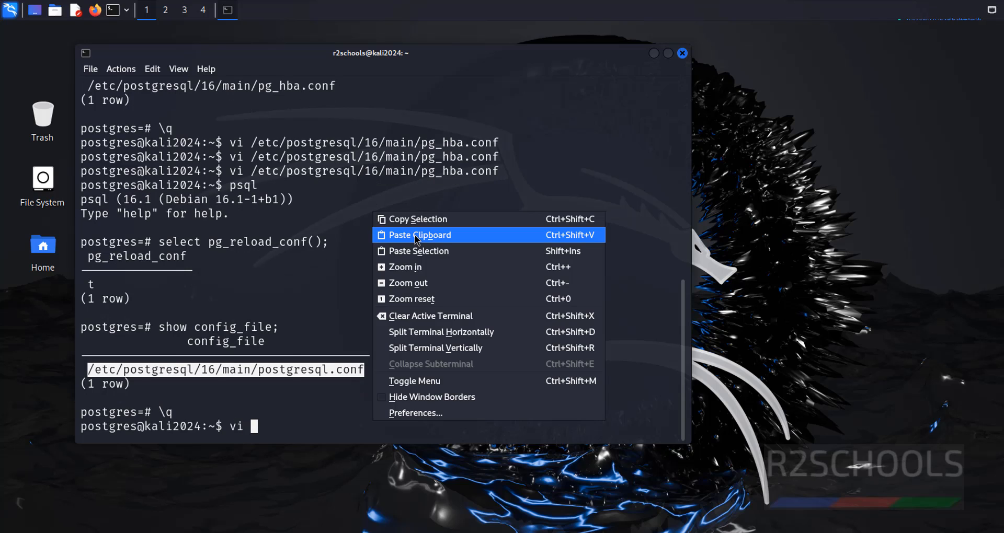
left_click(420, 236)
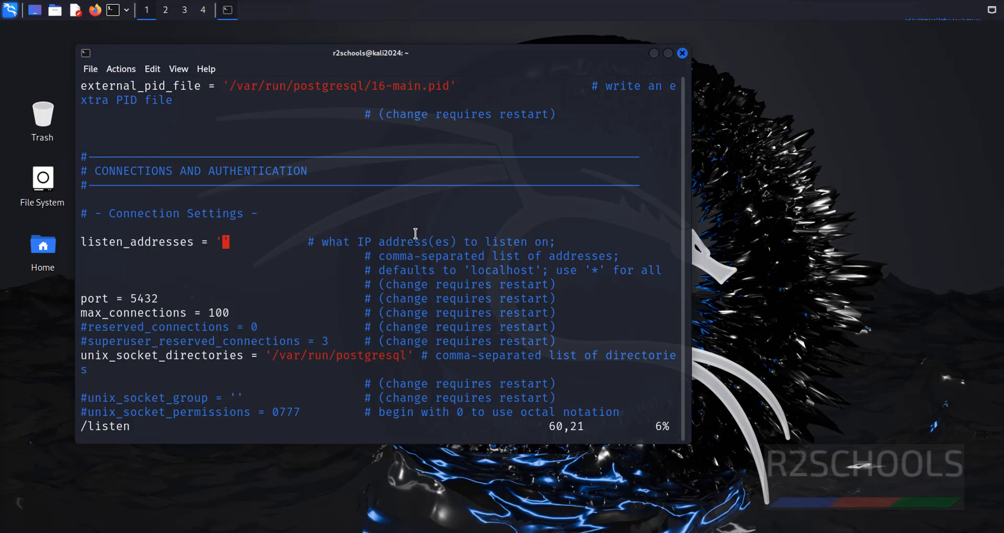
key("i")
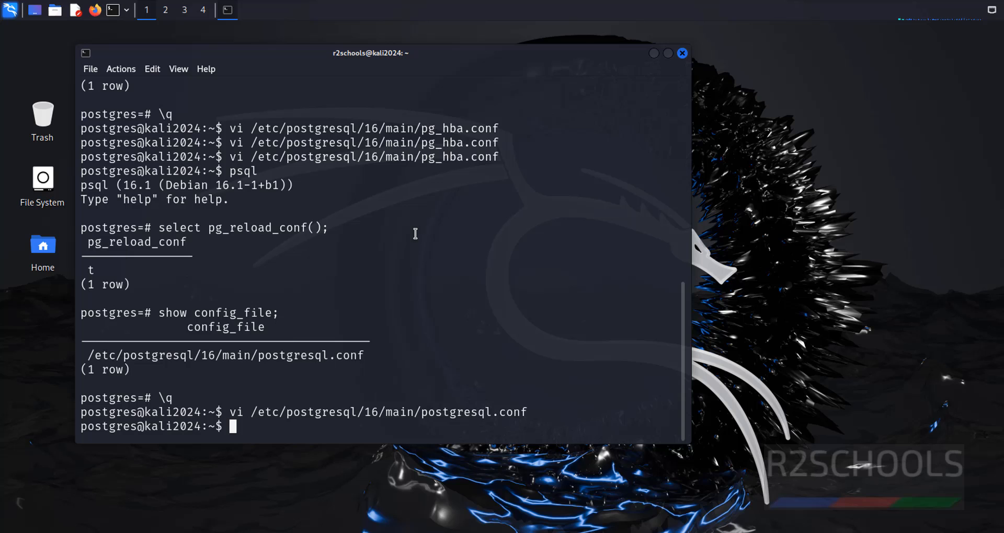
- Exit the postgres login and restart the postgresql service with systemctl
type("exit")
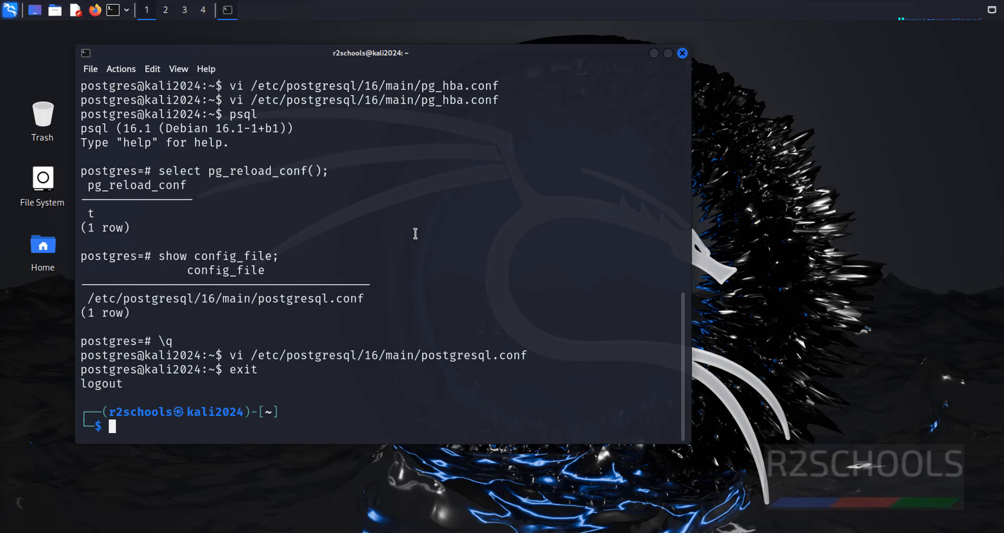
type("sudo systemctl status postgresql")
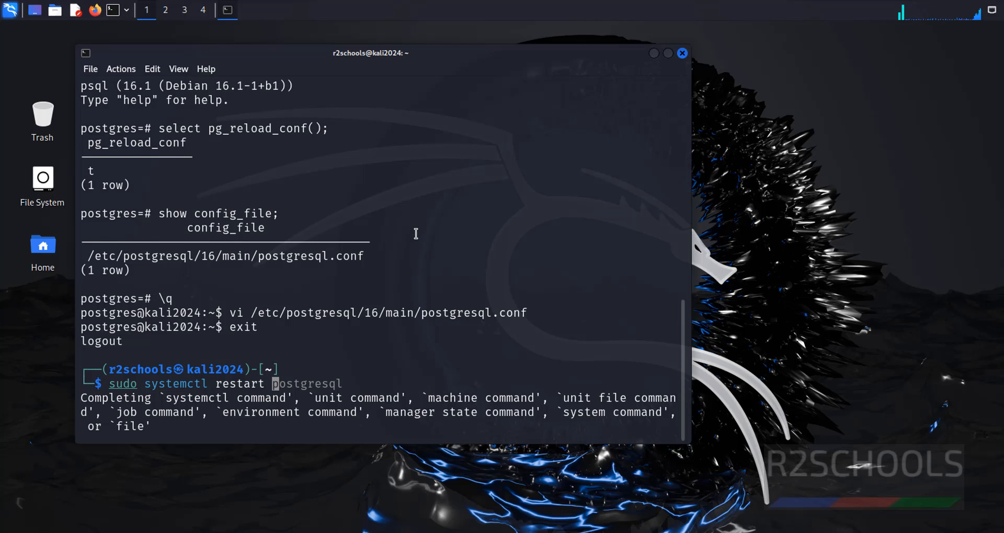
key("Return")
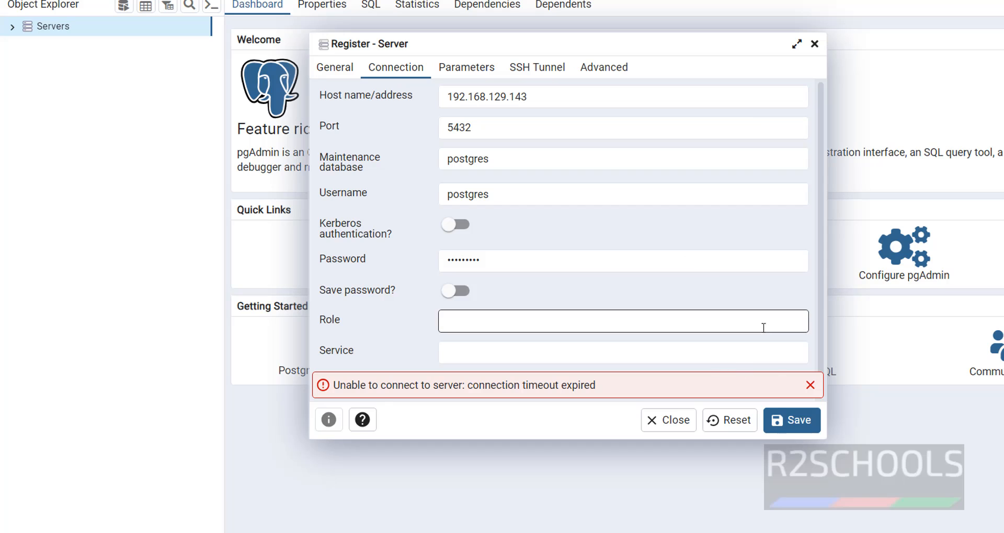
- Save the server registration, connect, and expand Databases to show postgres and r2schools
left_click(792, 420)
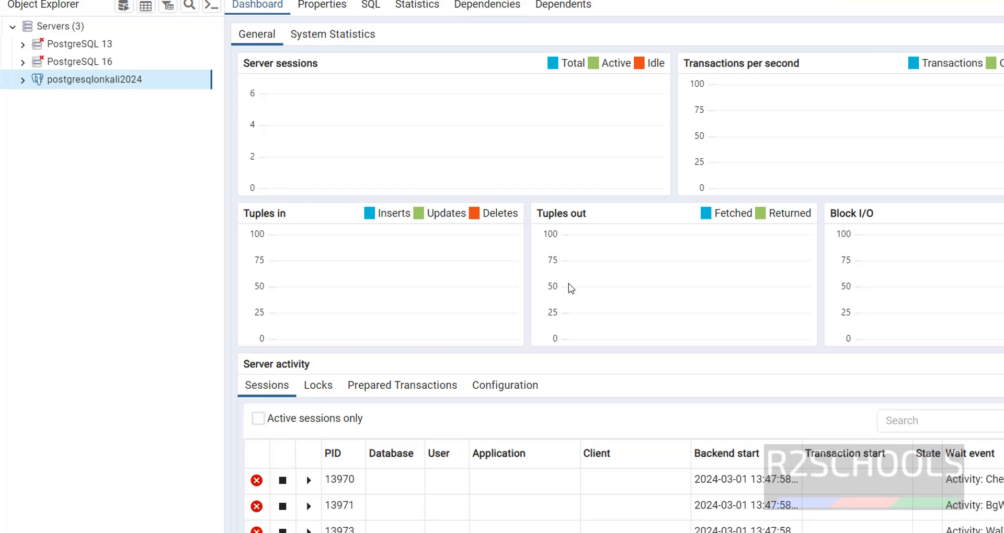
left_click(22, 79)
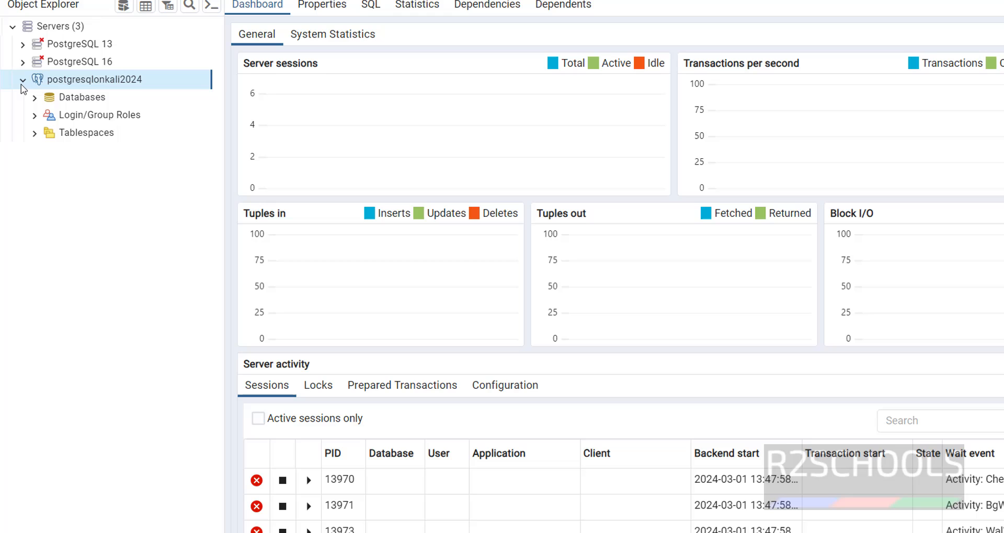
left_click(33, 96)
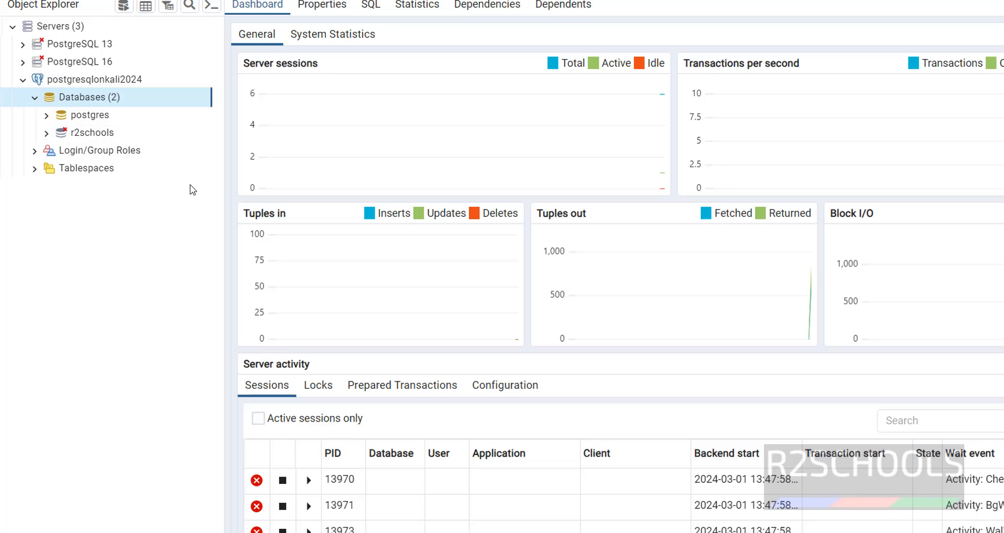
left_click(35, 150)
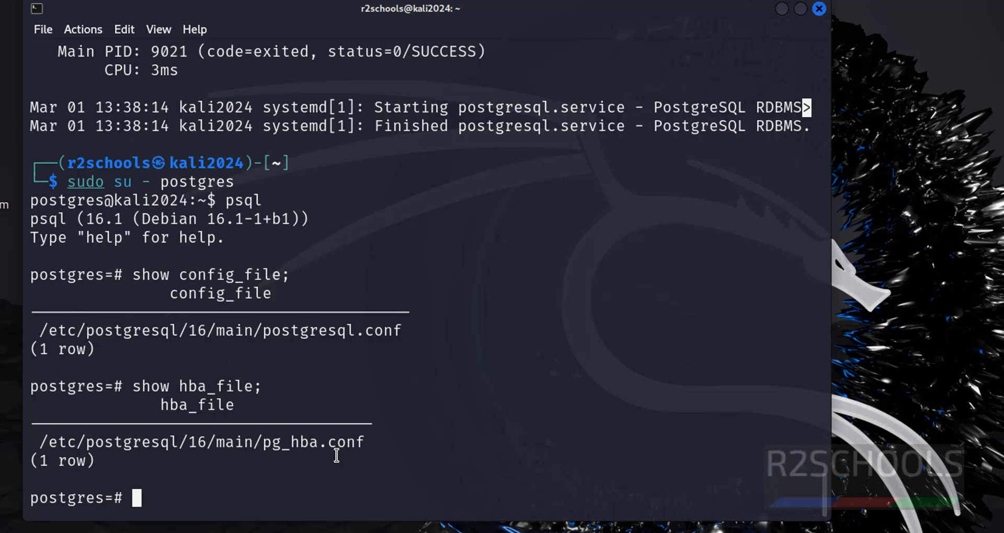
mouse_move(354, 438)
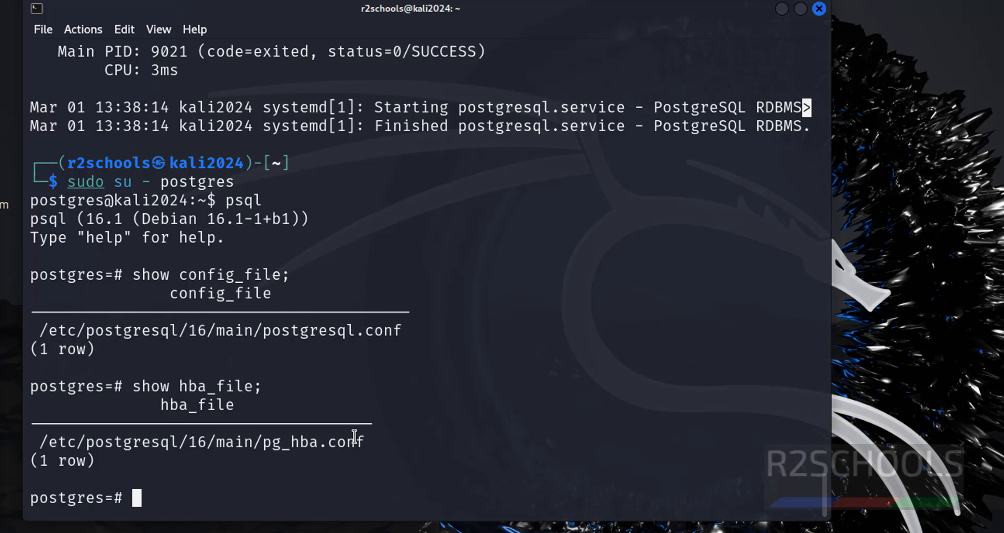